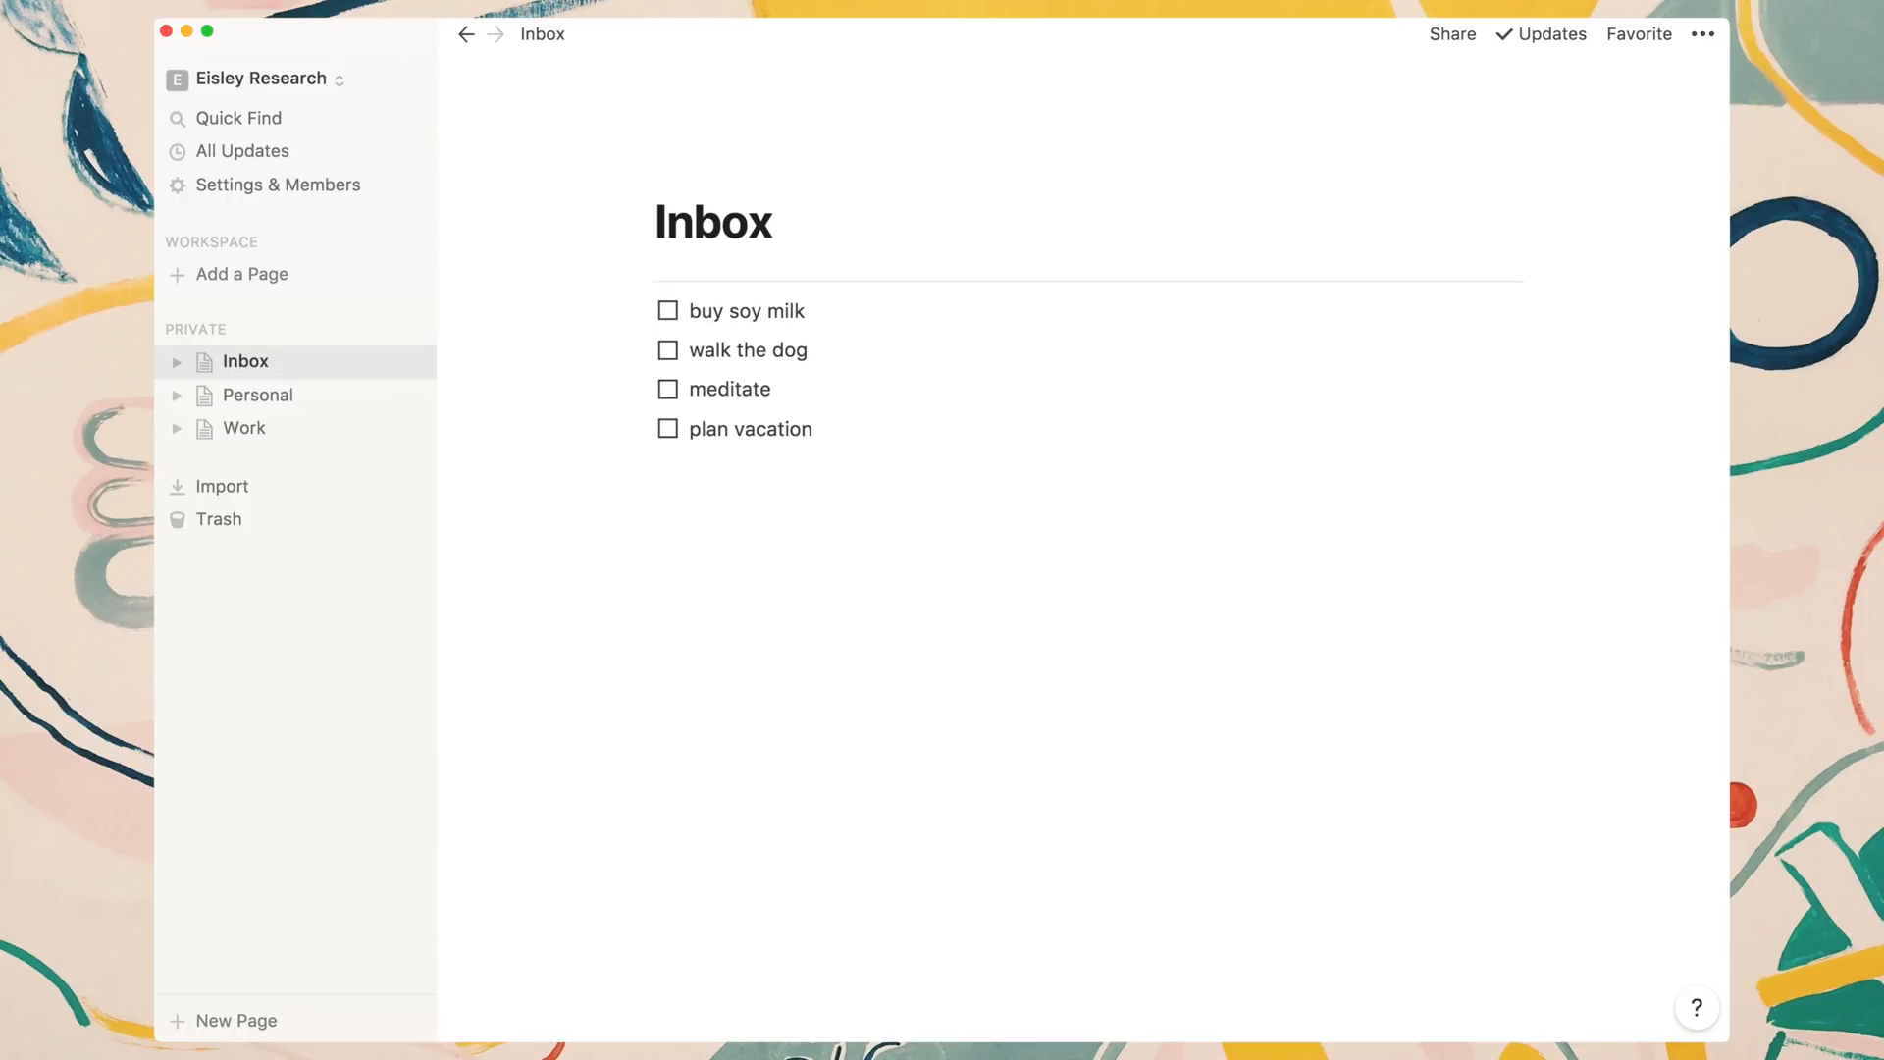
pyautogui.moveTo(245, 362)
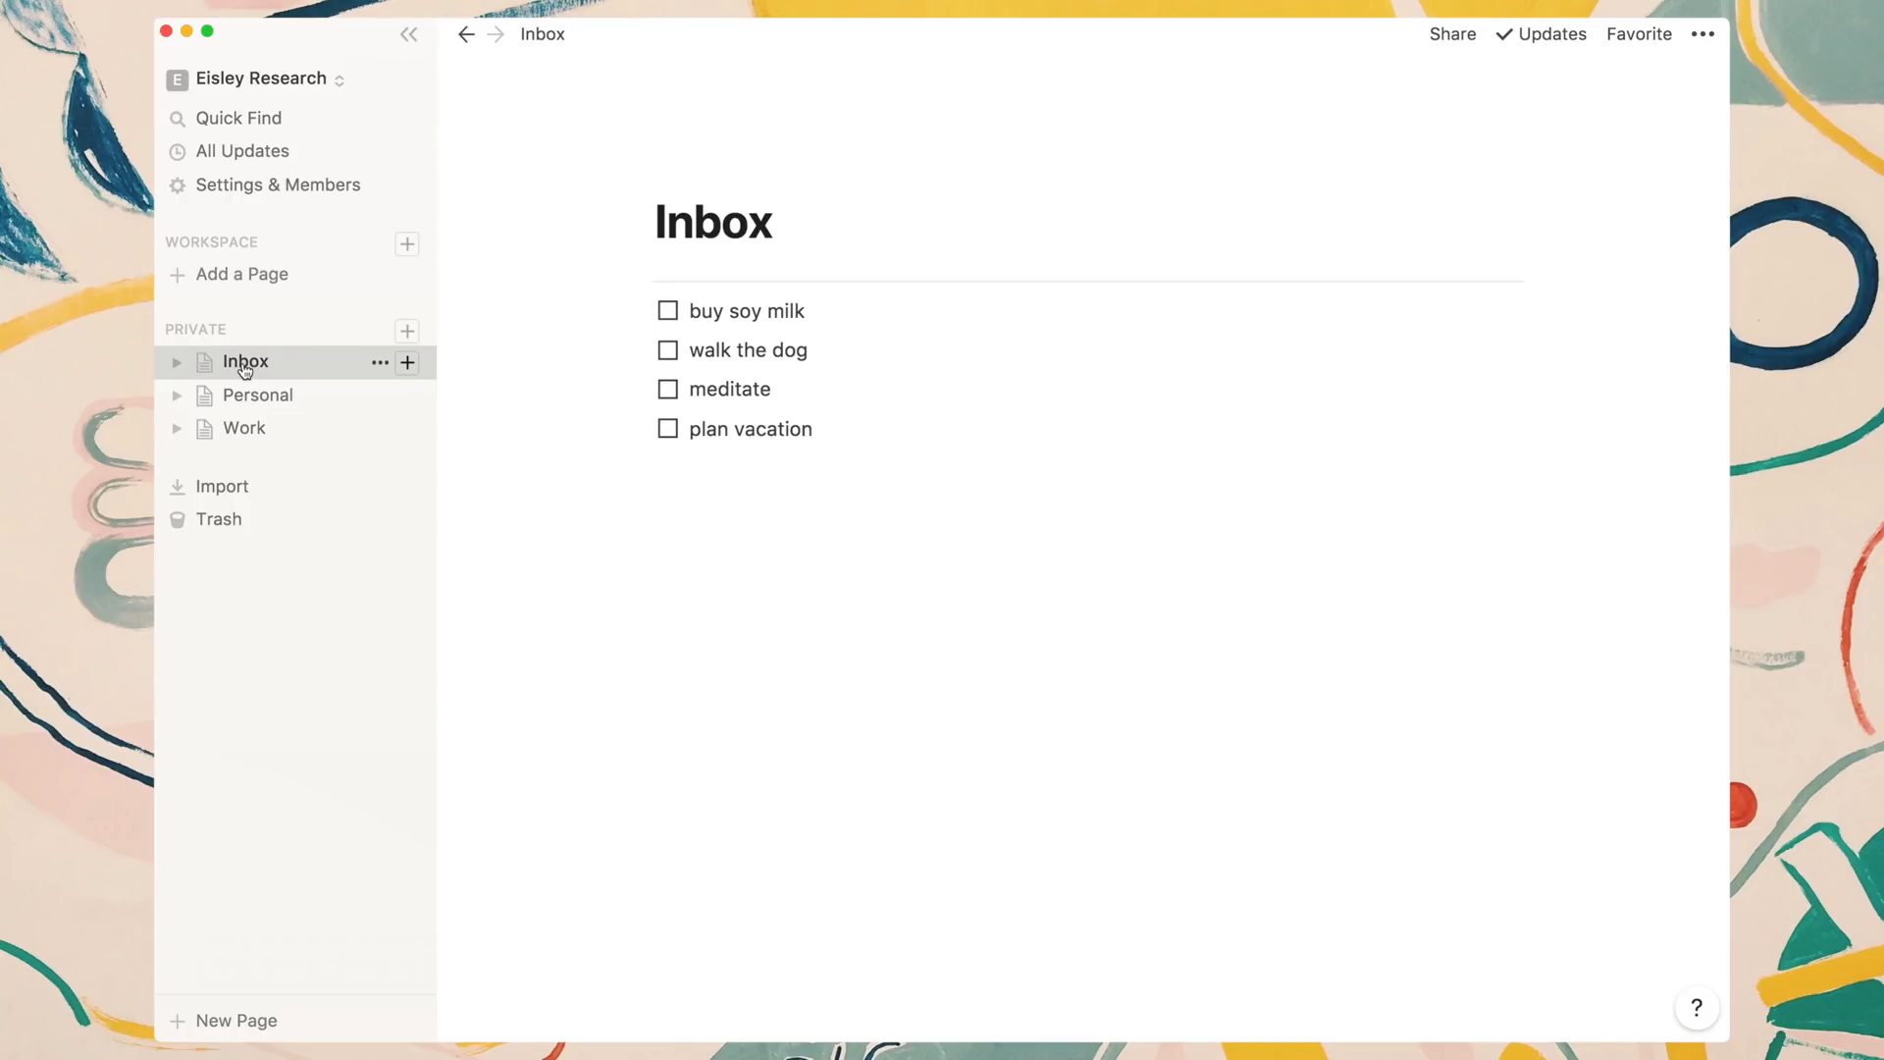
pyautogui.moveTo(257, 395)
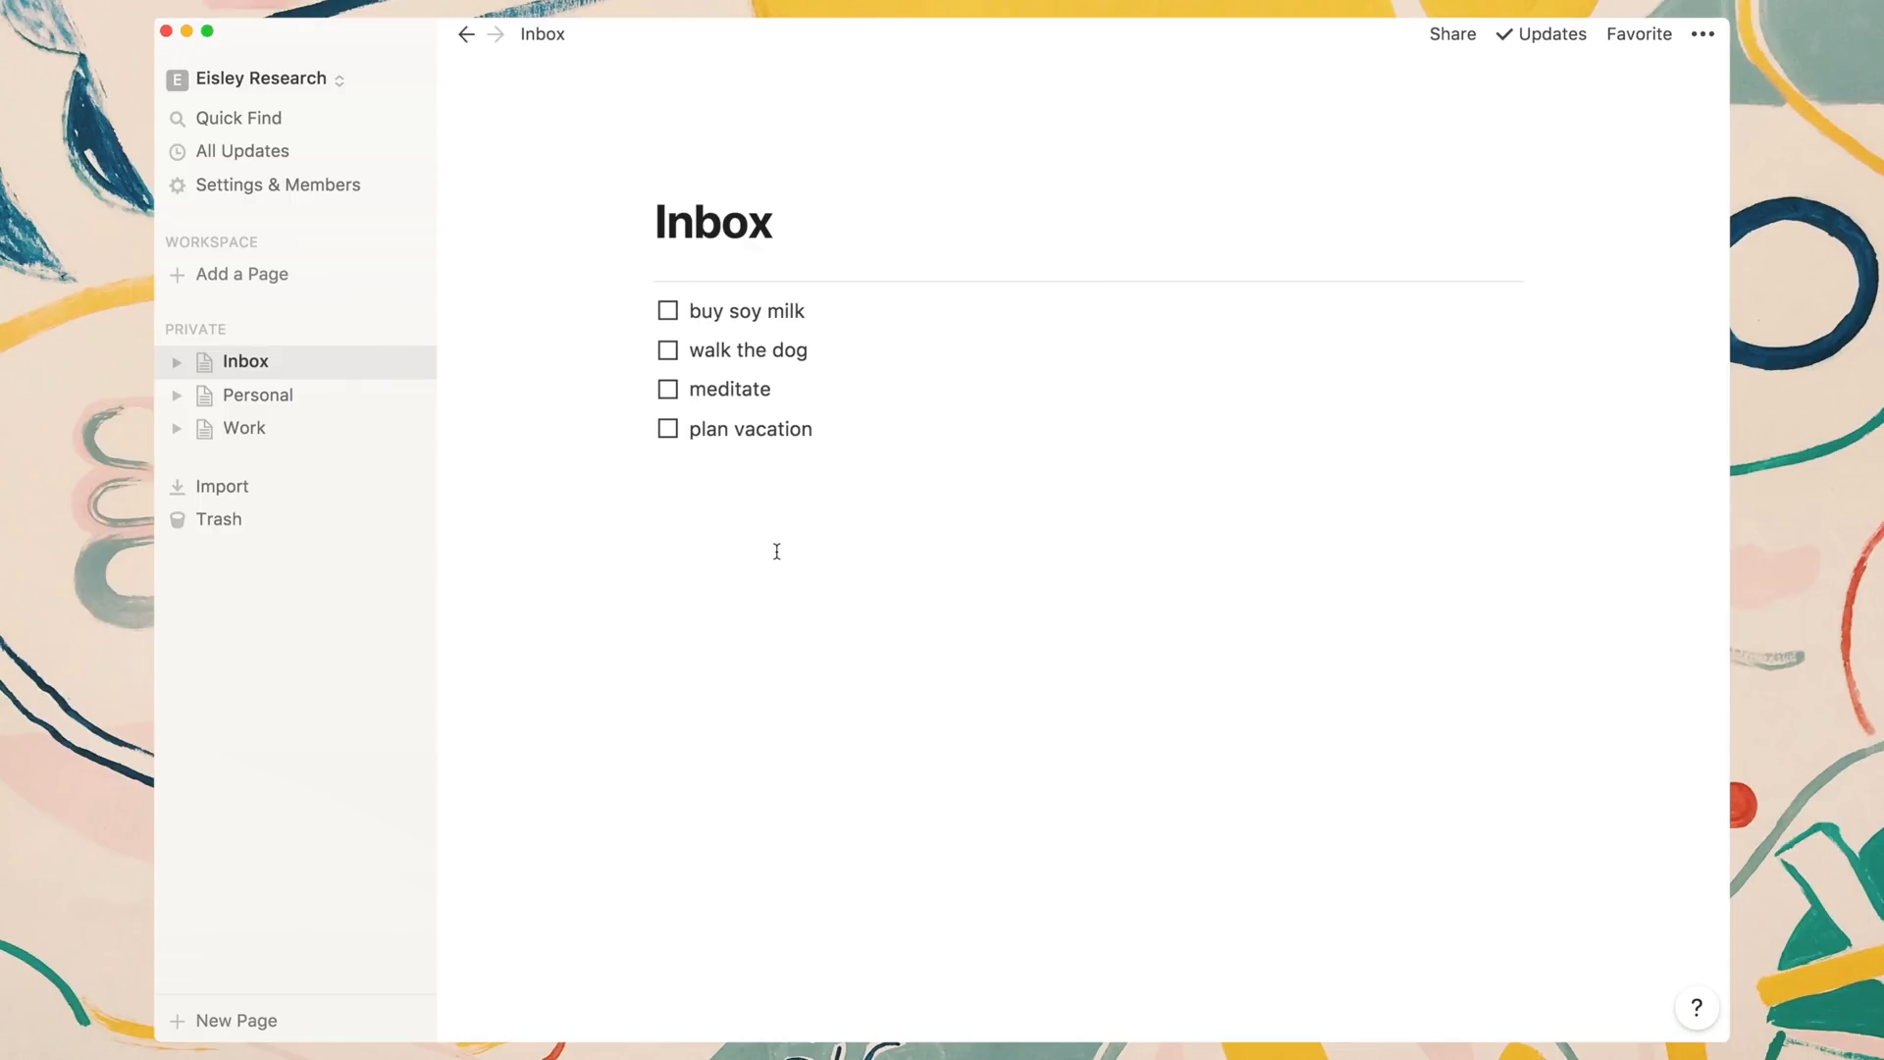
pyautogui.moveTo(267, 369)
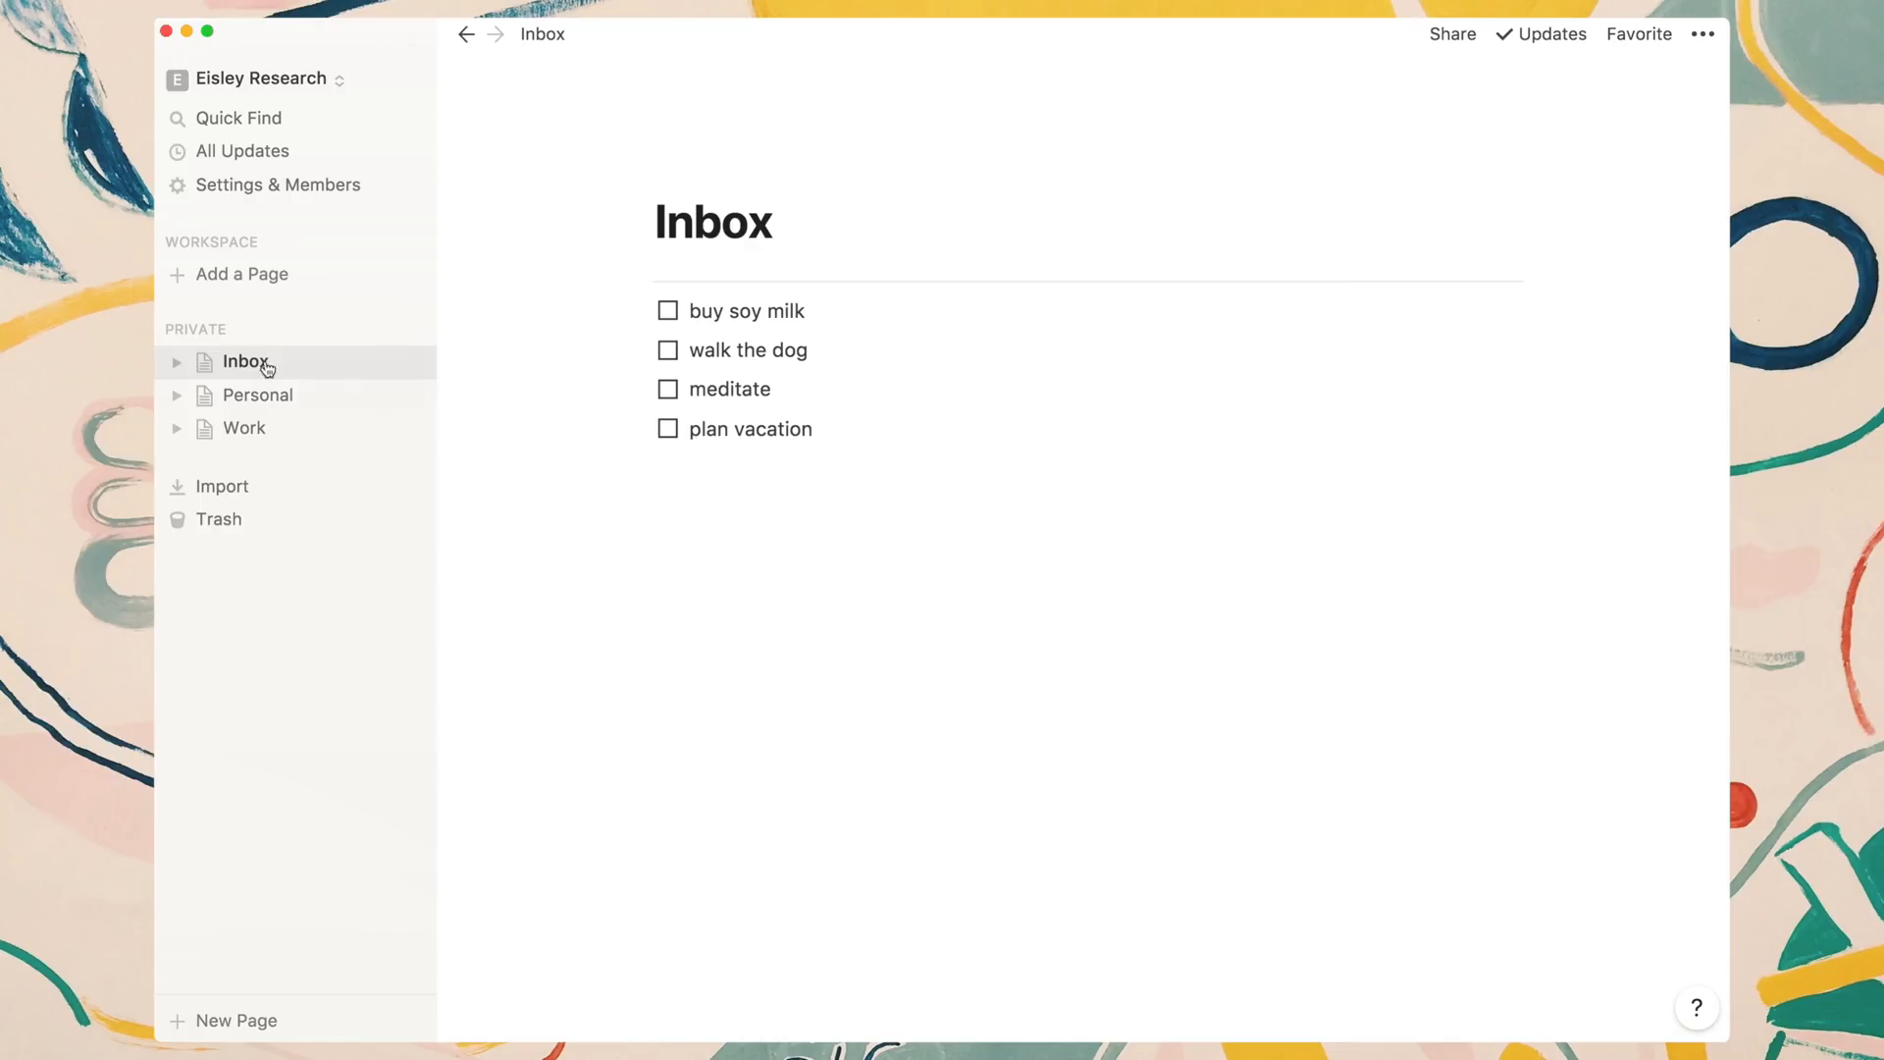
pyautogui.moveTo(612, 389)
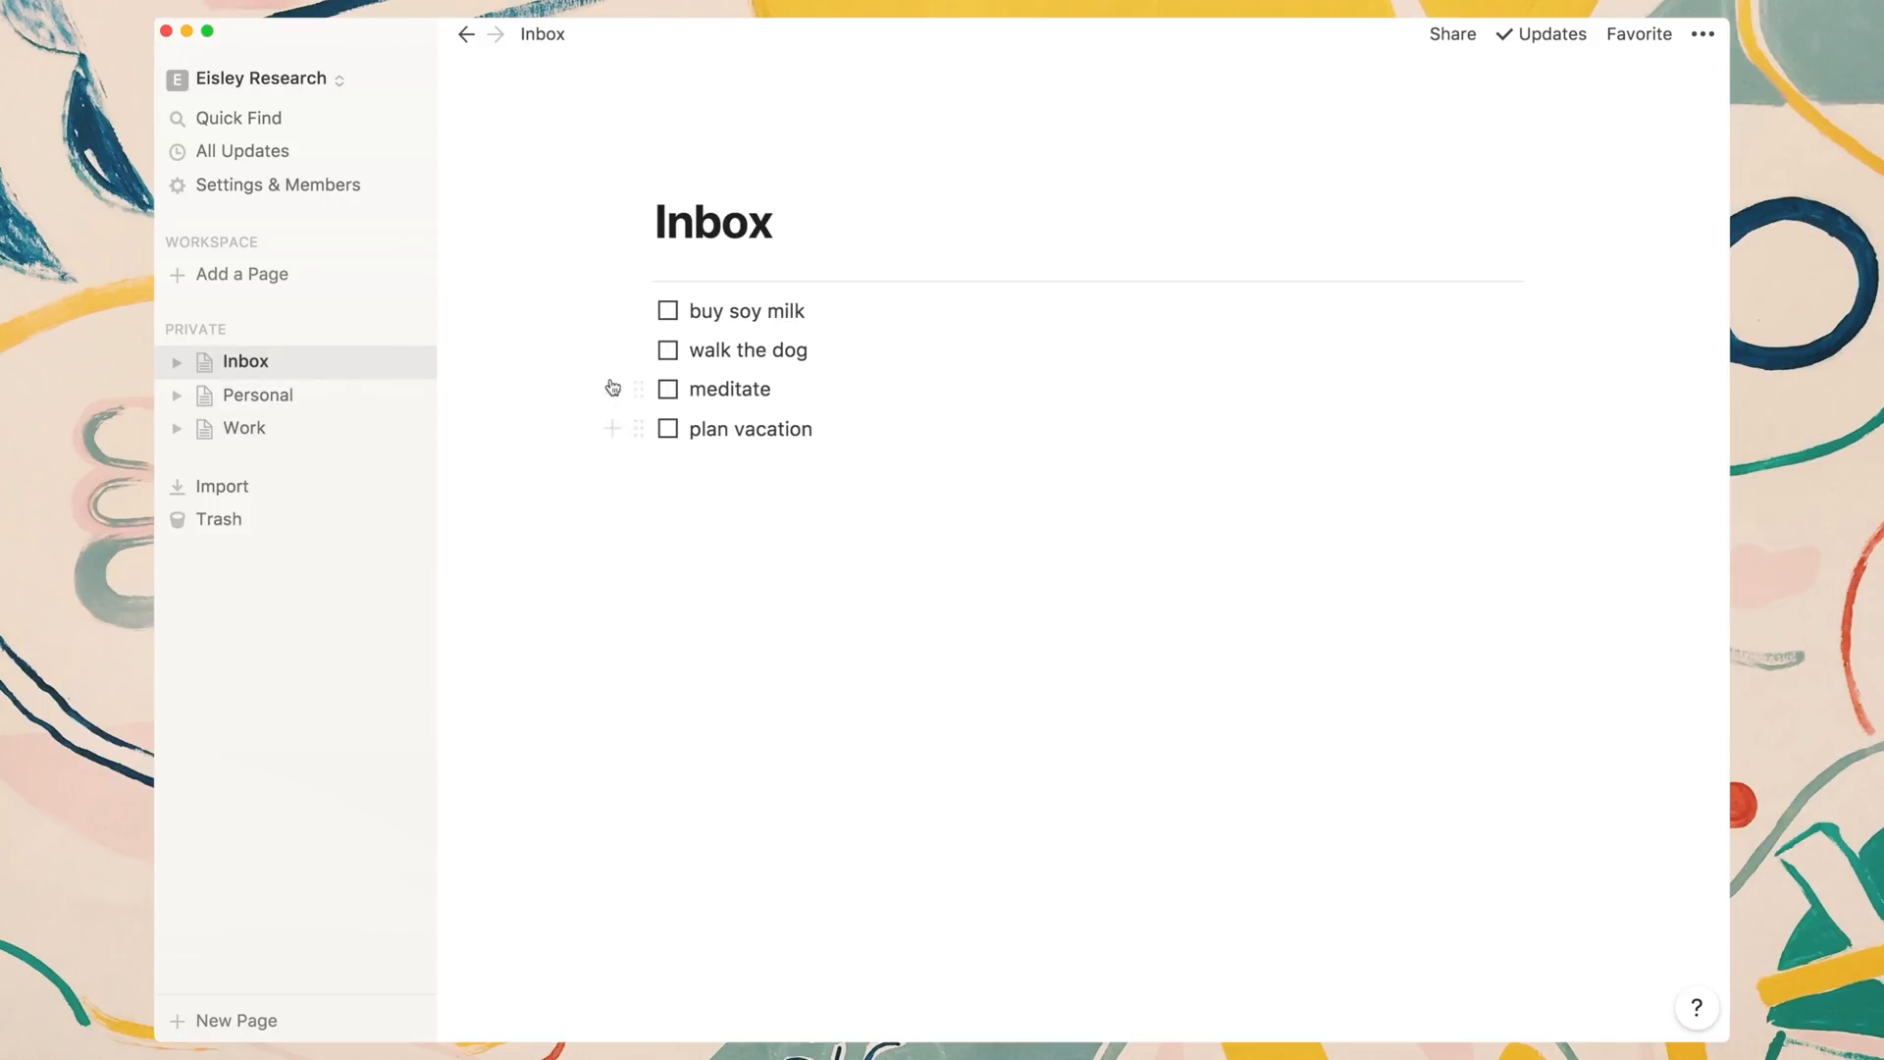
pyautogui.moveTo(640, 310)
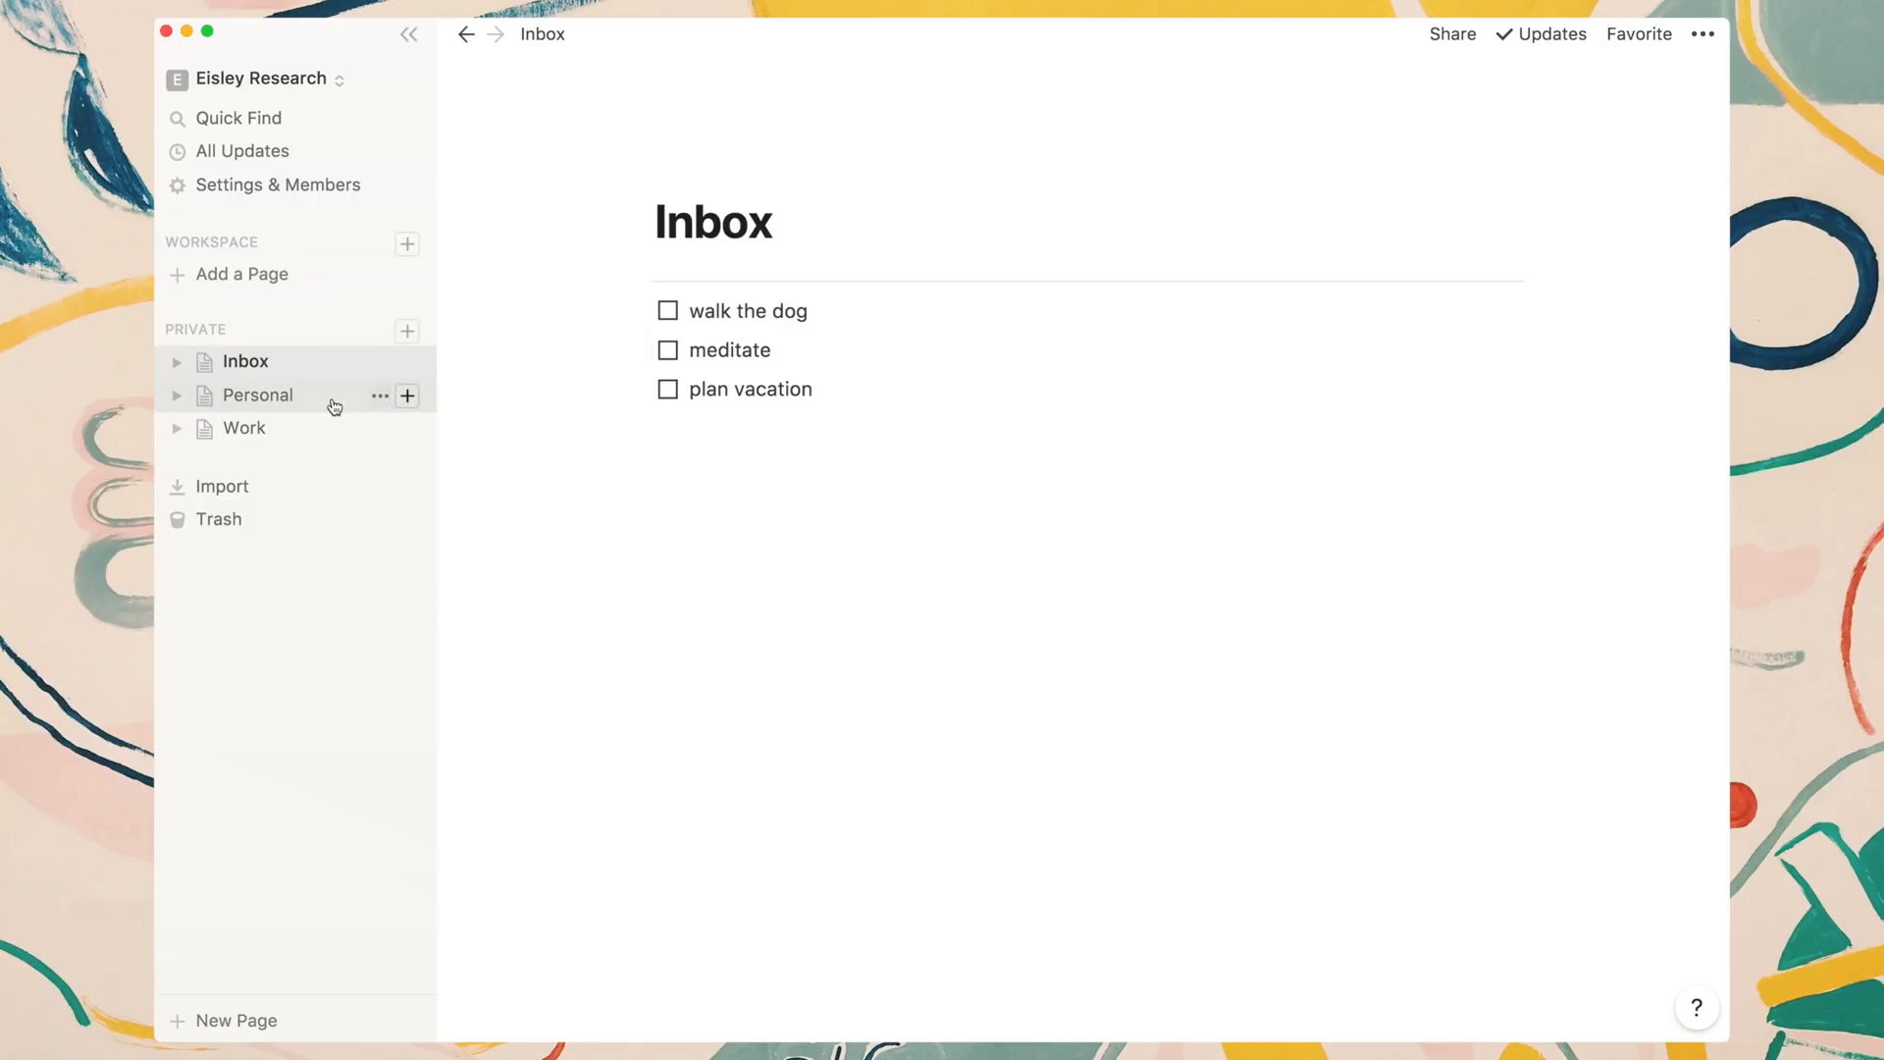
# Open the Personal page to confirm the moved 'buy soy milk' to-do sits under 'schedule dentist appointment'.
pyautogui.click(257, 395)
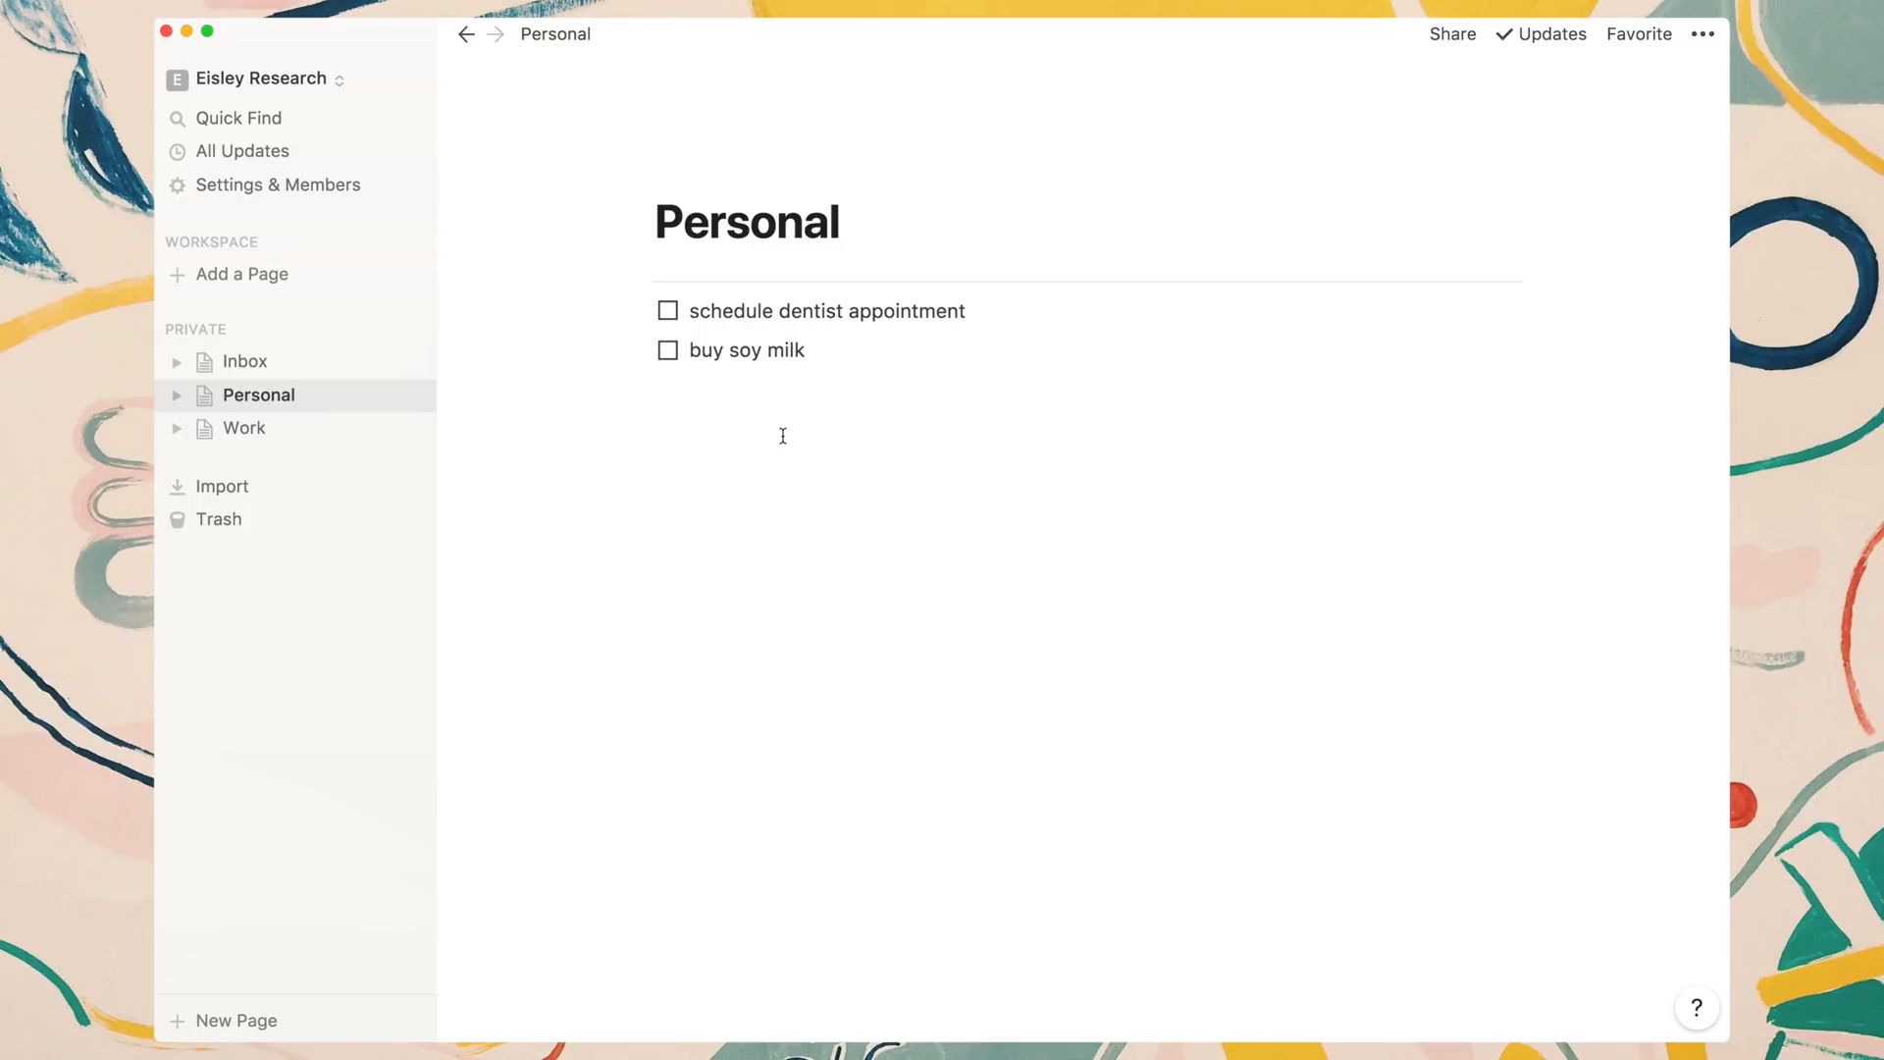
# On the Work page, peek inside the notes toggle and start a new to-do line after 'check-in with Jim'.
pyautogui.click(243, 428)
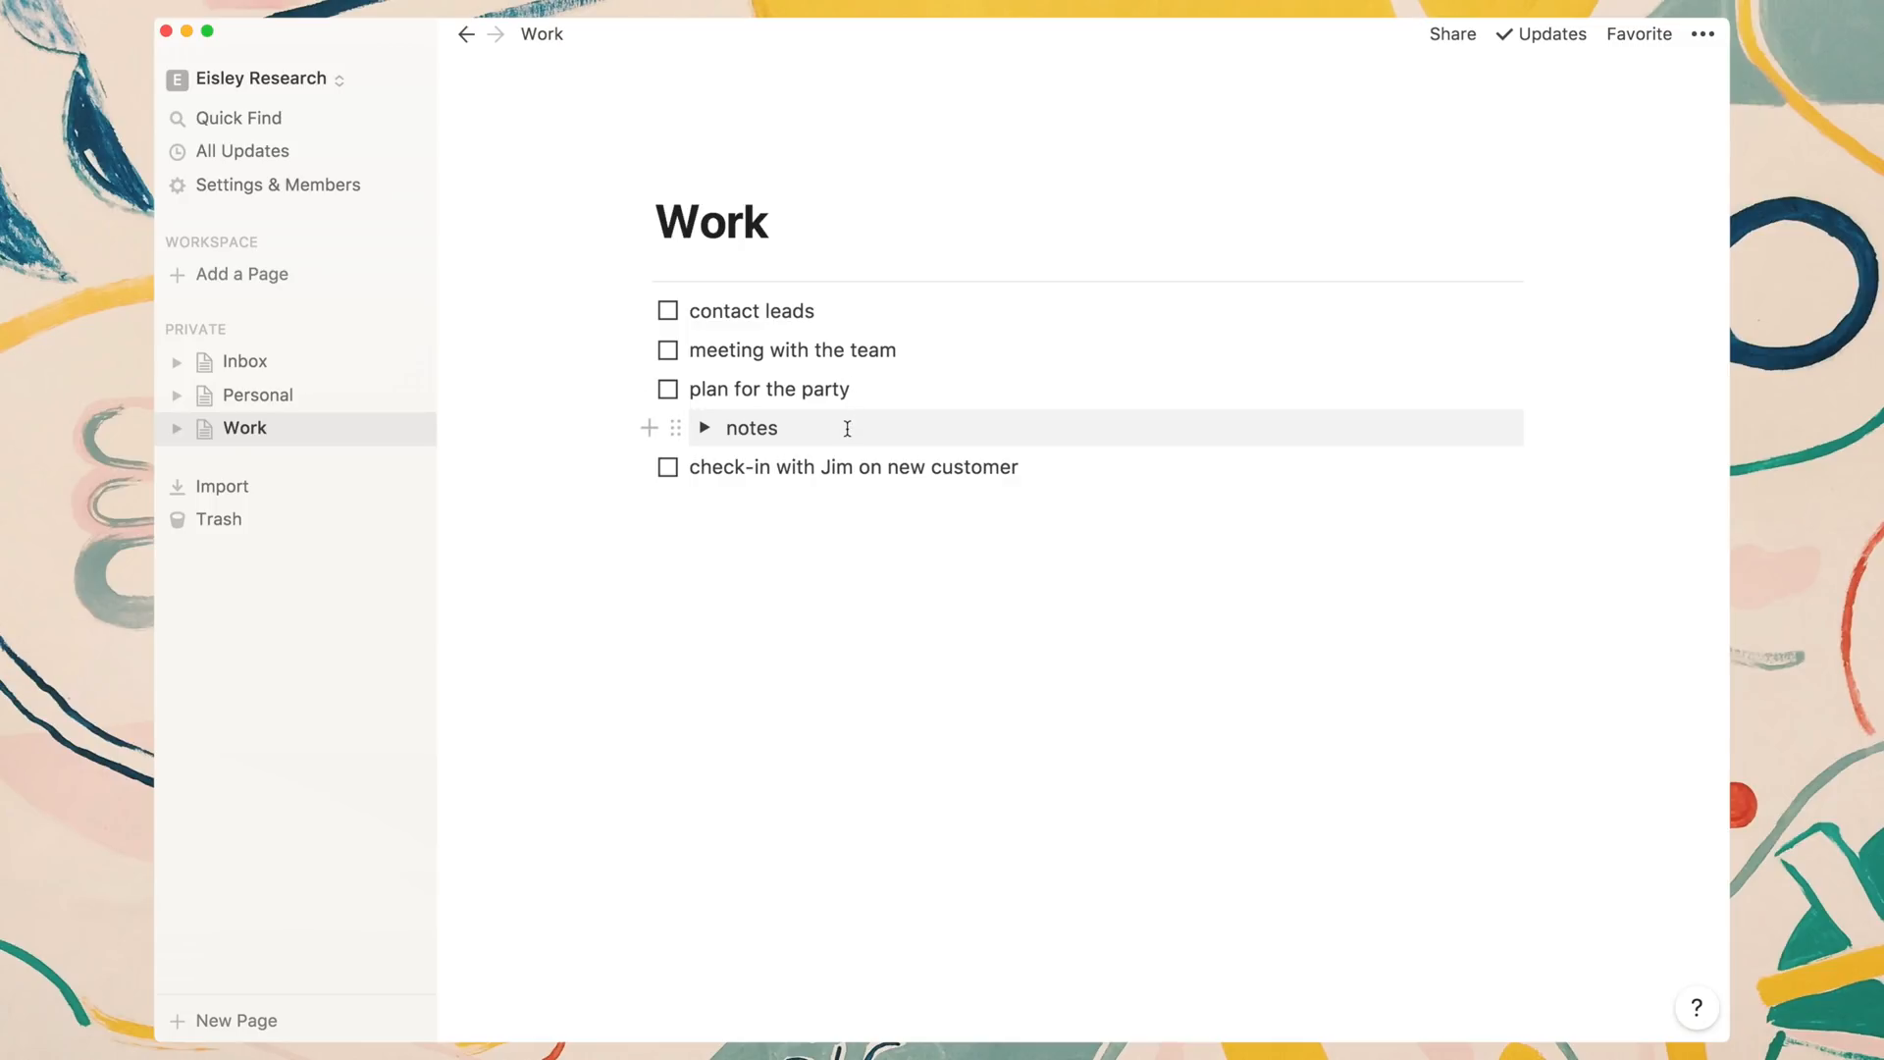
pyautogui.click(704, 428)
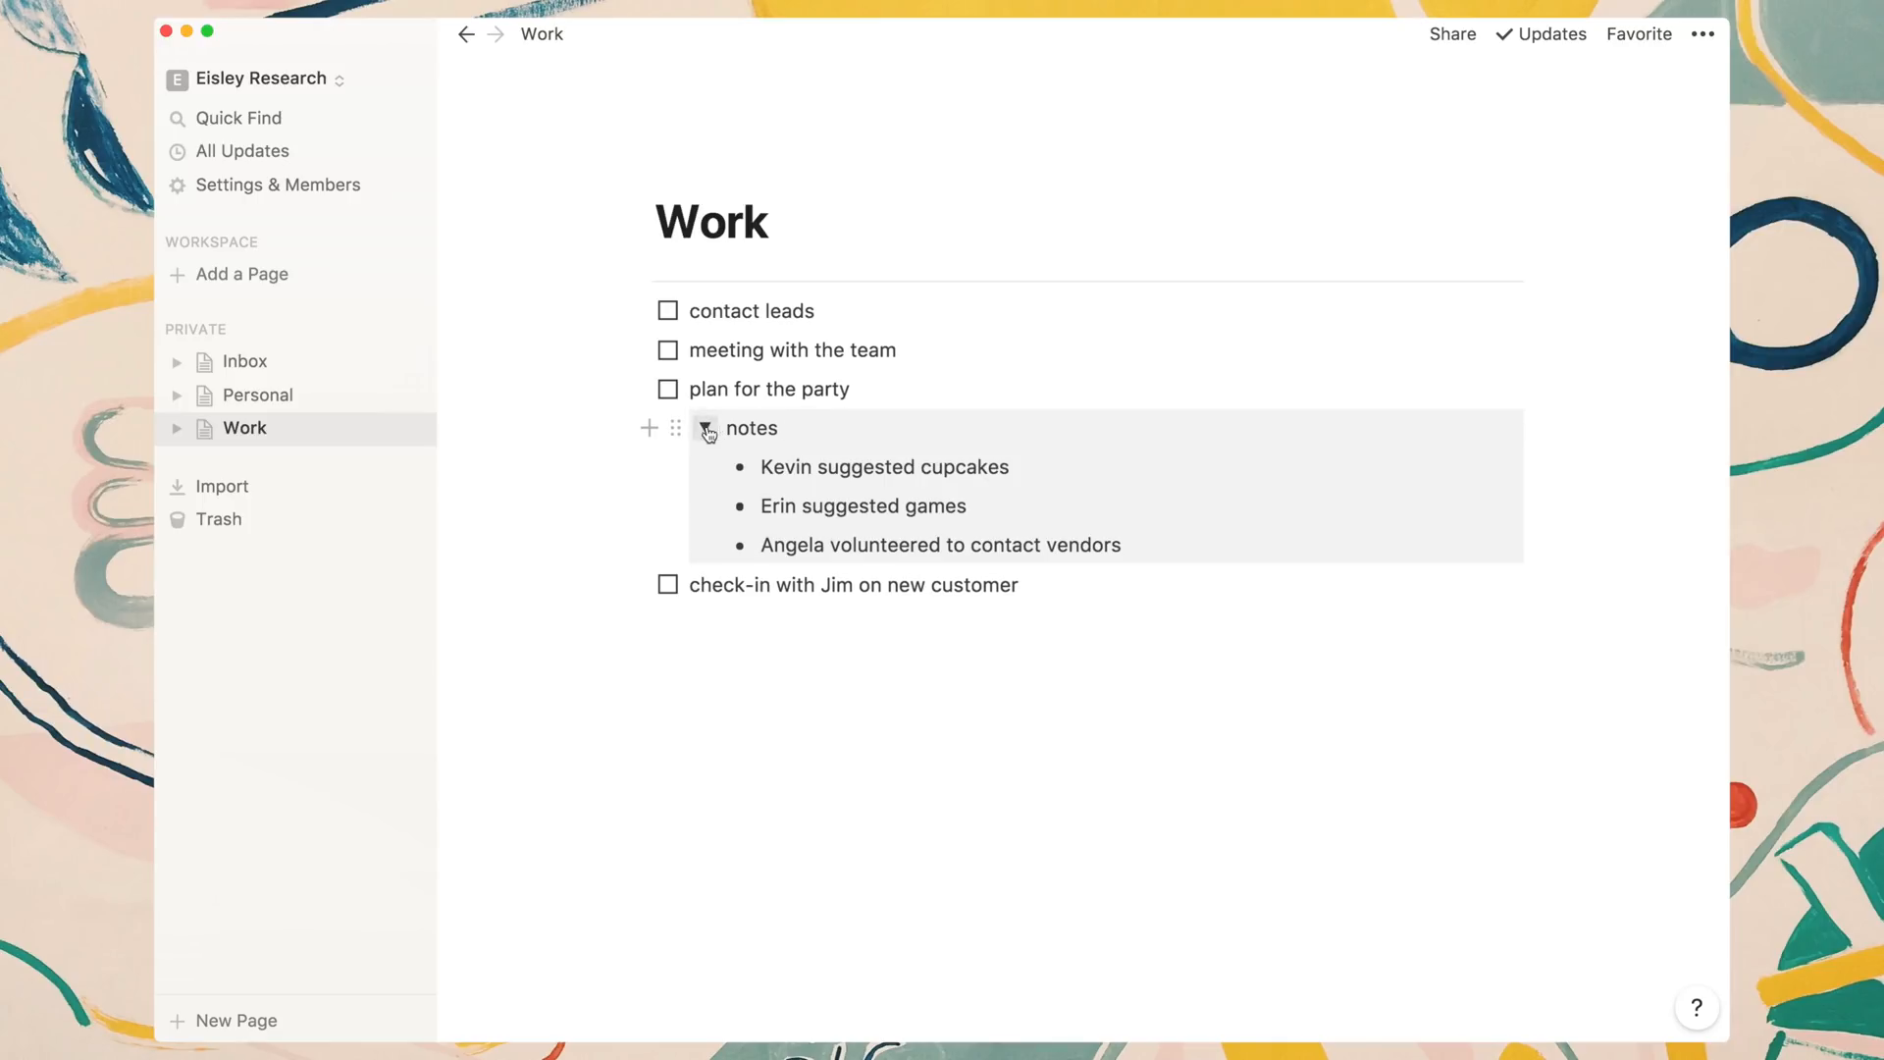
pyautogui.click(706, 428)
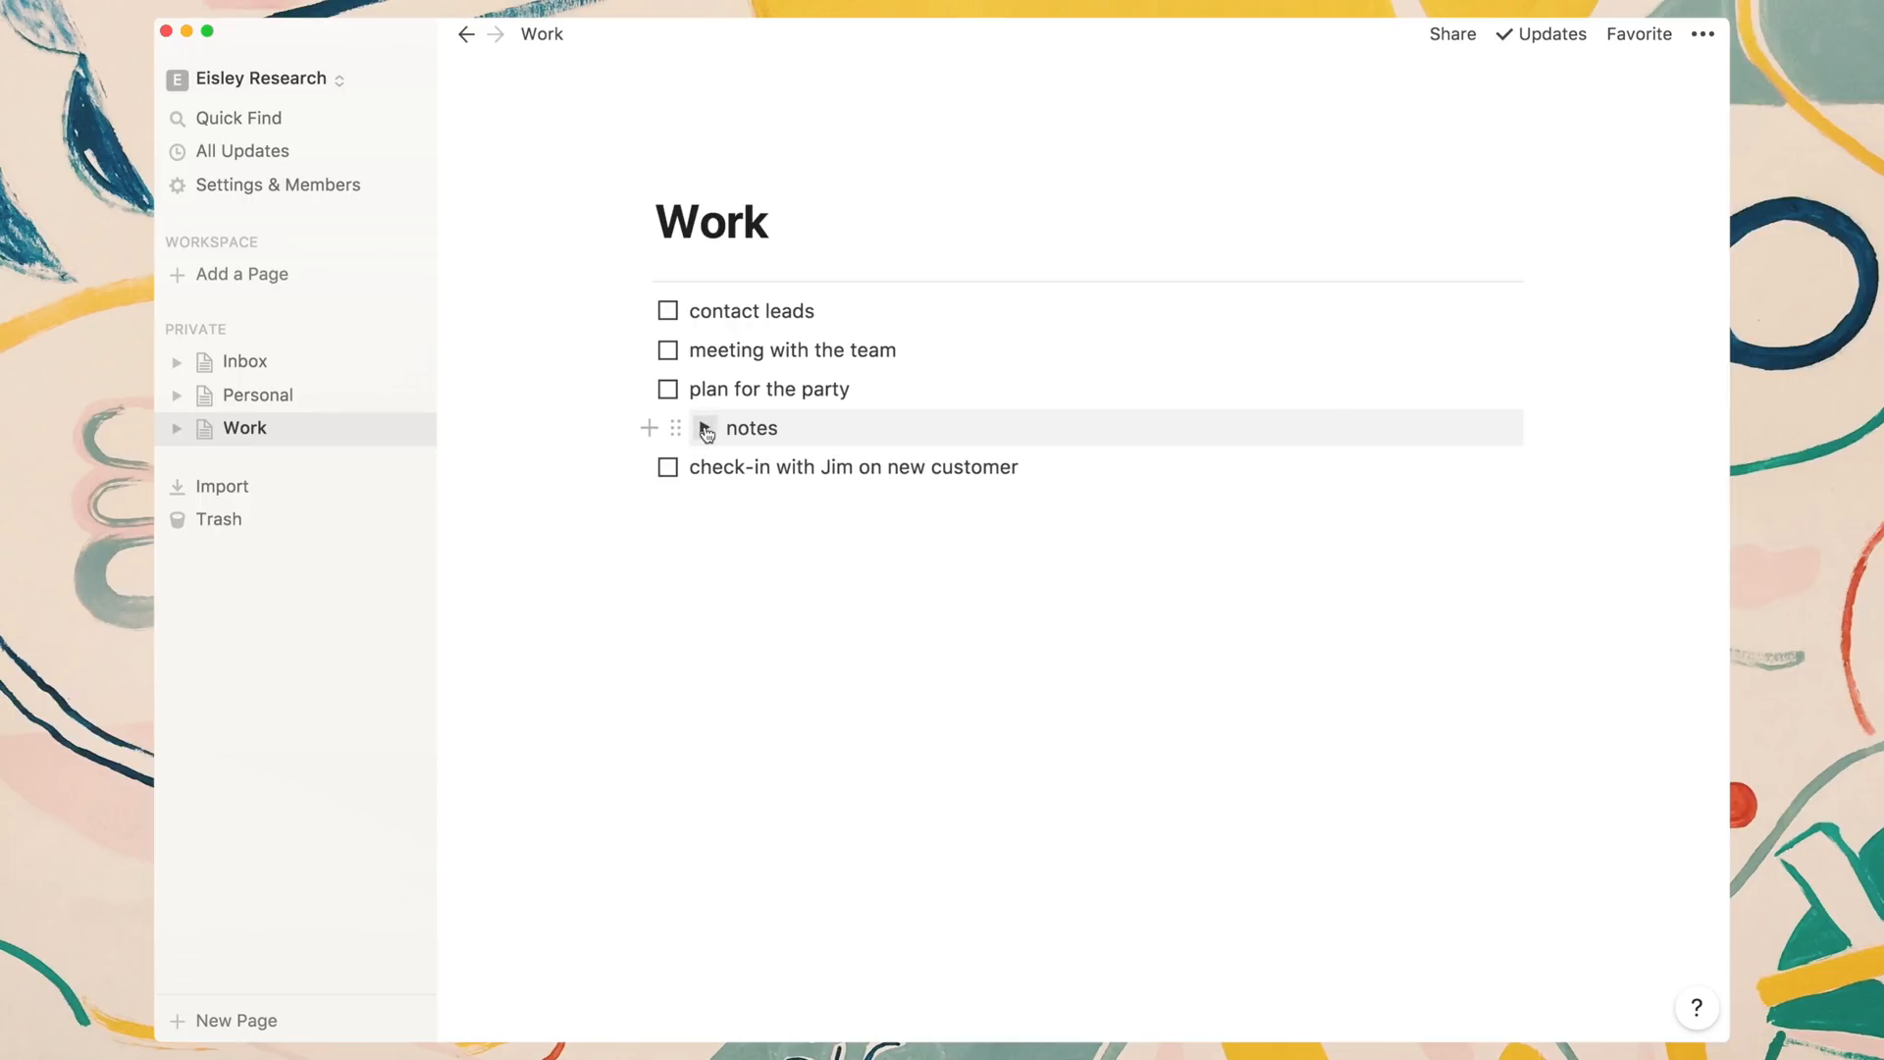
pyautogui.moveTo(704, 428); pyautogui.dragTo(746, 379)
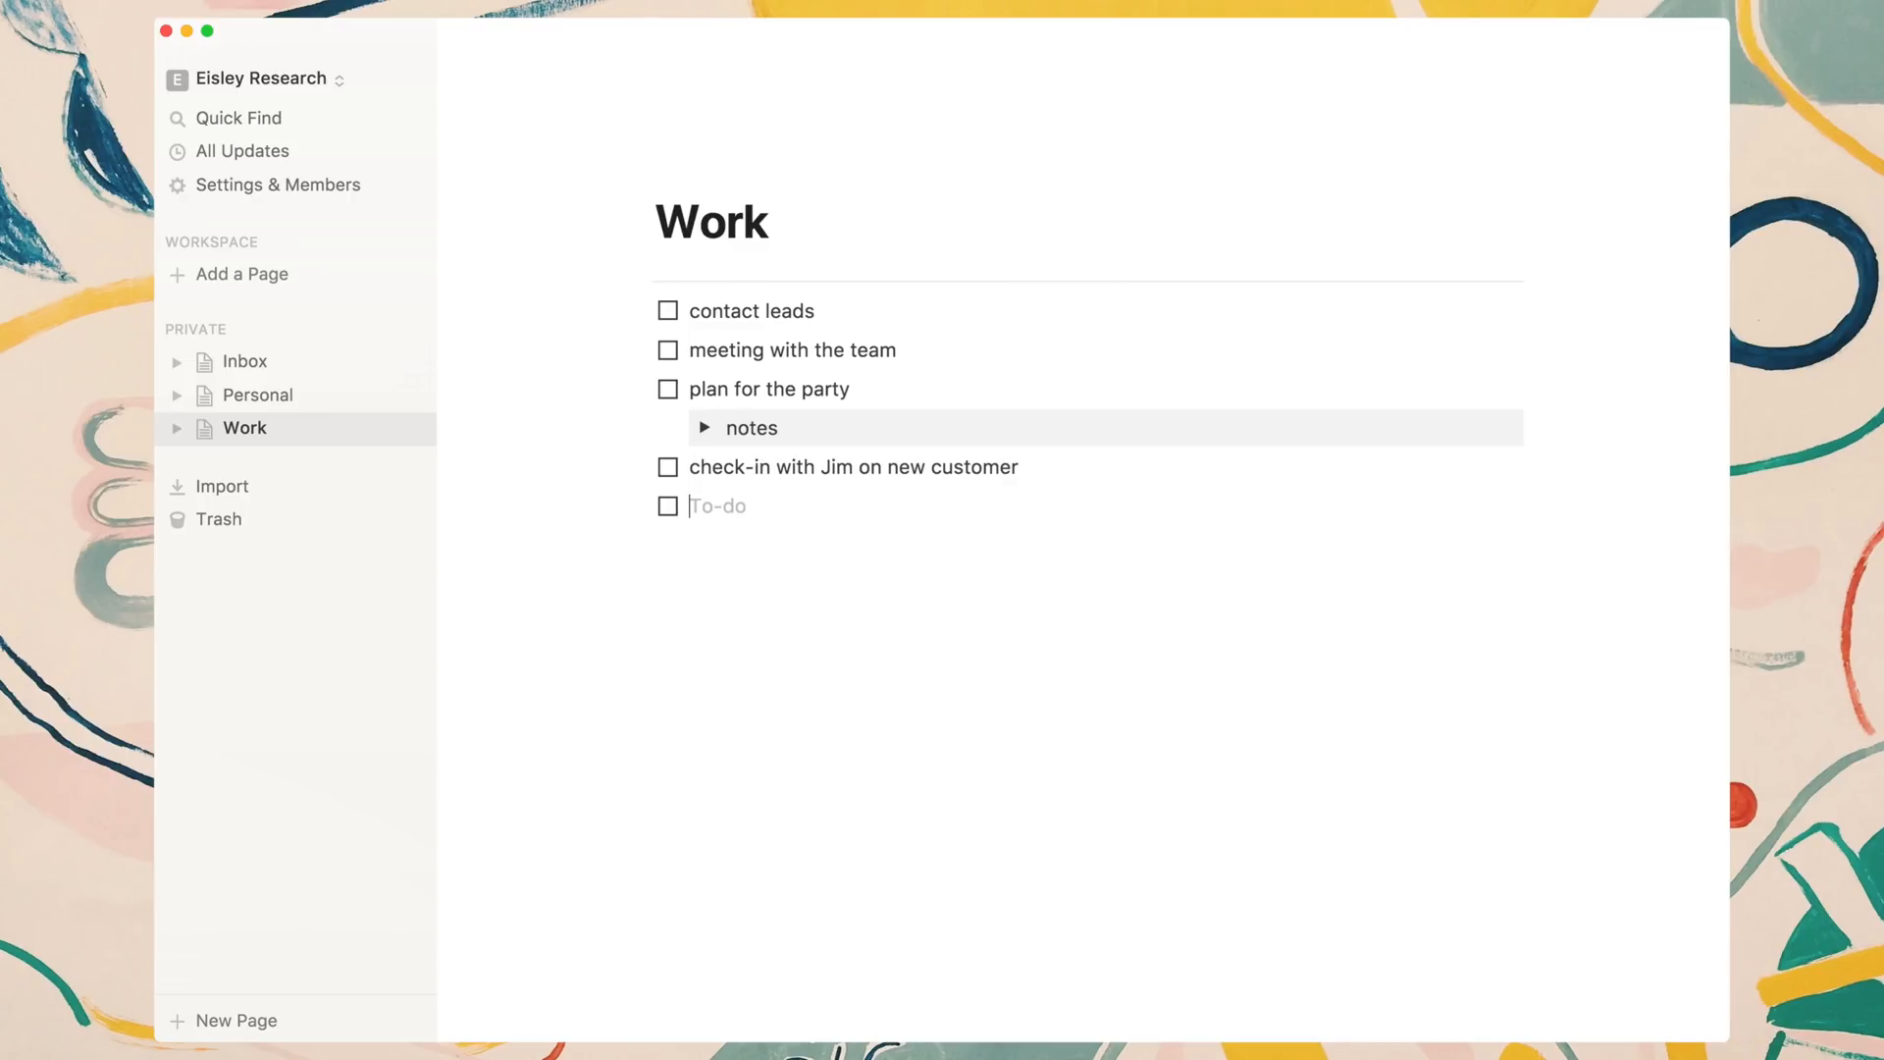
# Enter 'call David Wallace' as the new to-do and review the next empty block's Turn Into actions.
pyautogui.write('call David Wallace')
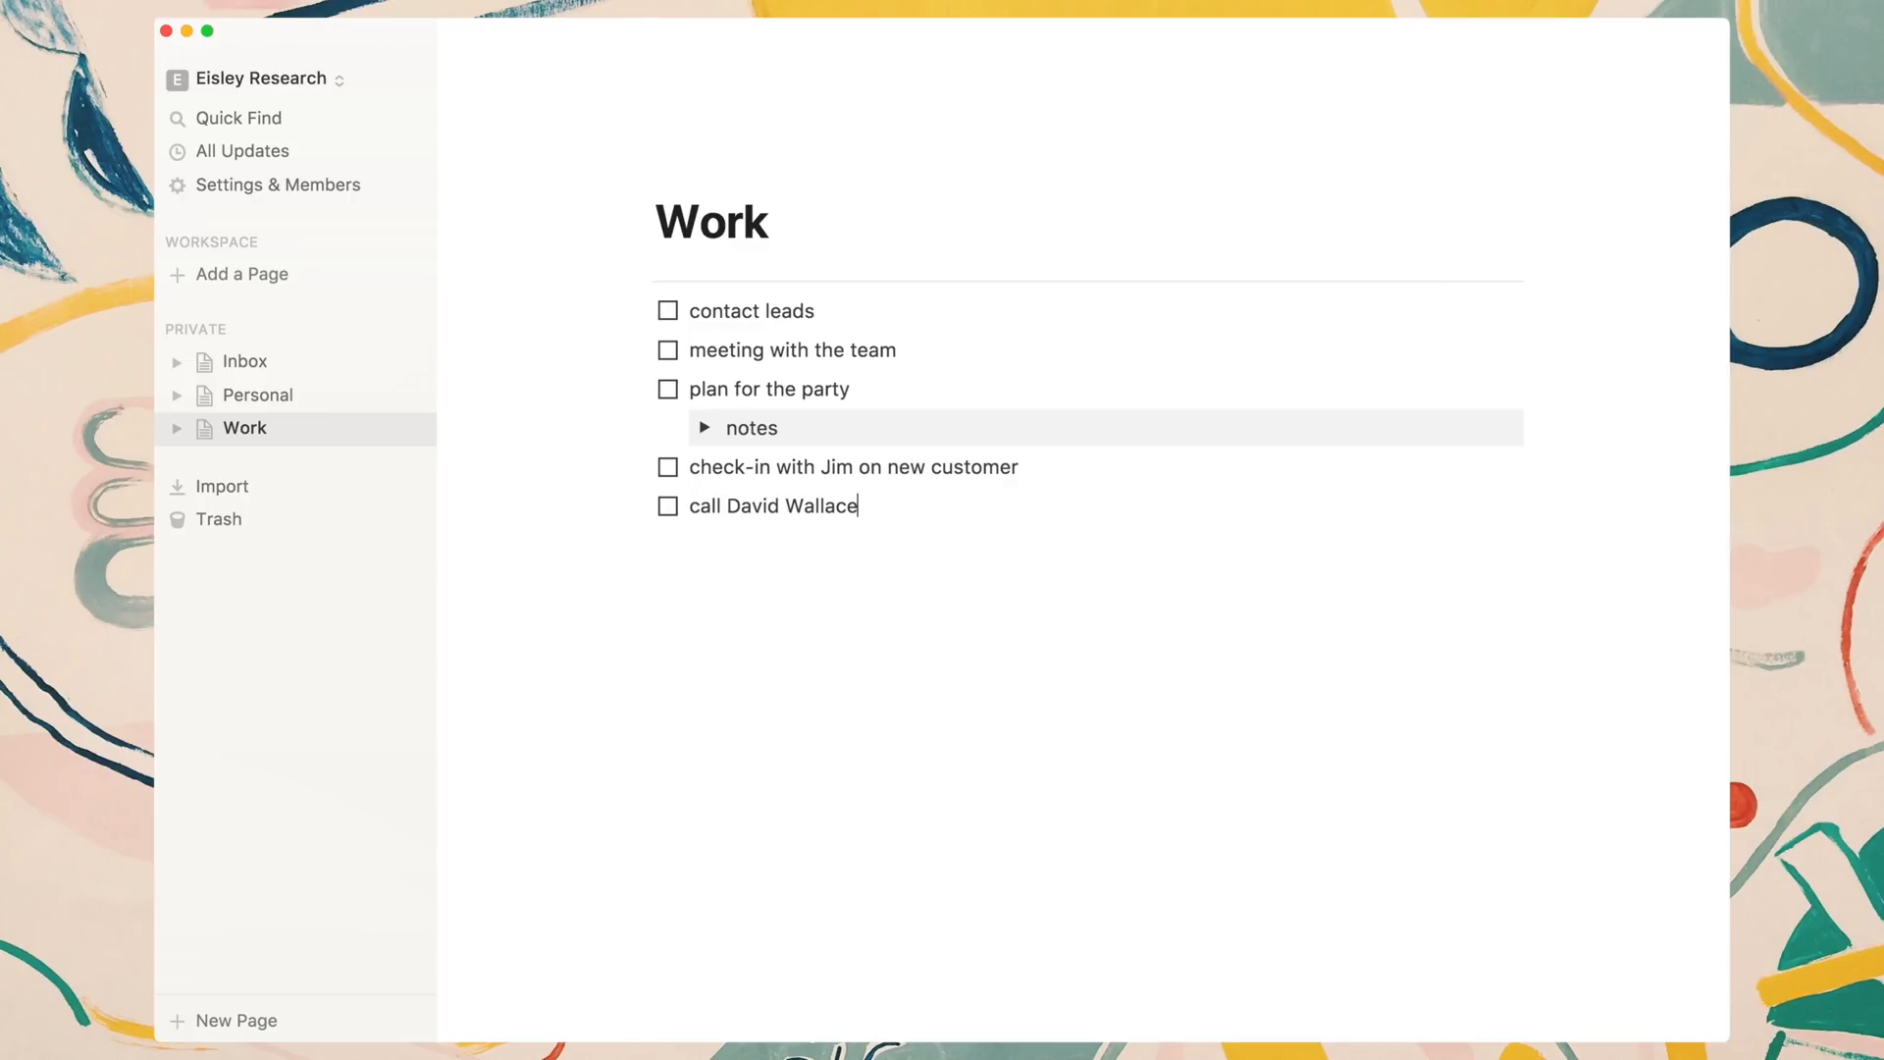
pyautogui.press('enter')
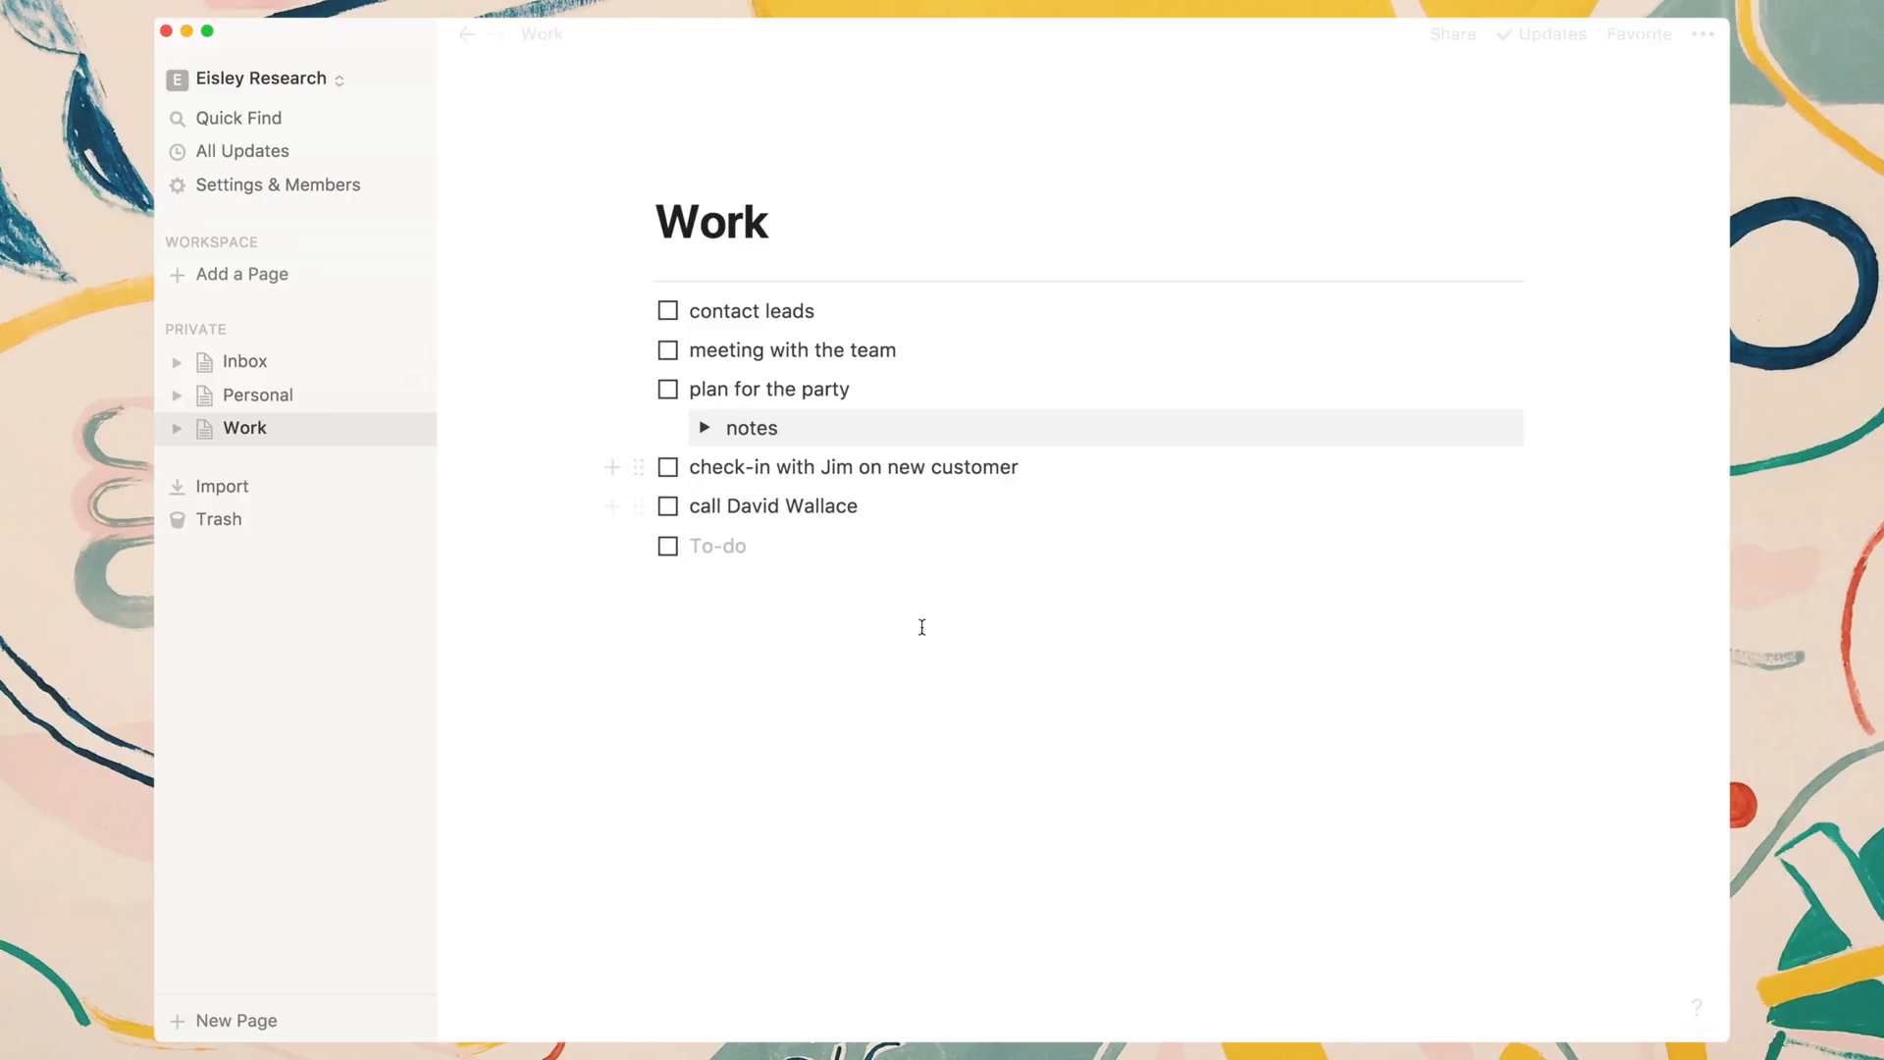
pyautogui.click(637, 545)
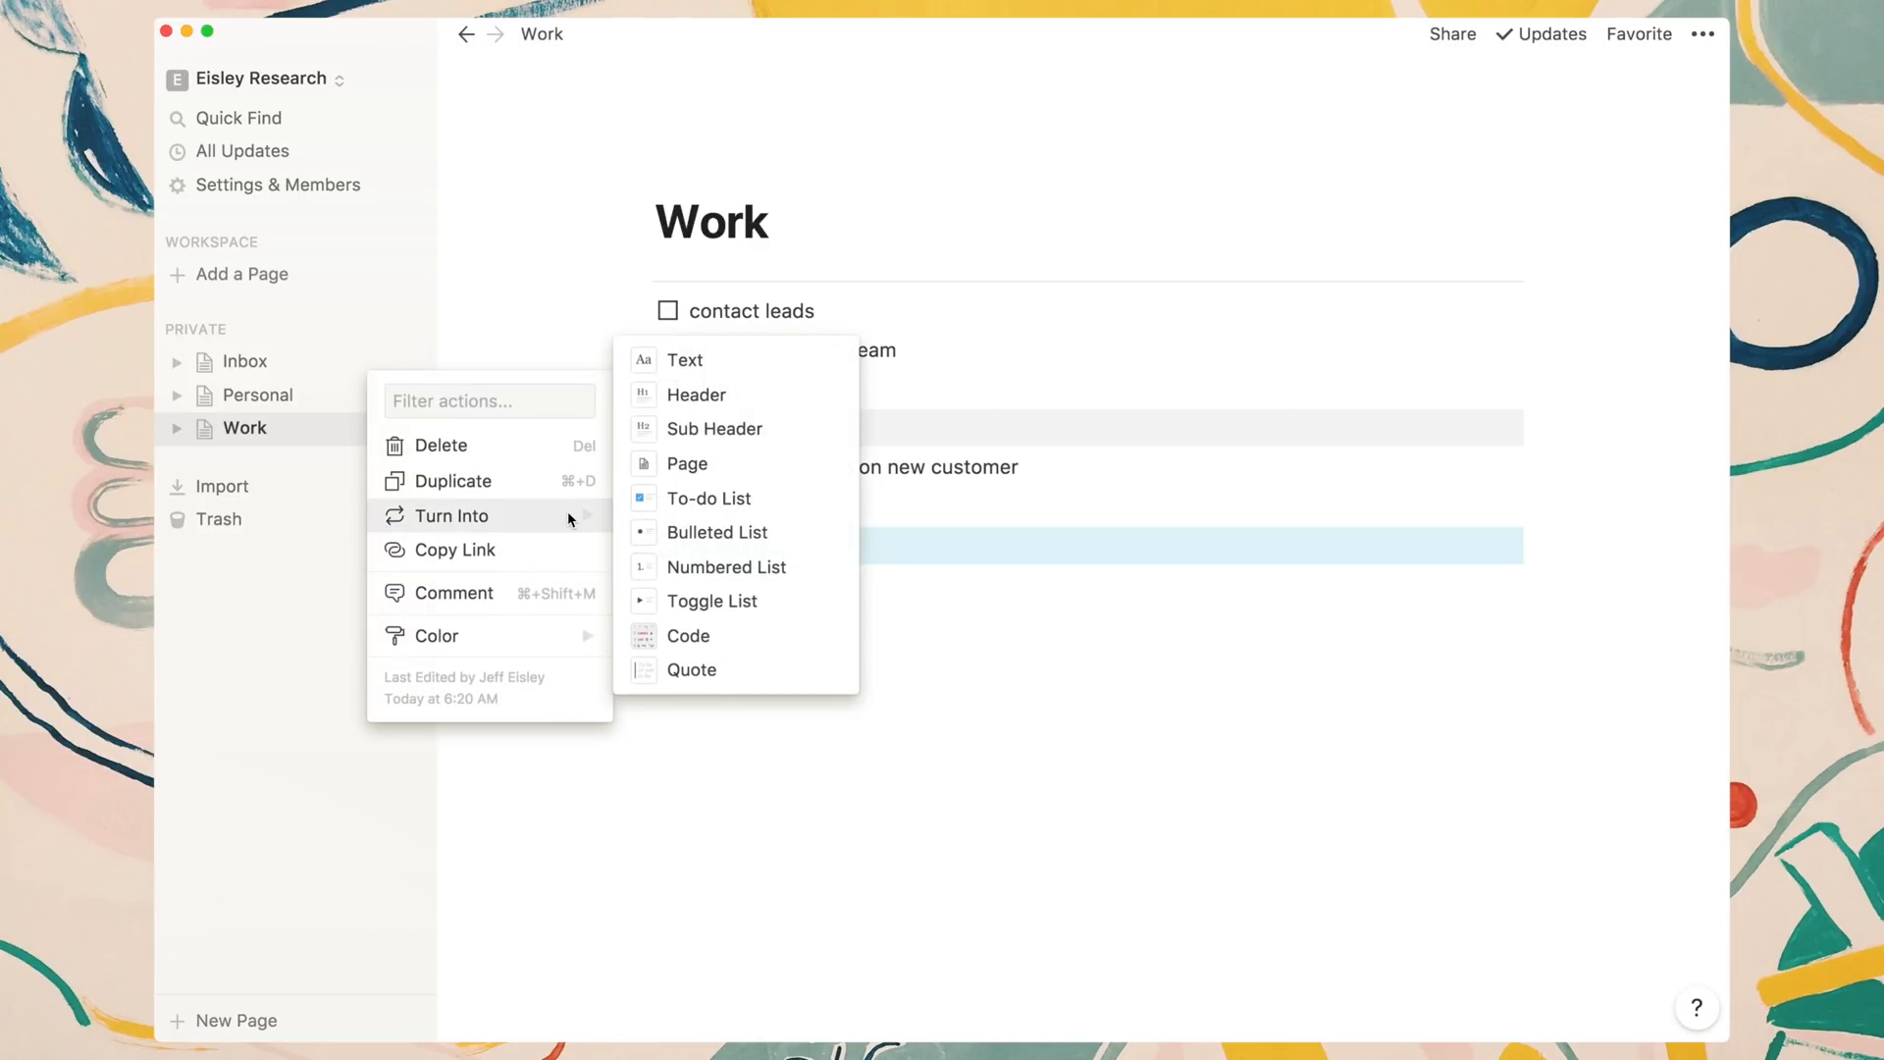
pyautogui.moveTo(712, 600)
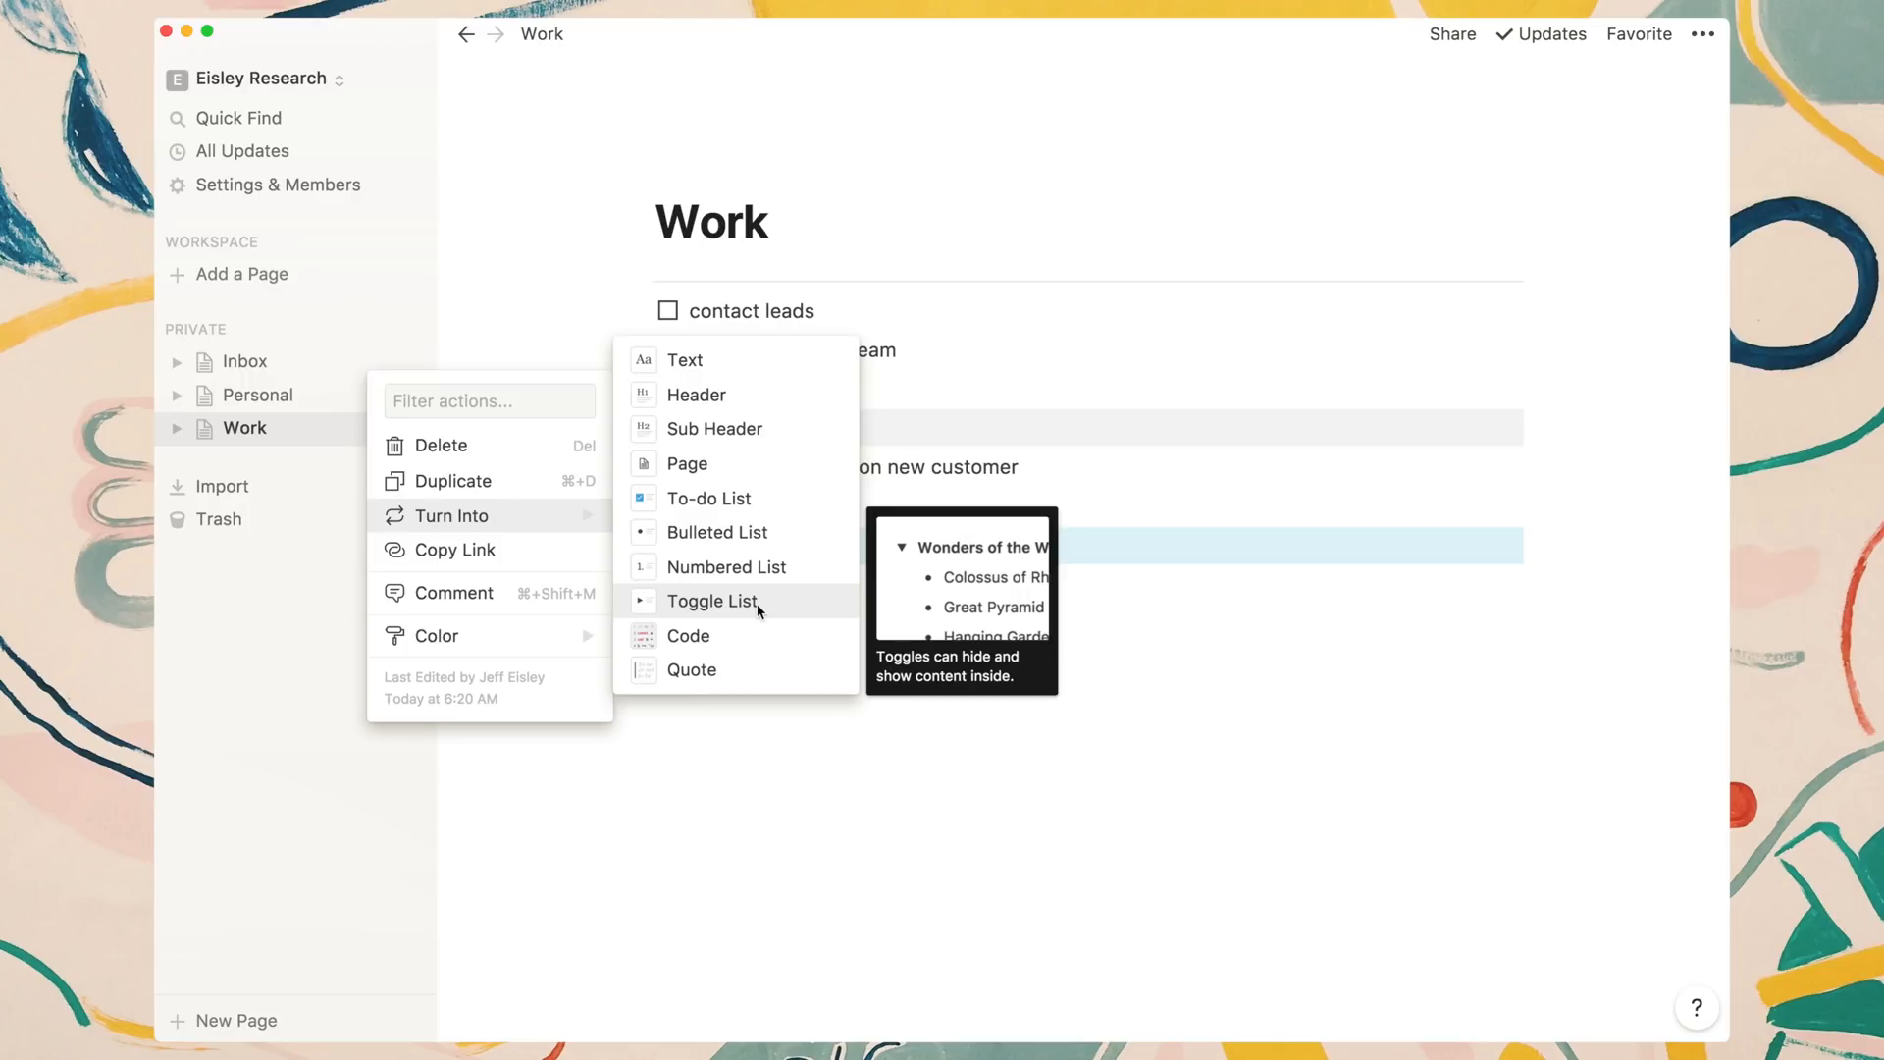
pyautogui.moveTo(686, 464)
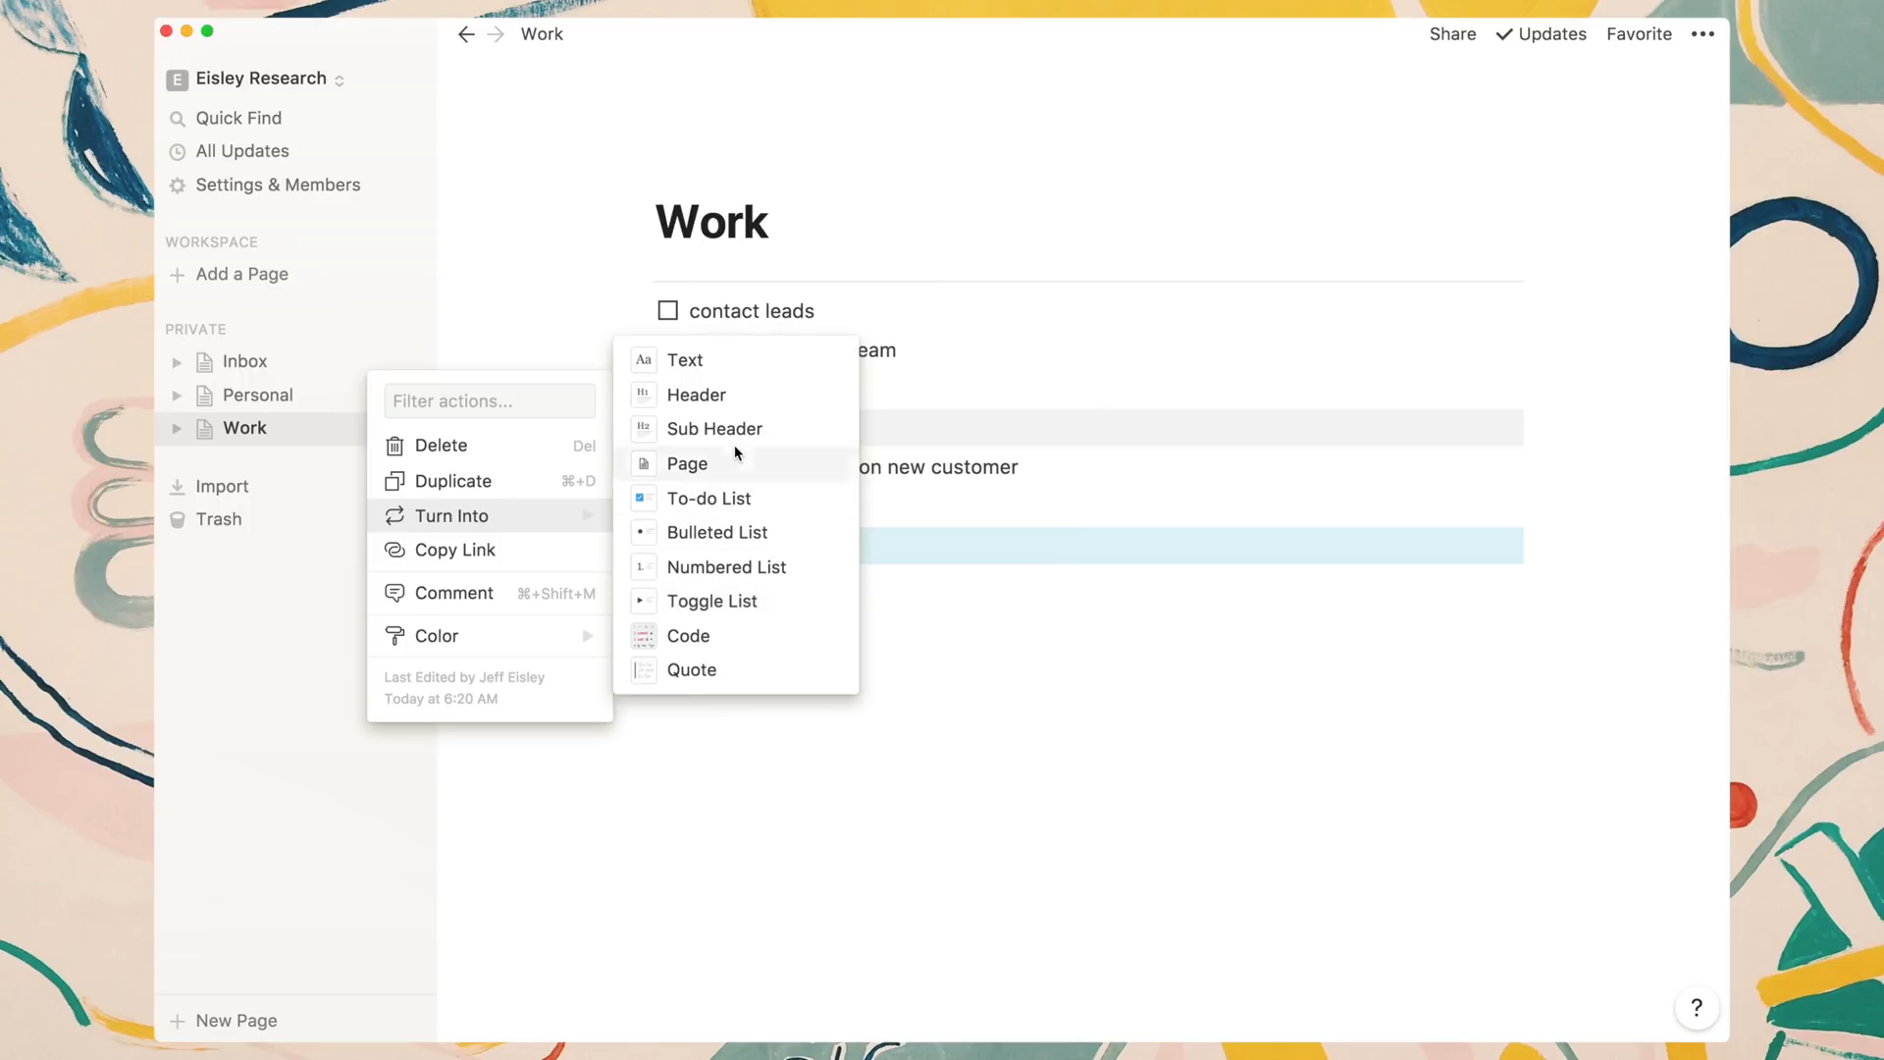
pyautogui.moveTo(687, 464)
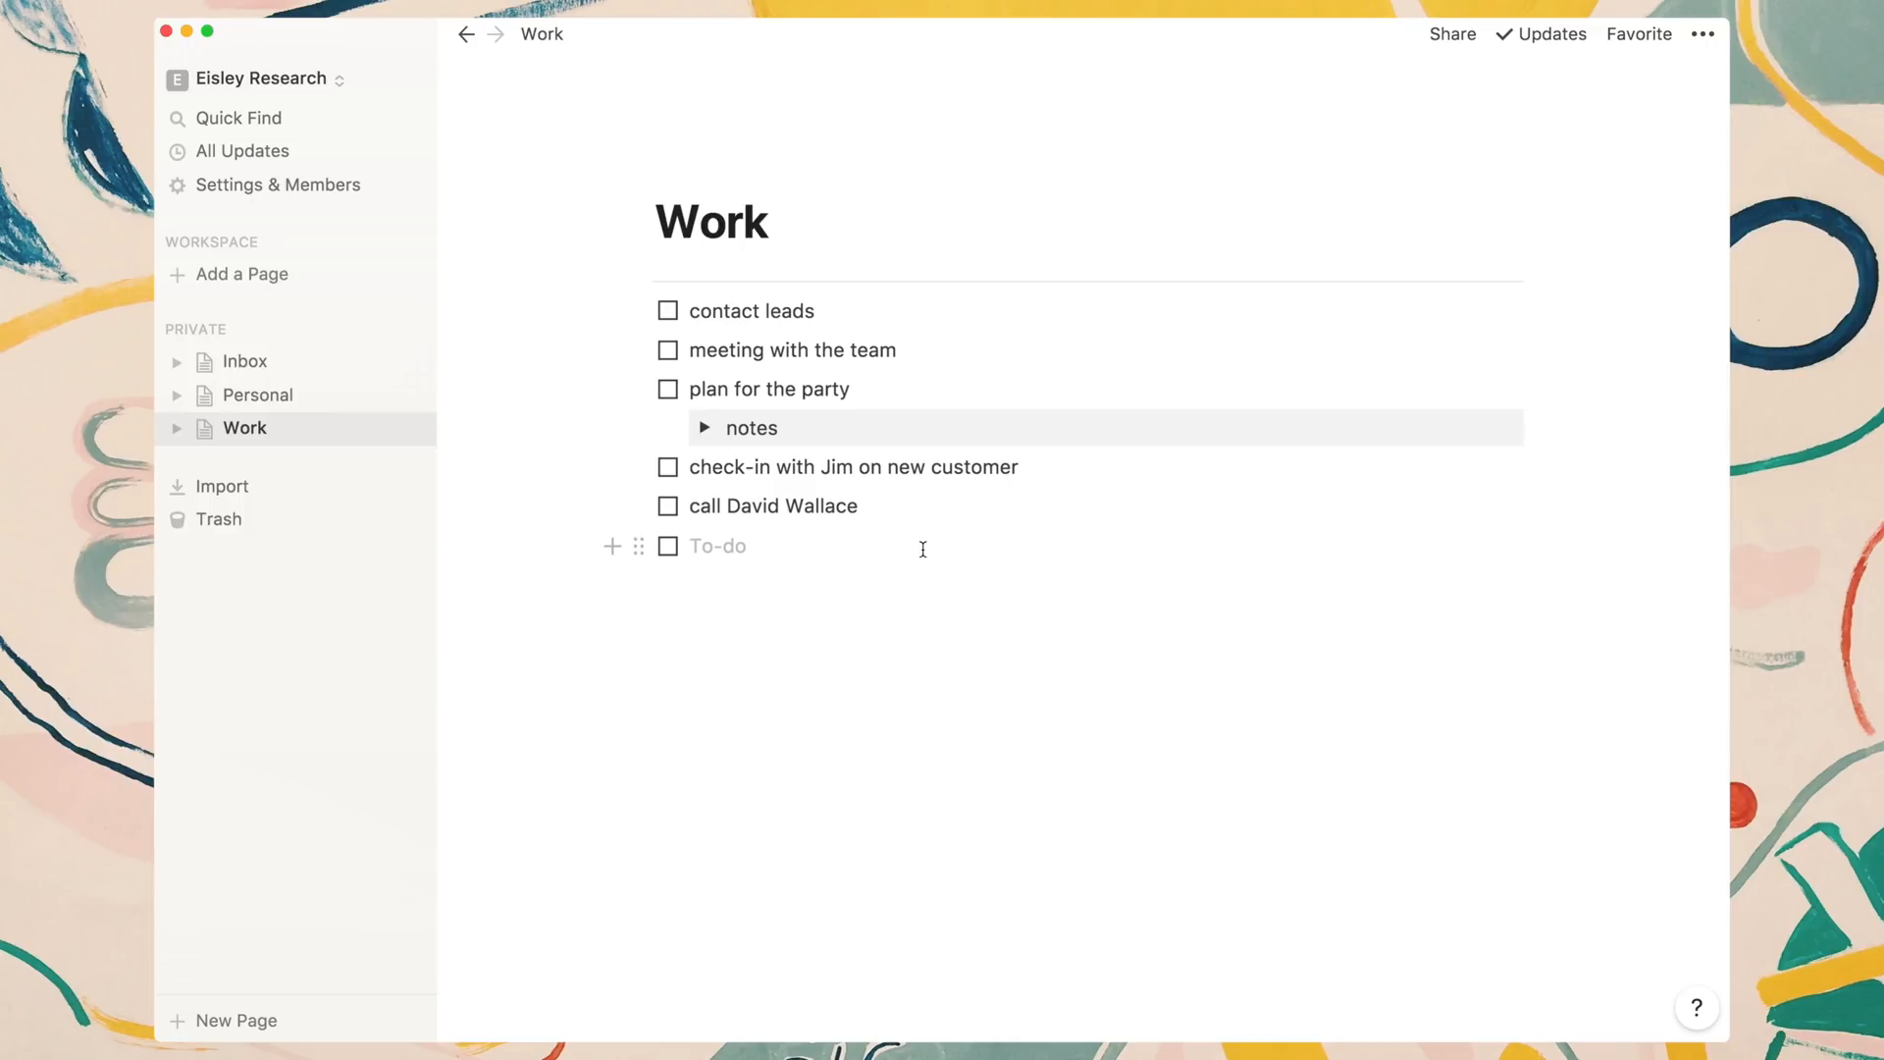
pyautogui.click(695, 546)
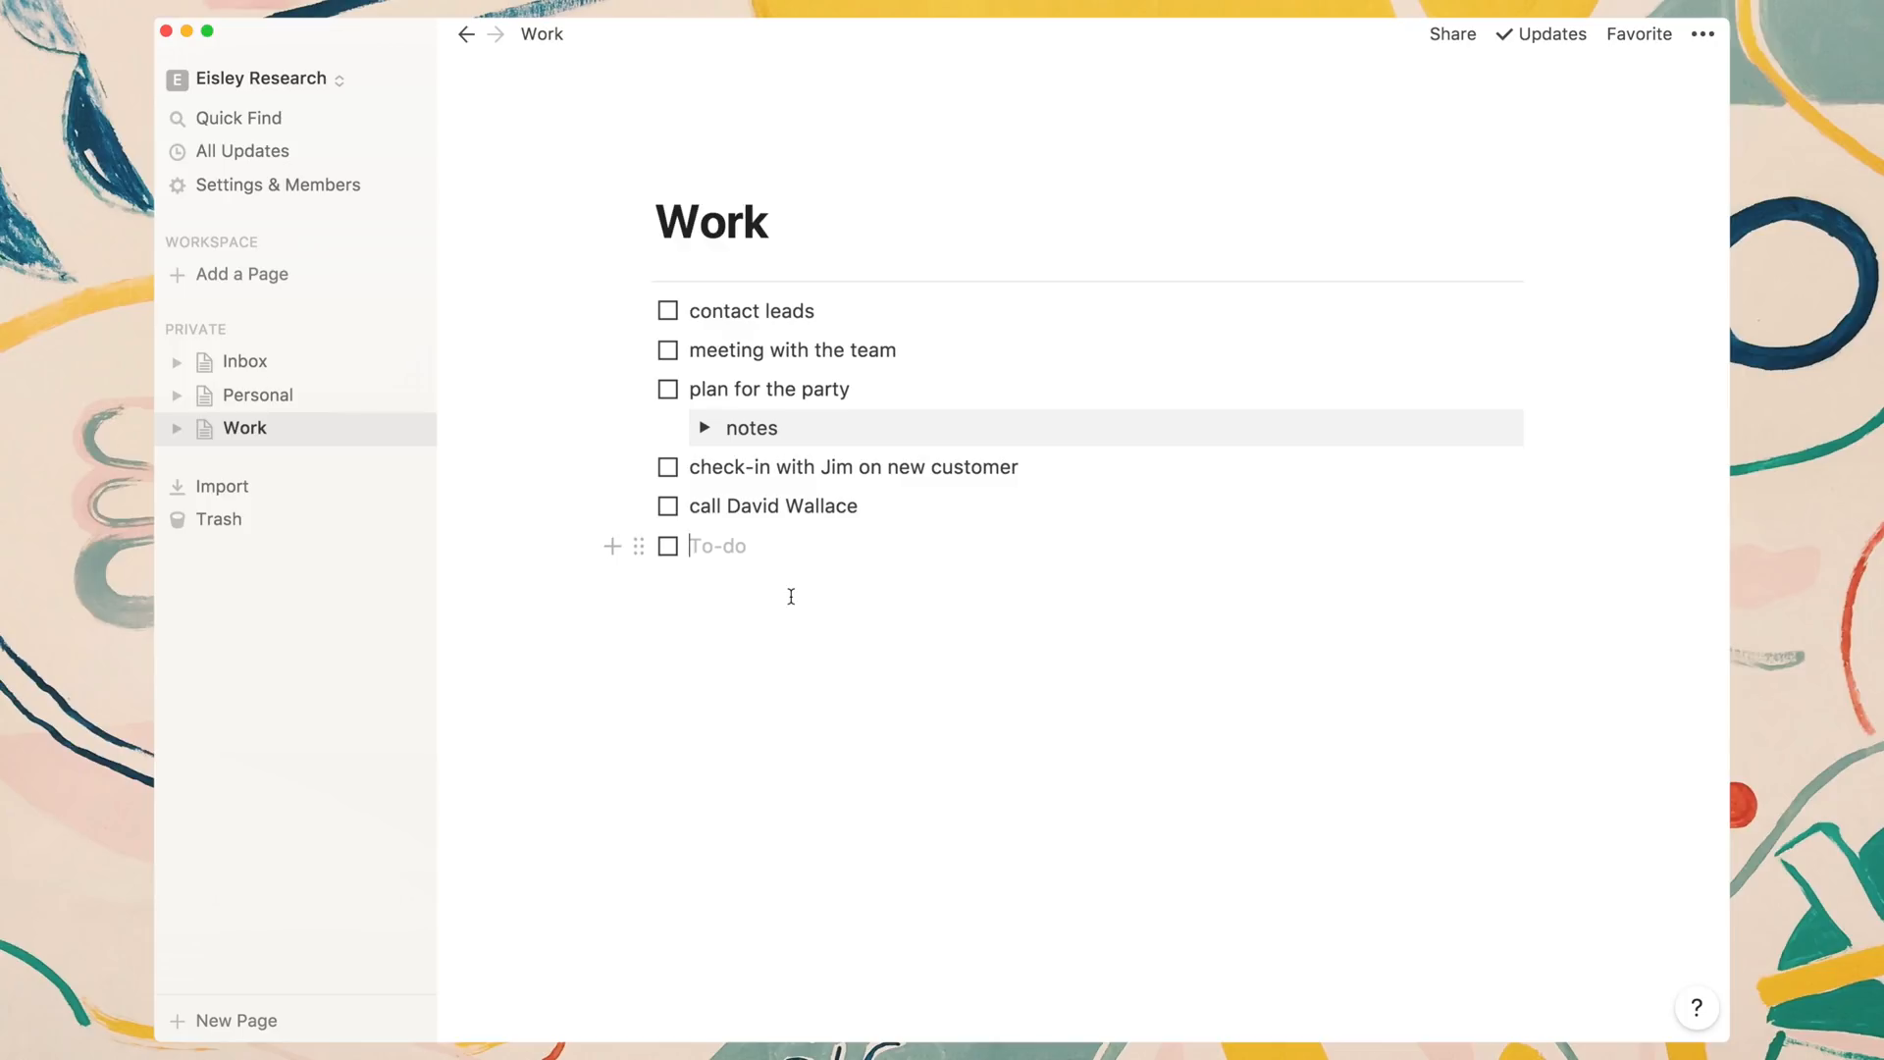
# Create a new private page titled 'Bookmarks', then switch to another sidebar page.
pyautogui.click(236, 1020)
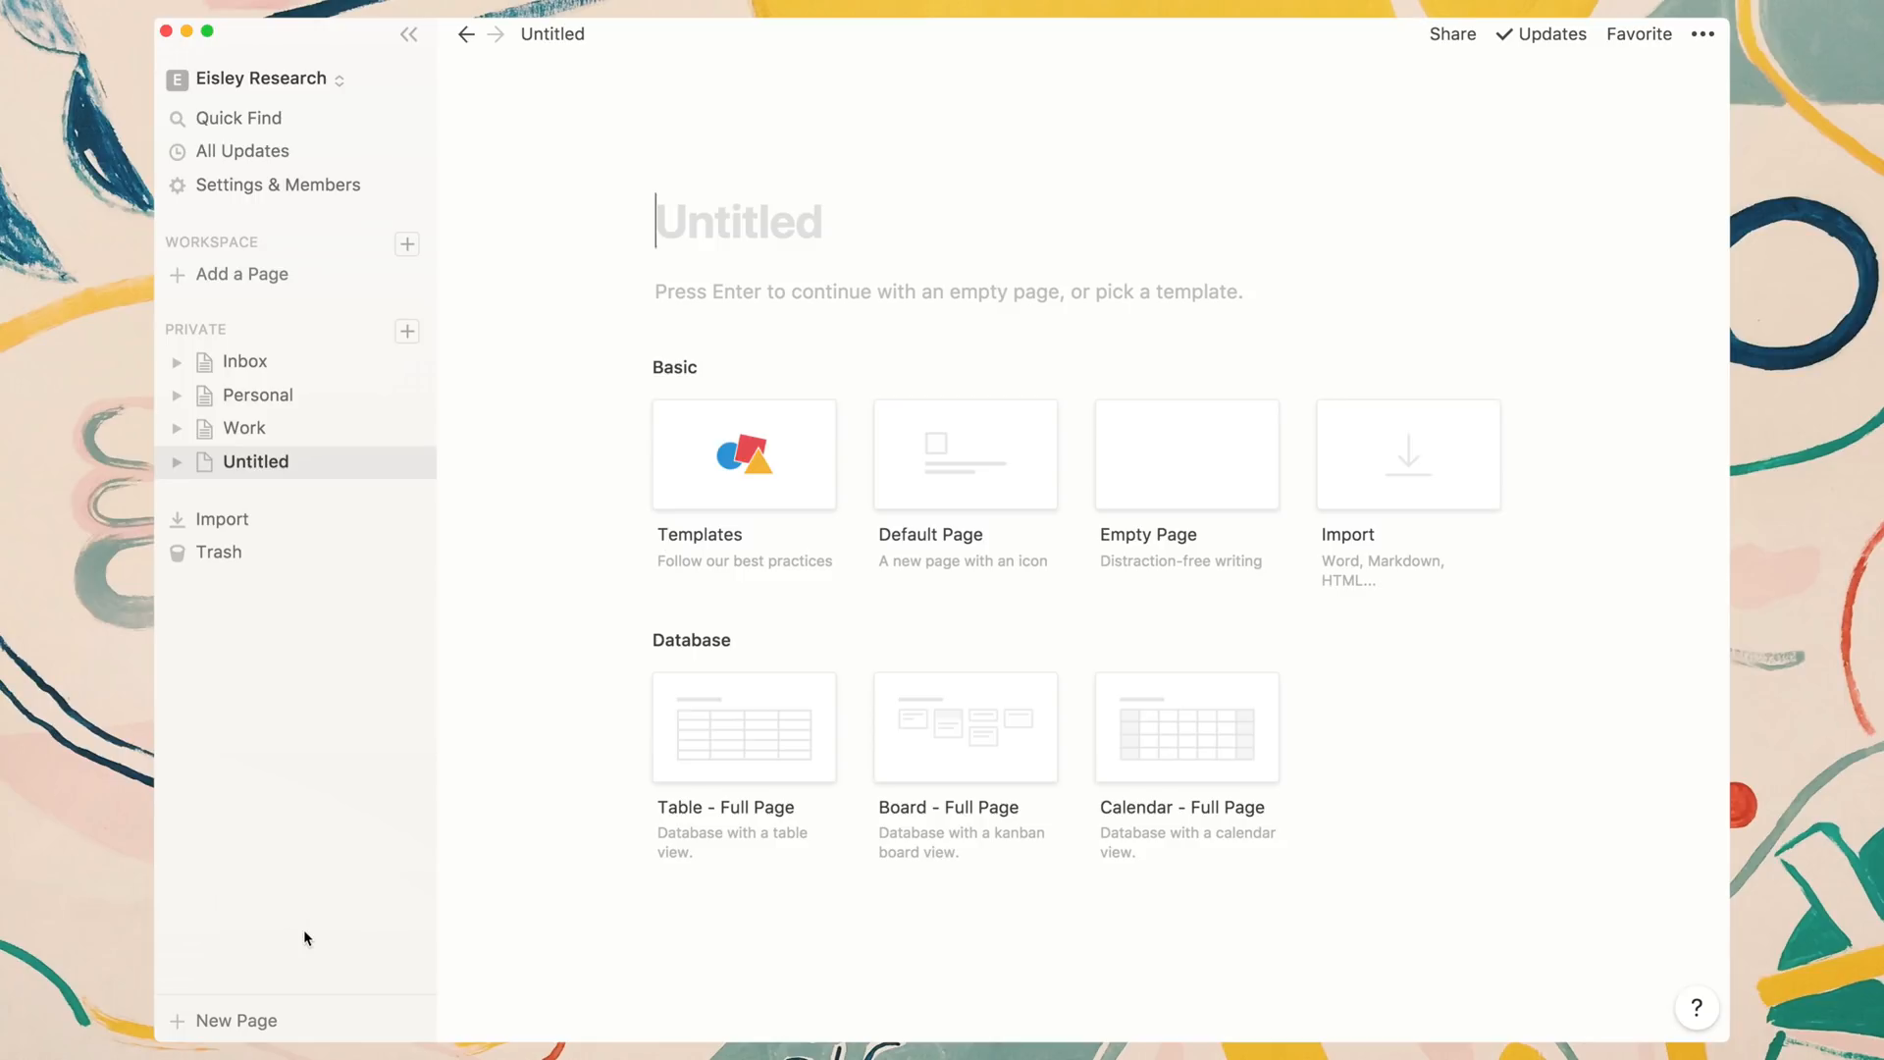
pyautogui.write('Bookmarks')
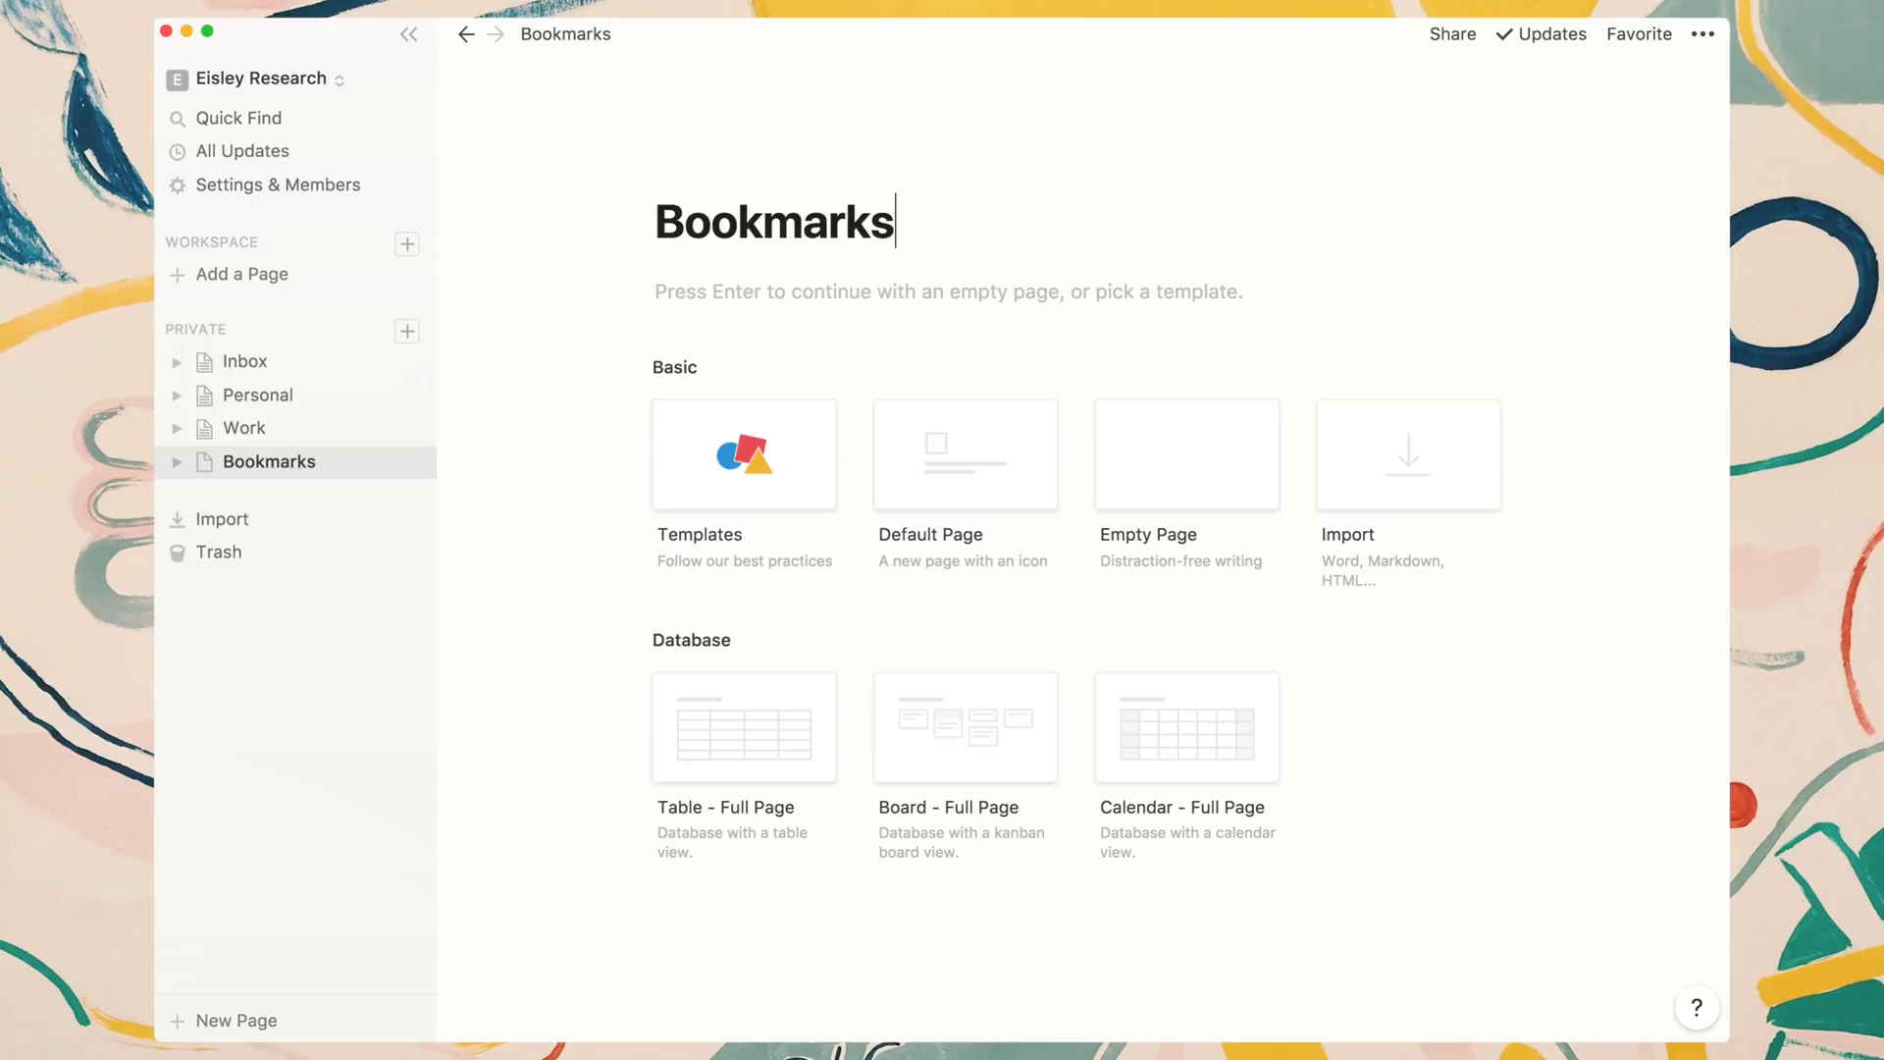
pyautogui.moveTo(271, 469)
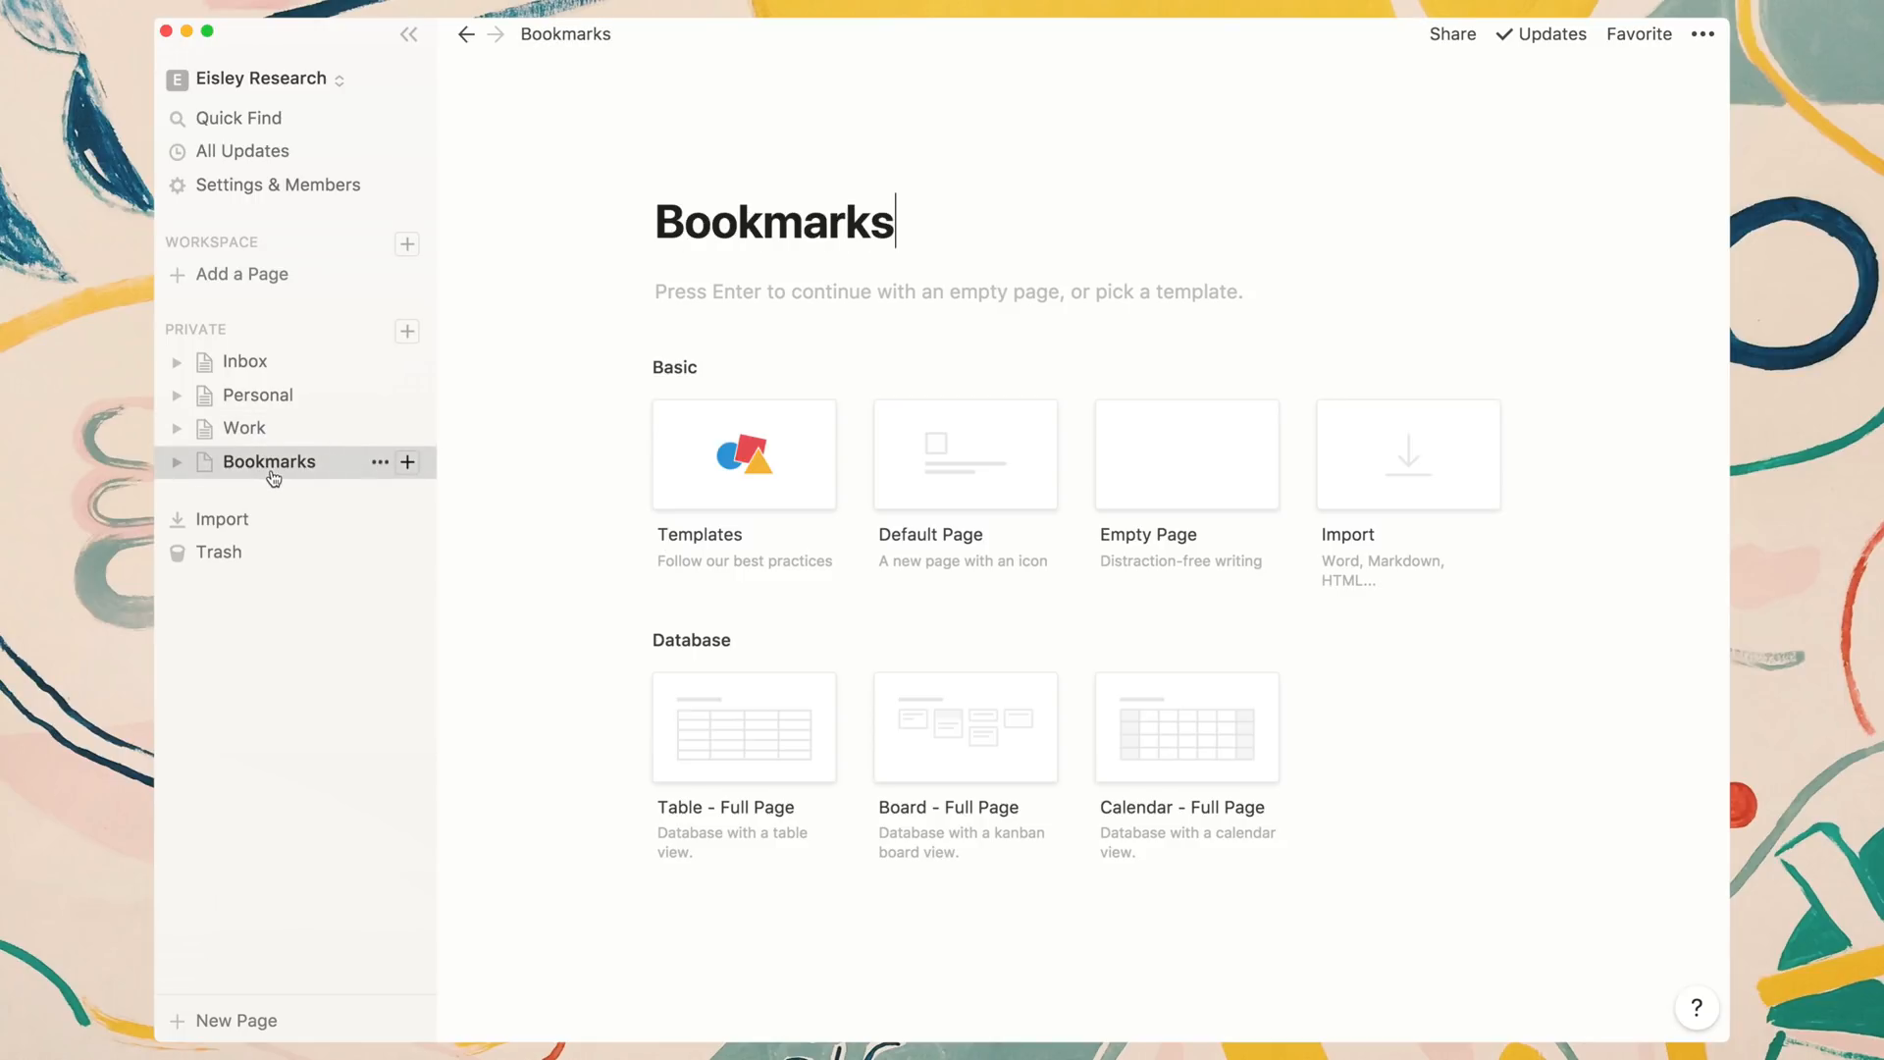
pyautogui.moveTo(286, 930)
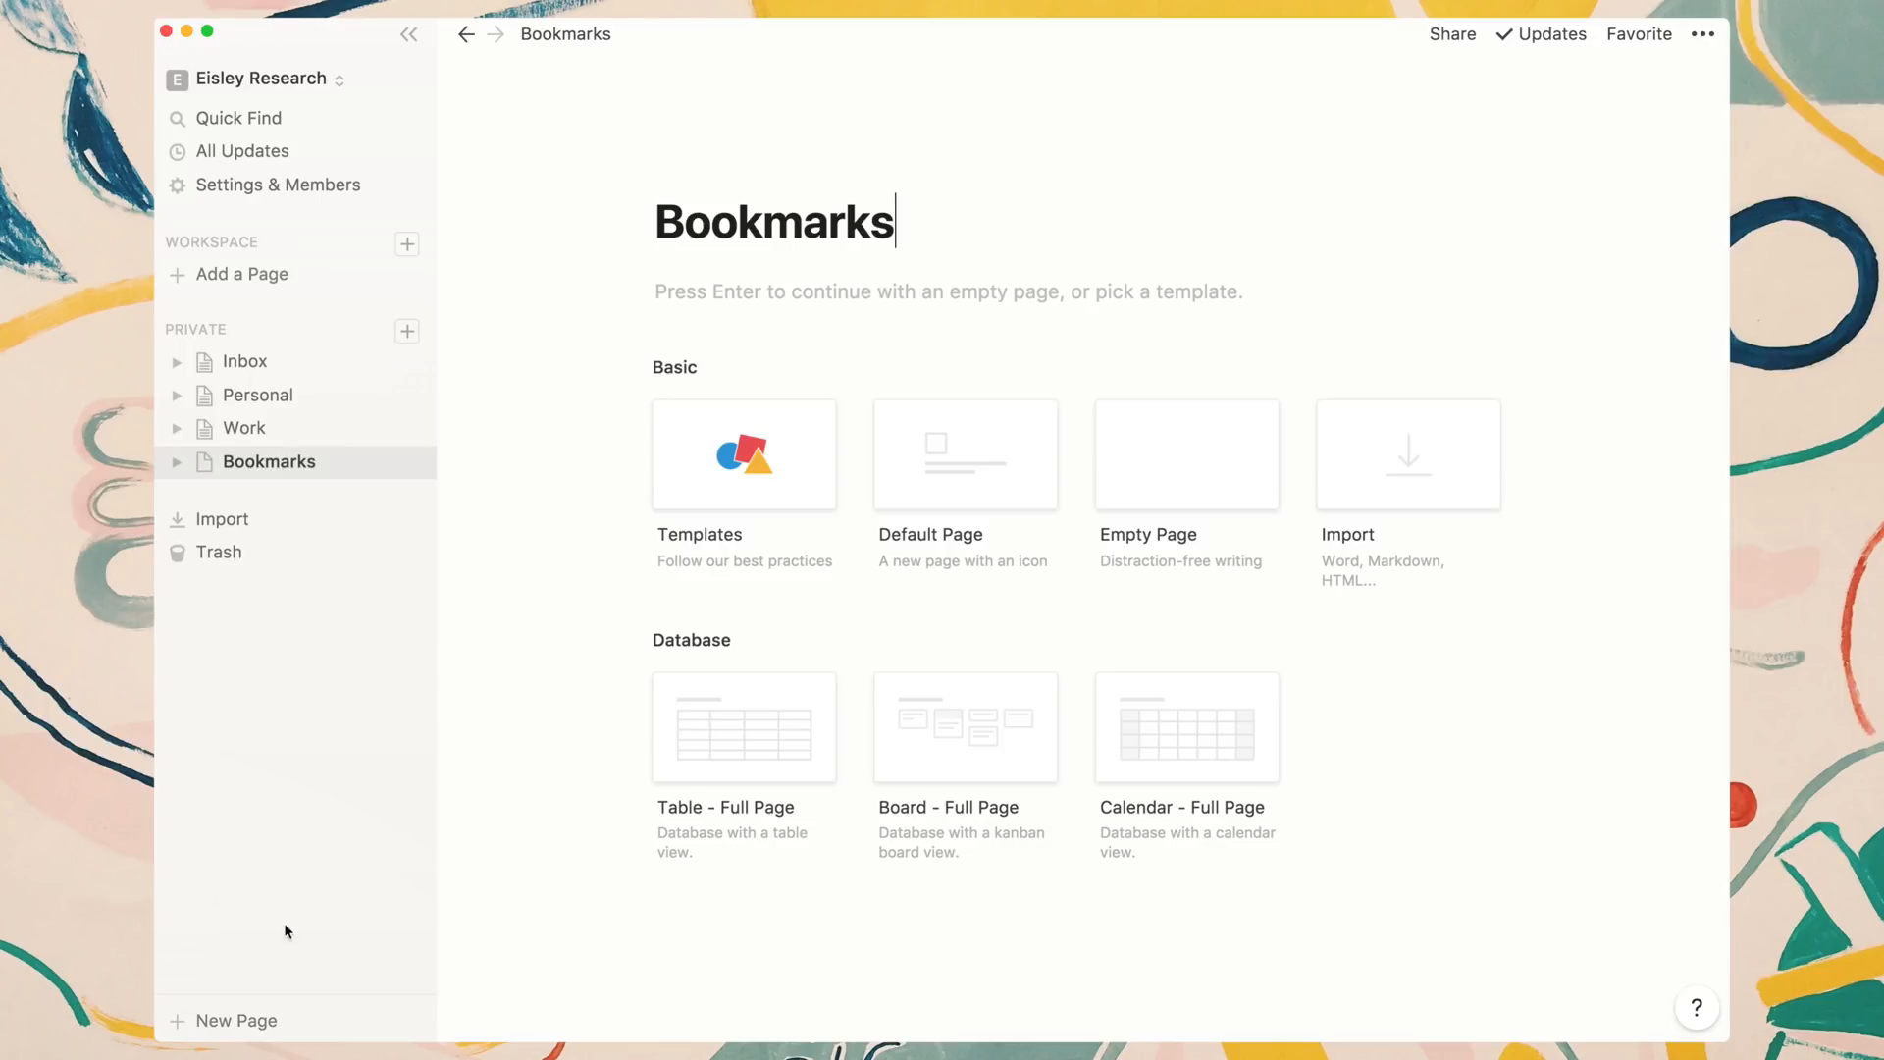
pyautogui.click(273, 394)
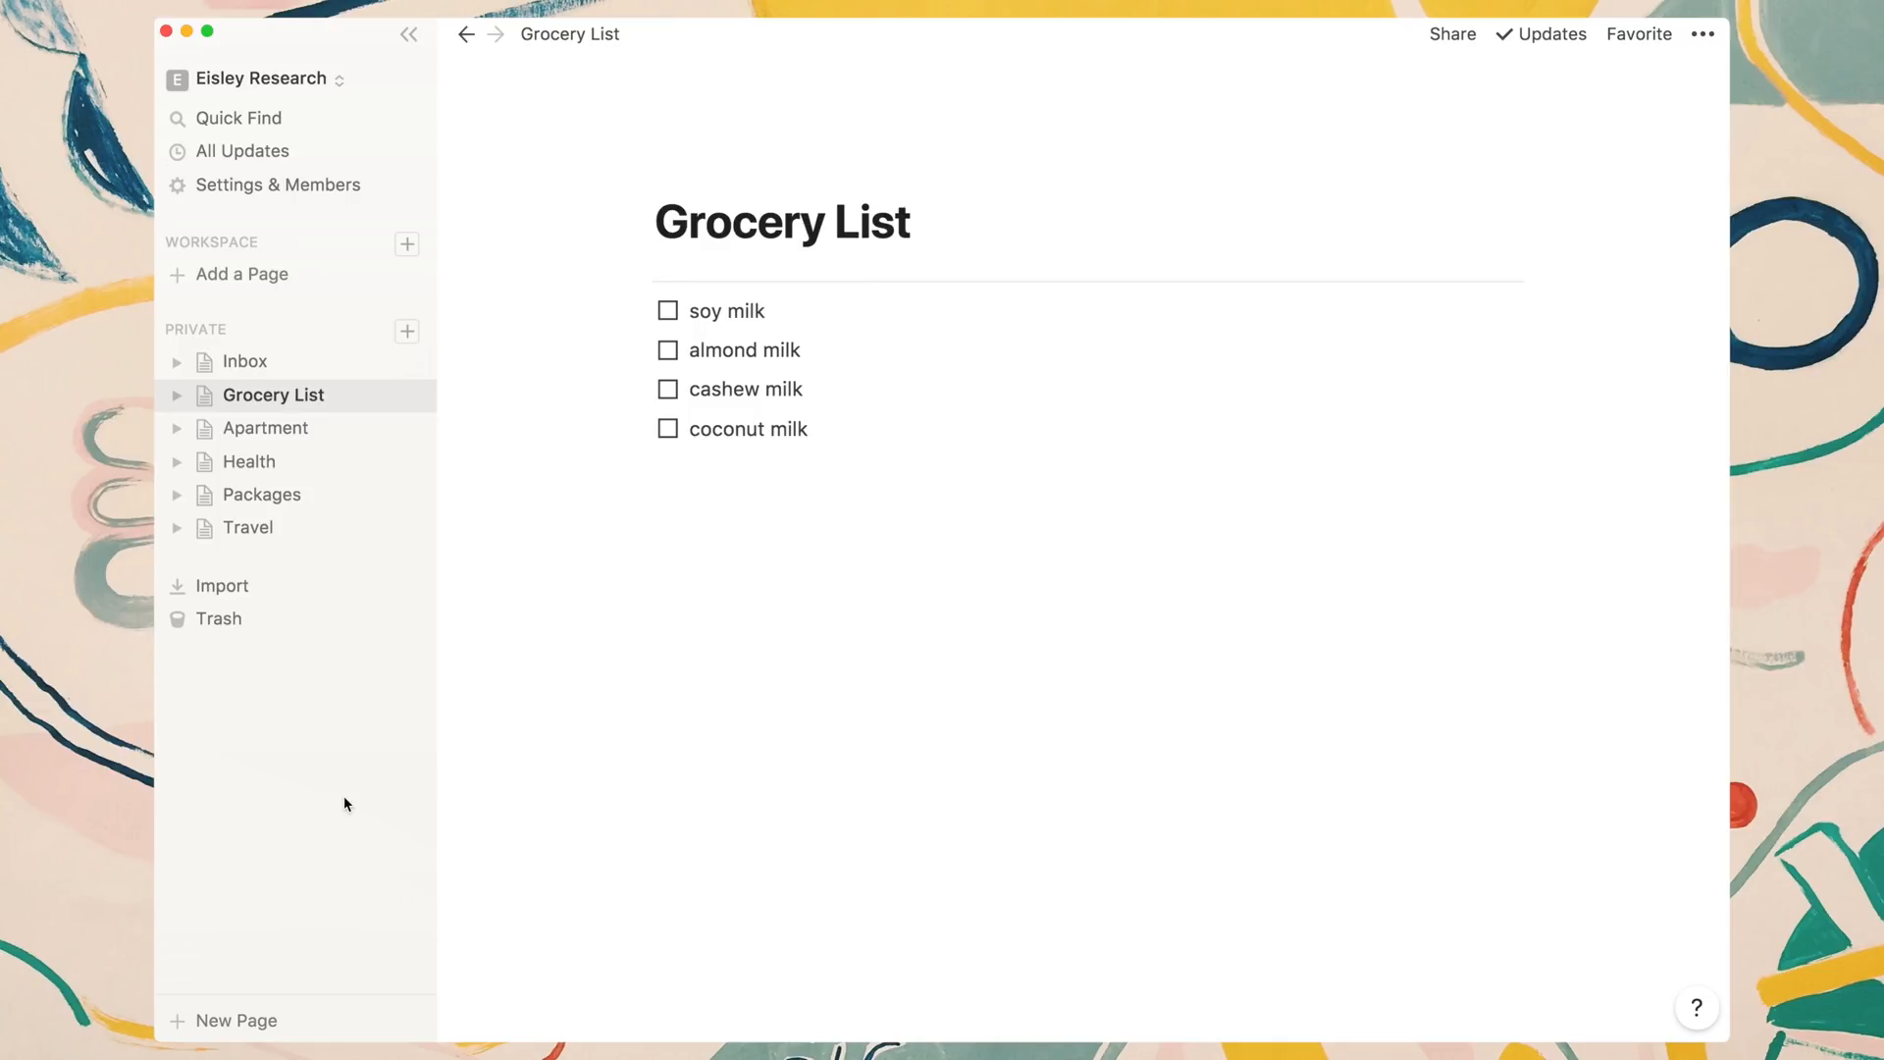
pyautogui.moveTo(341, 373)
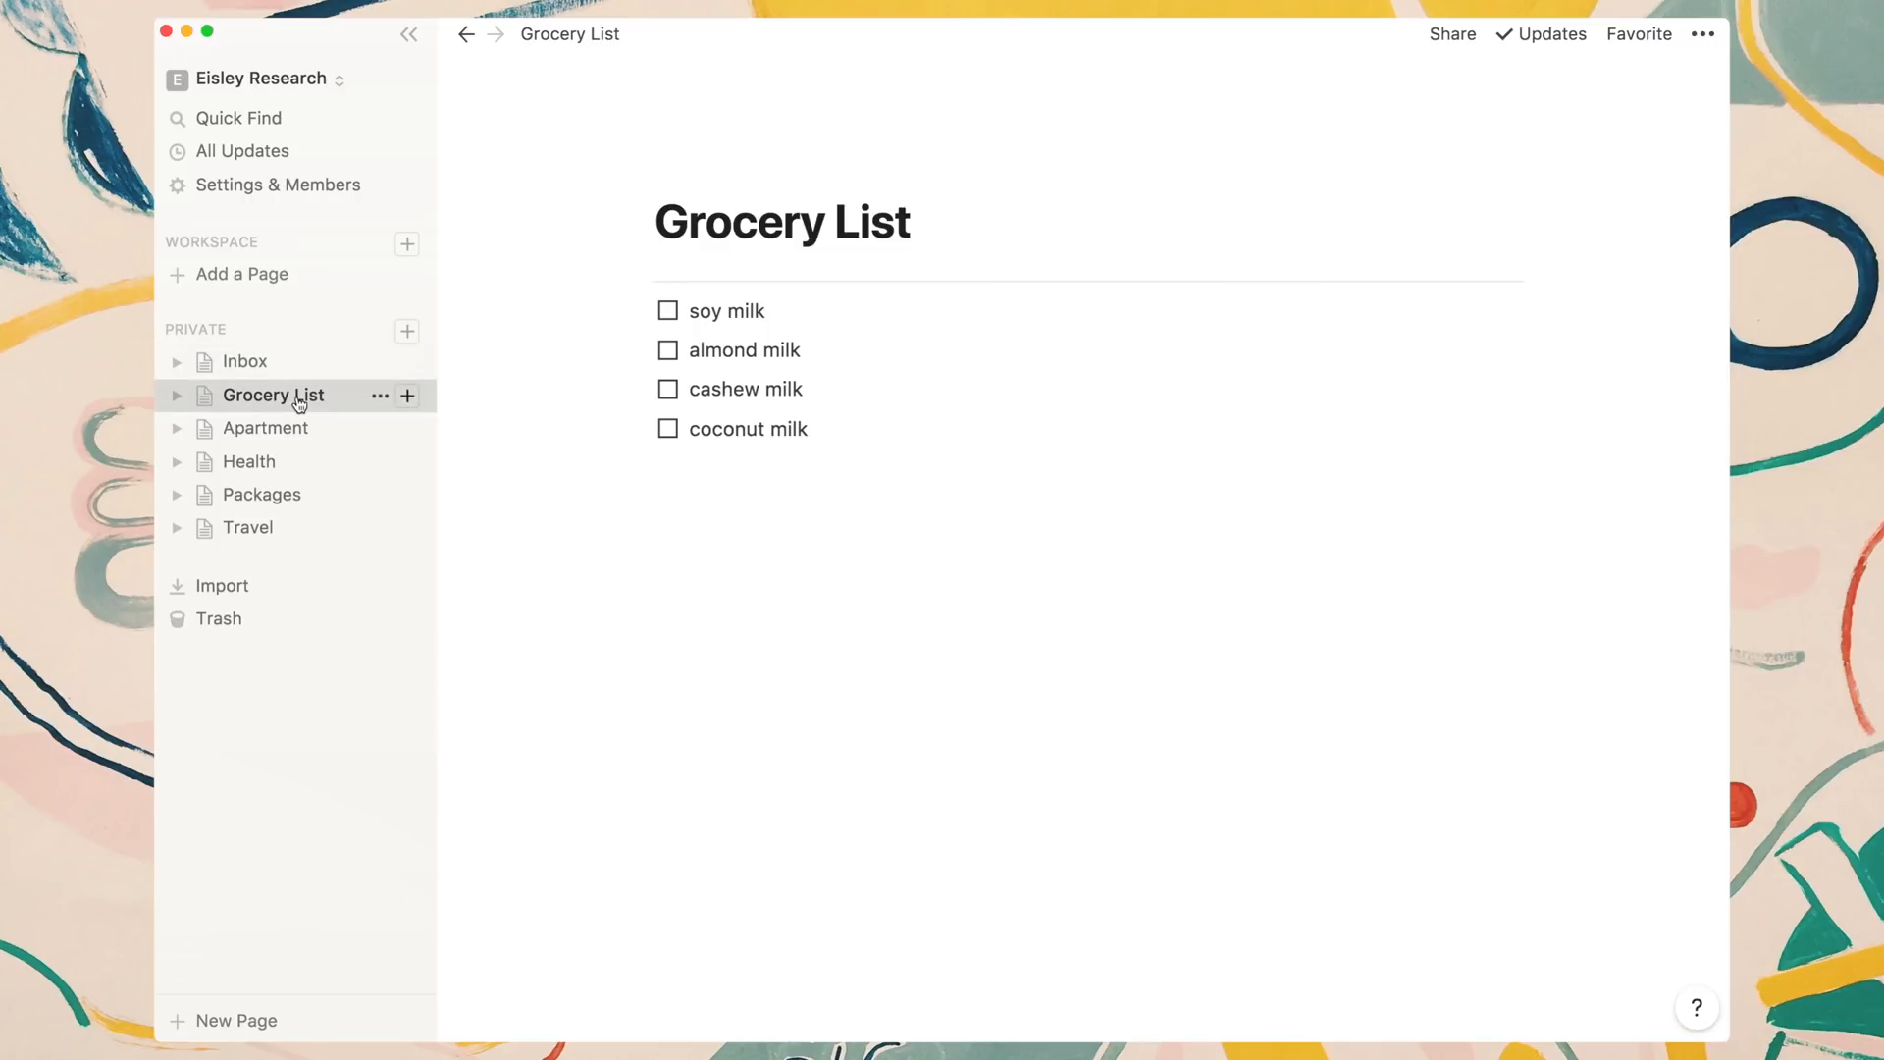
pyautogui.moveTo(289, 461)
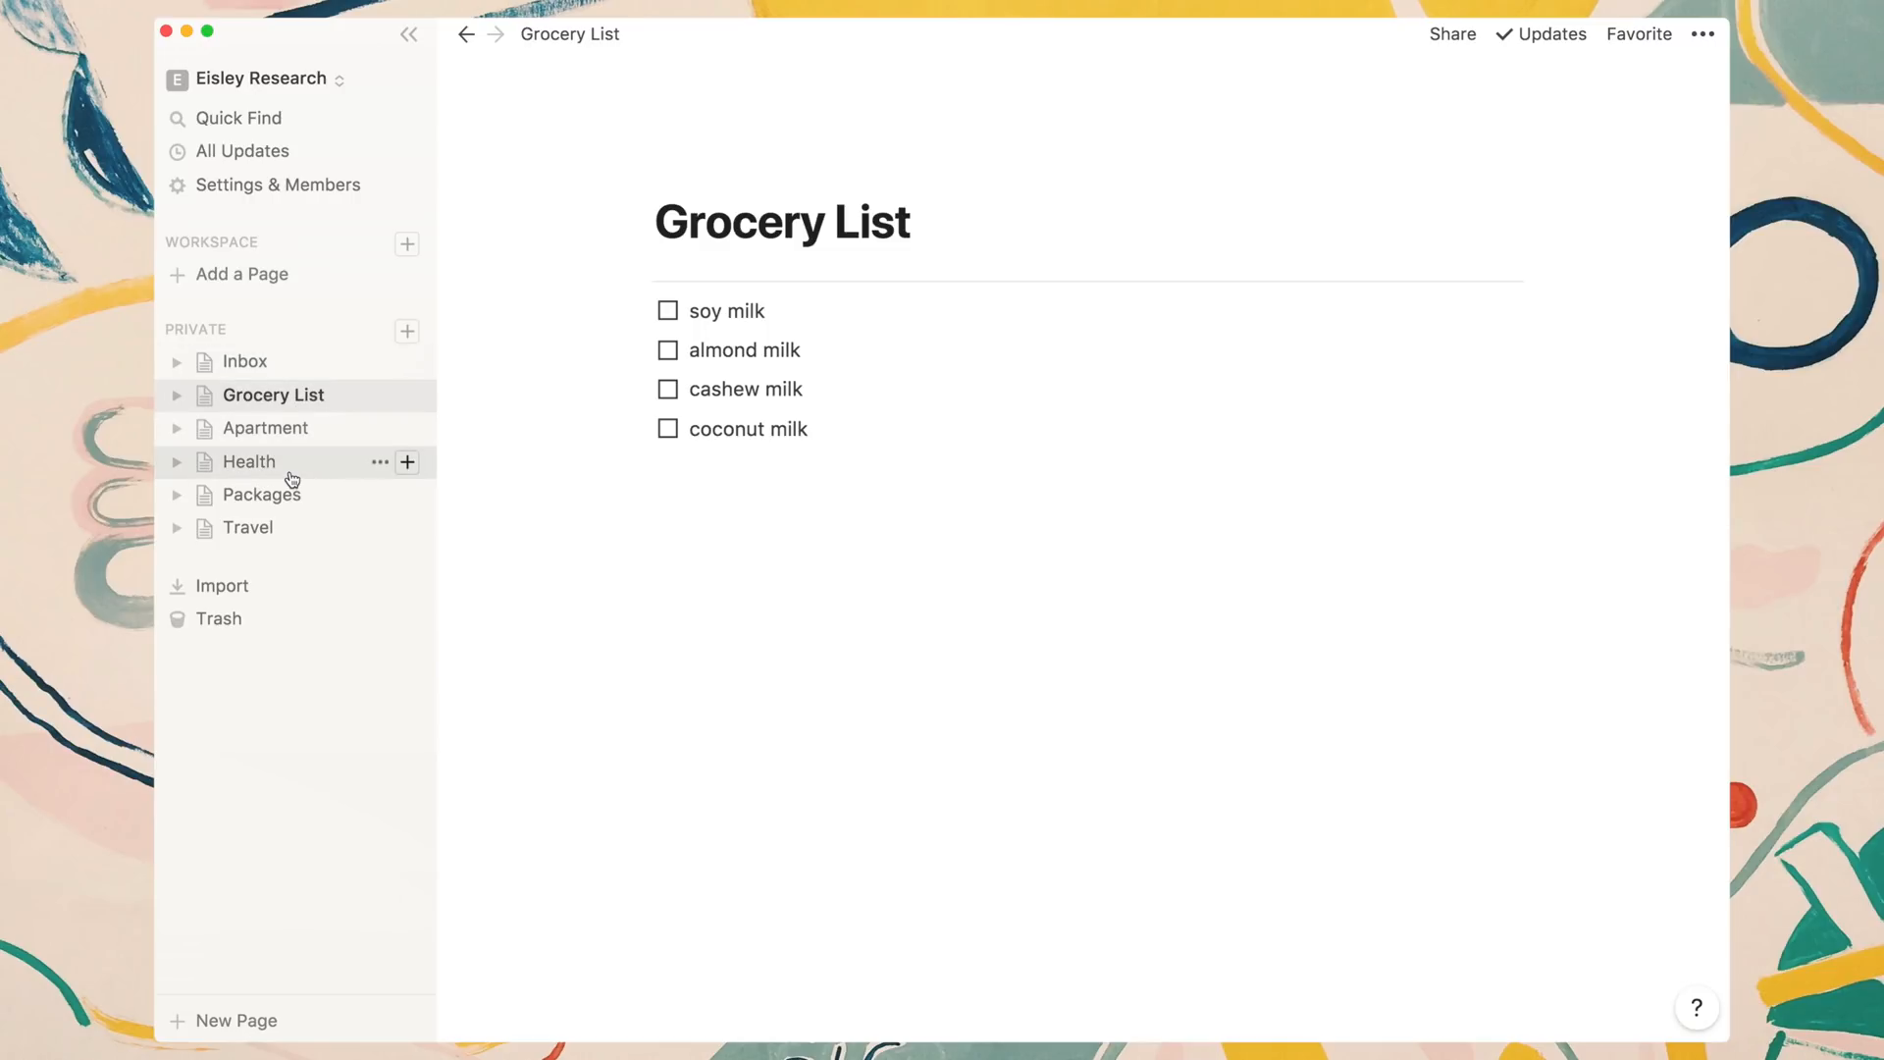
pyautogui.moveTo(596, 556)
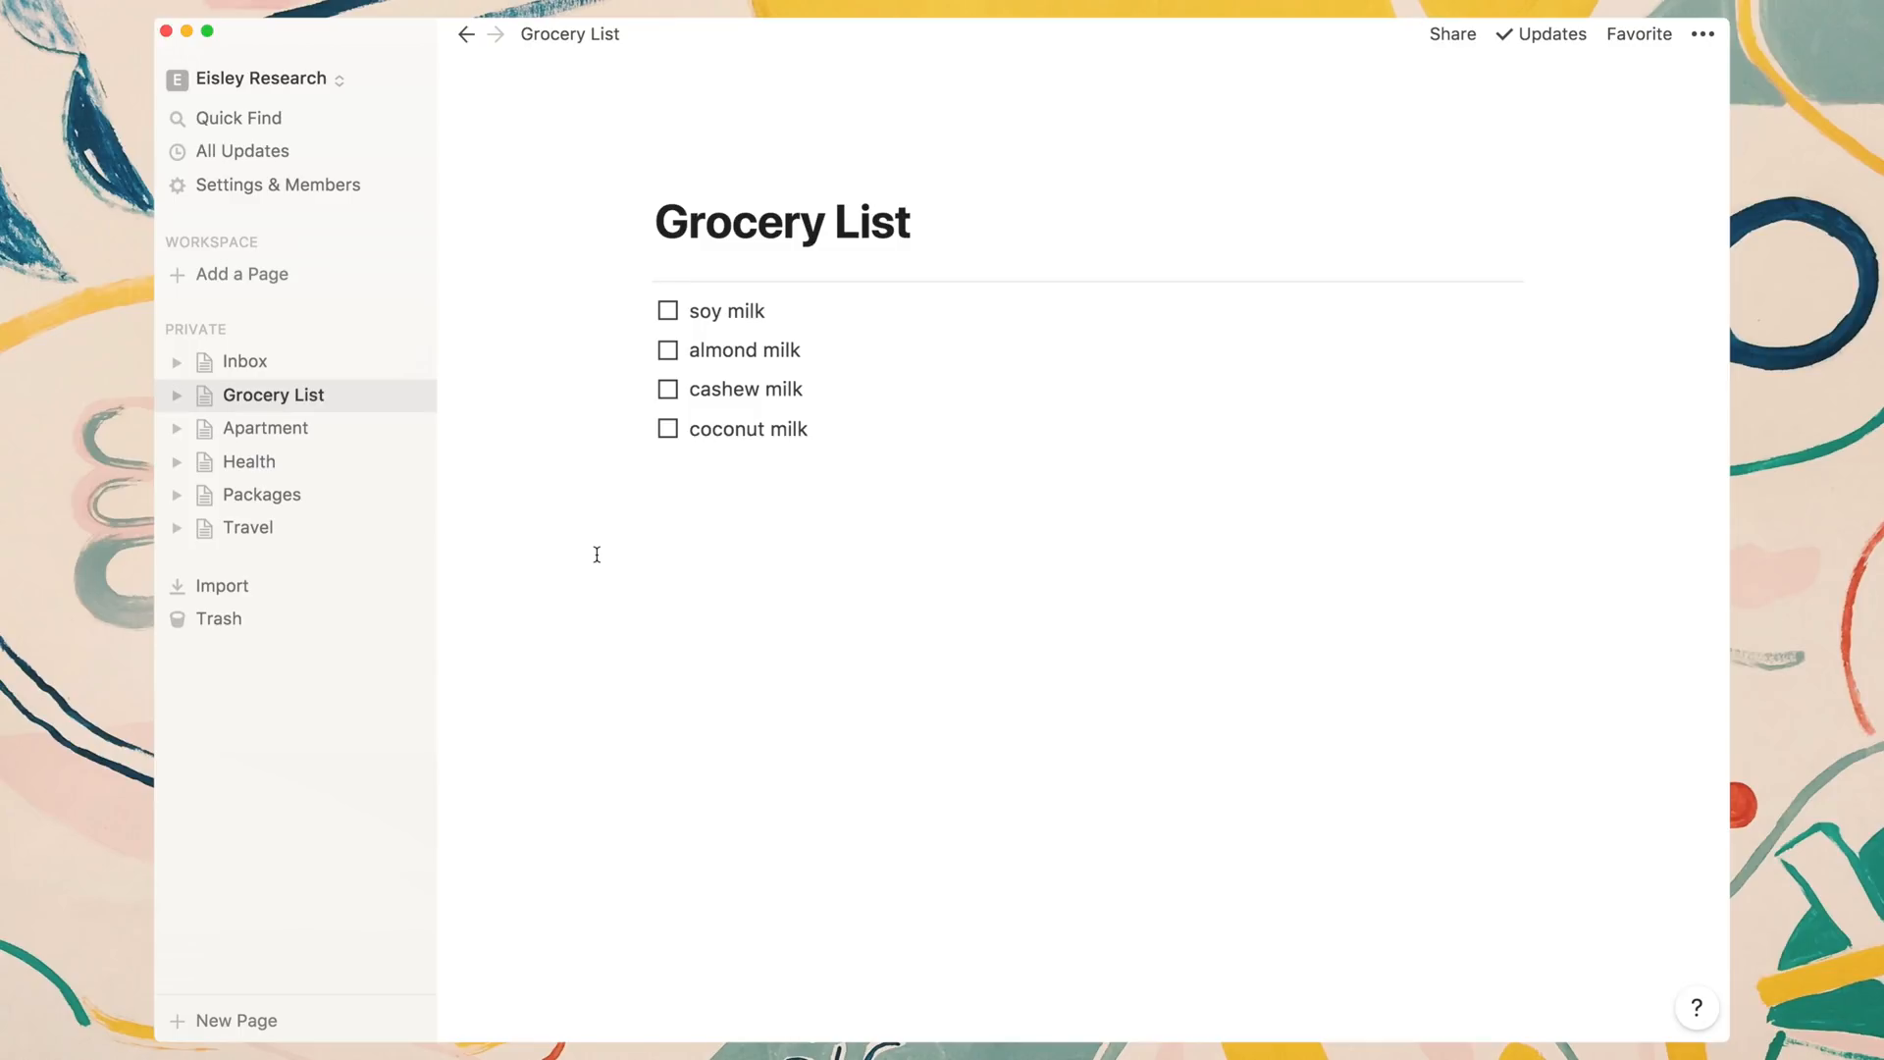
pyautogui.moveTo(760, 451)
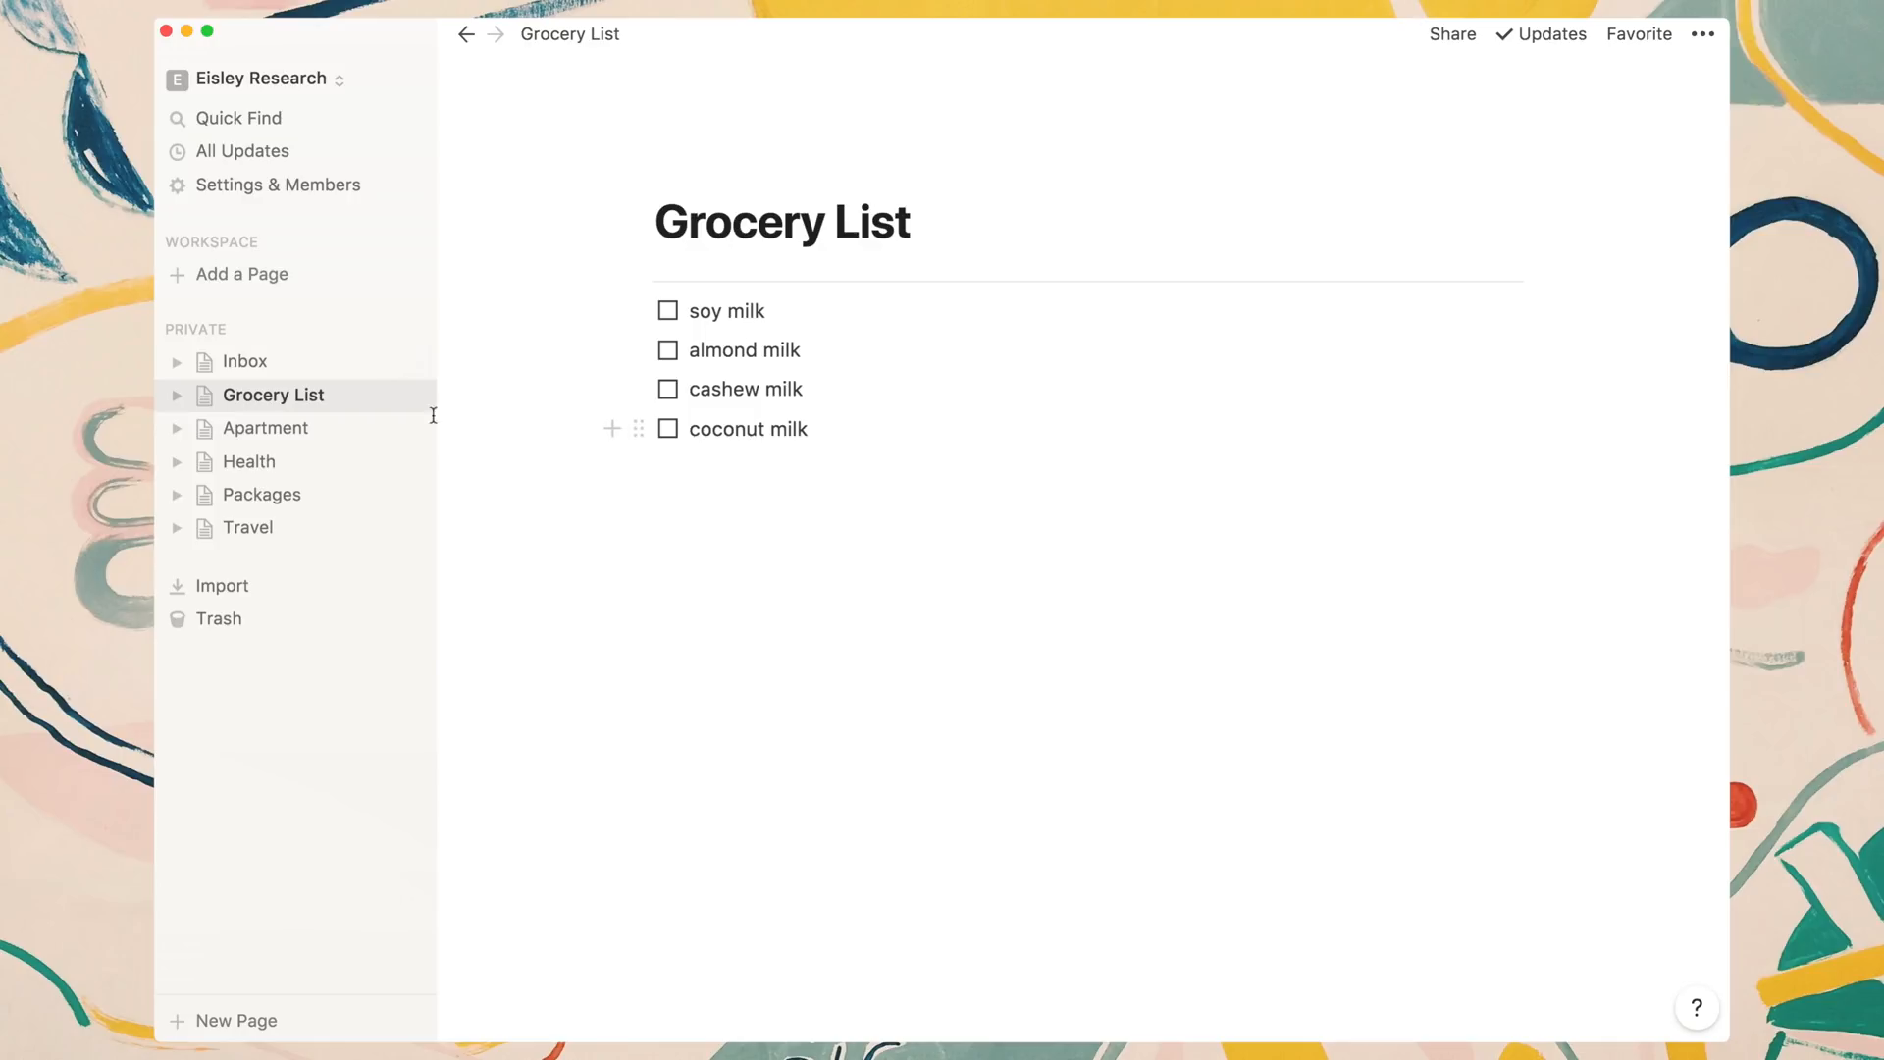
# Open the Apartment page with its Tasks toggle list and Docs linked pages.
pyautogui.click(264, 428)
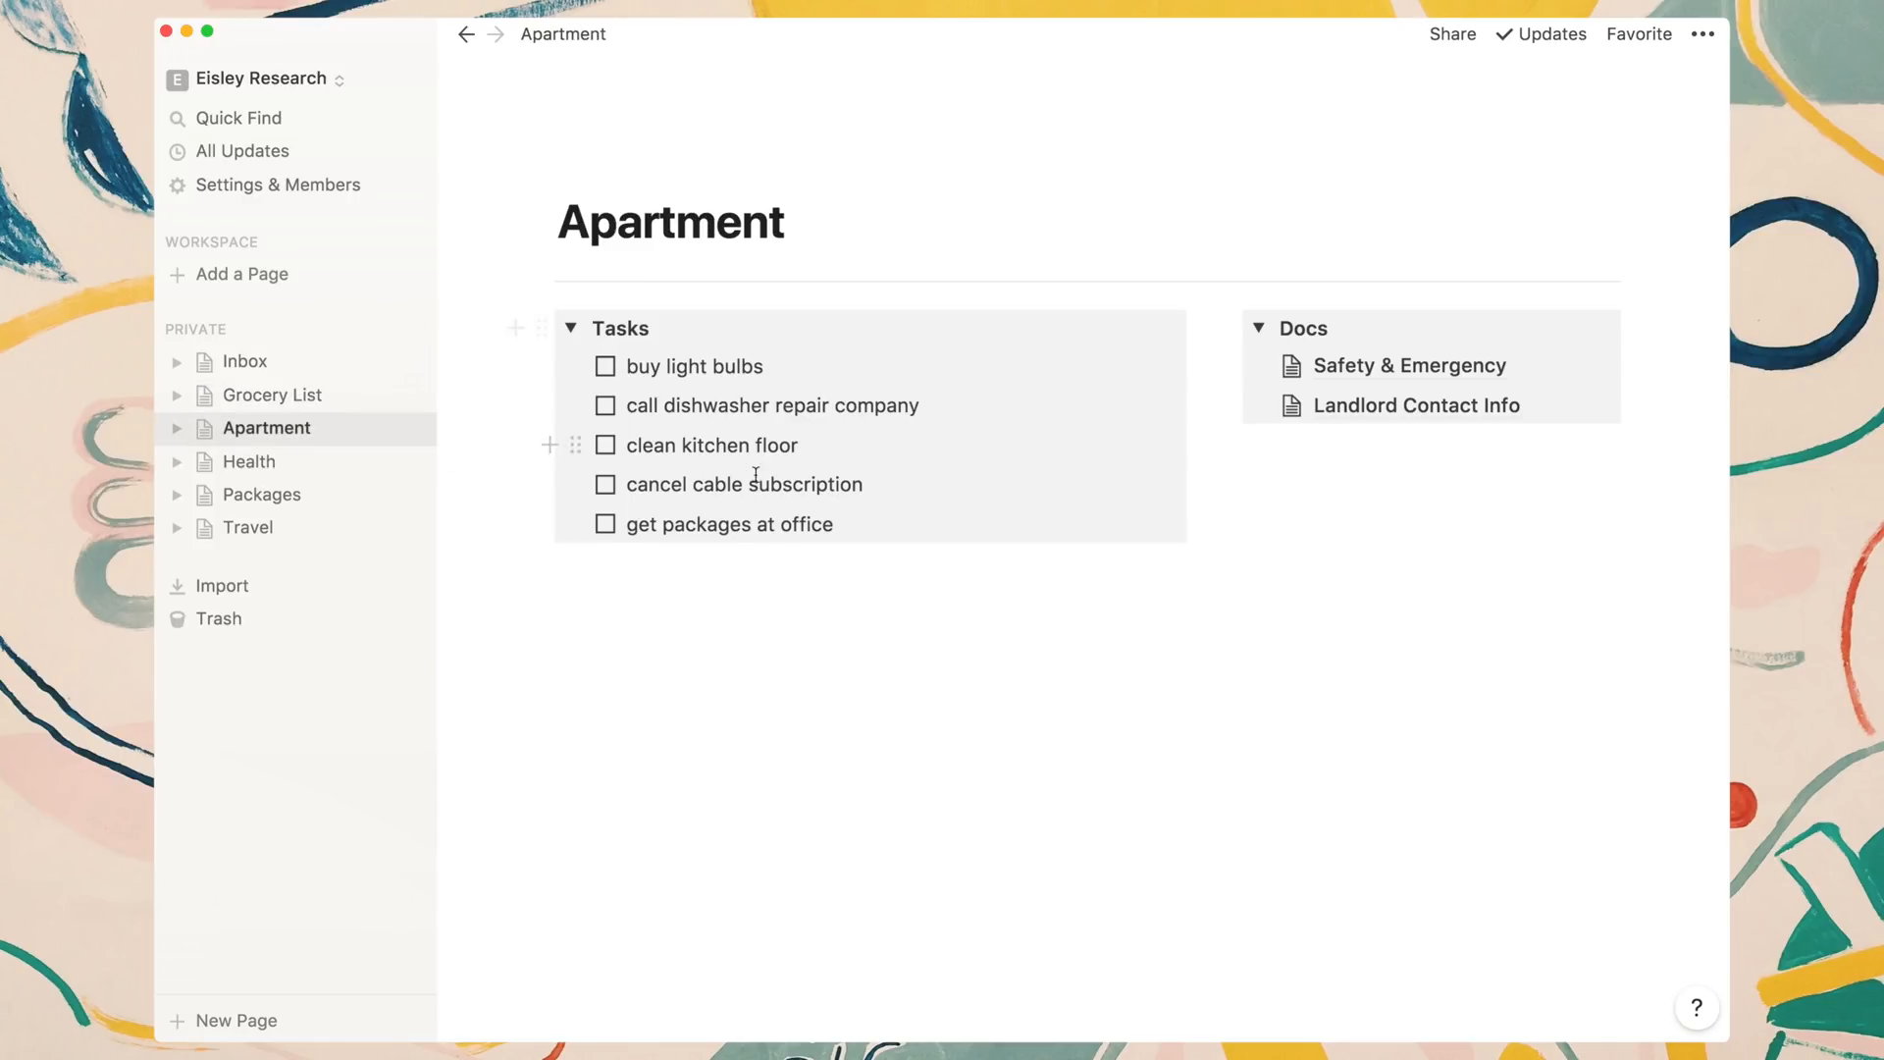
pyautogui.moveTo(1174, 592)
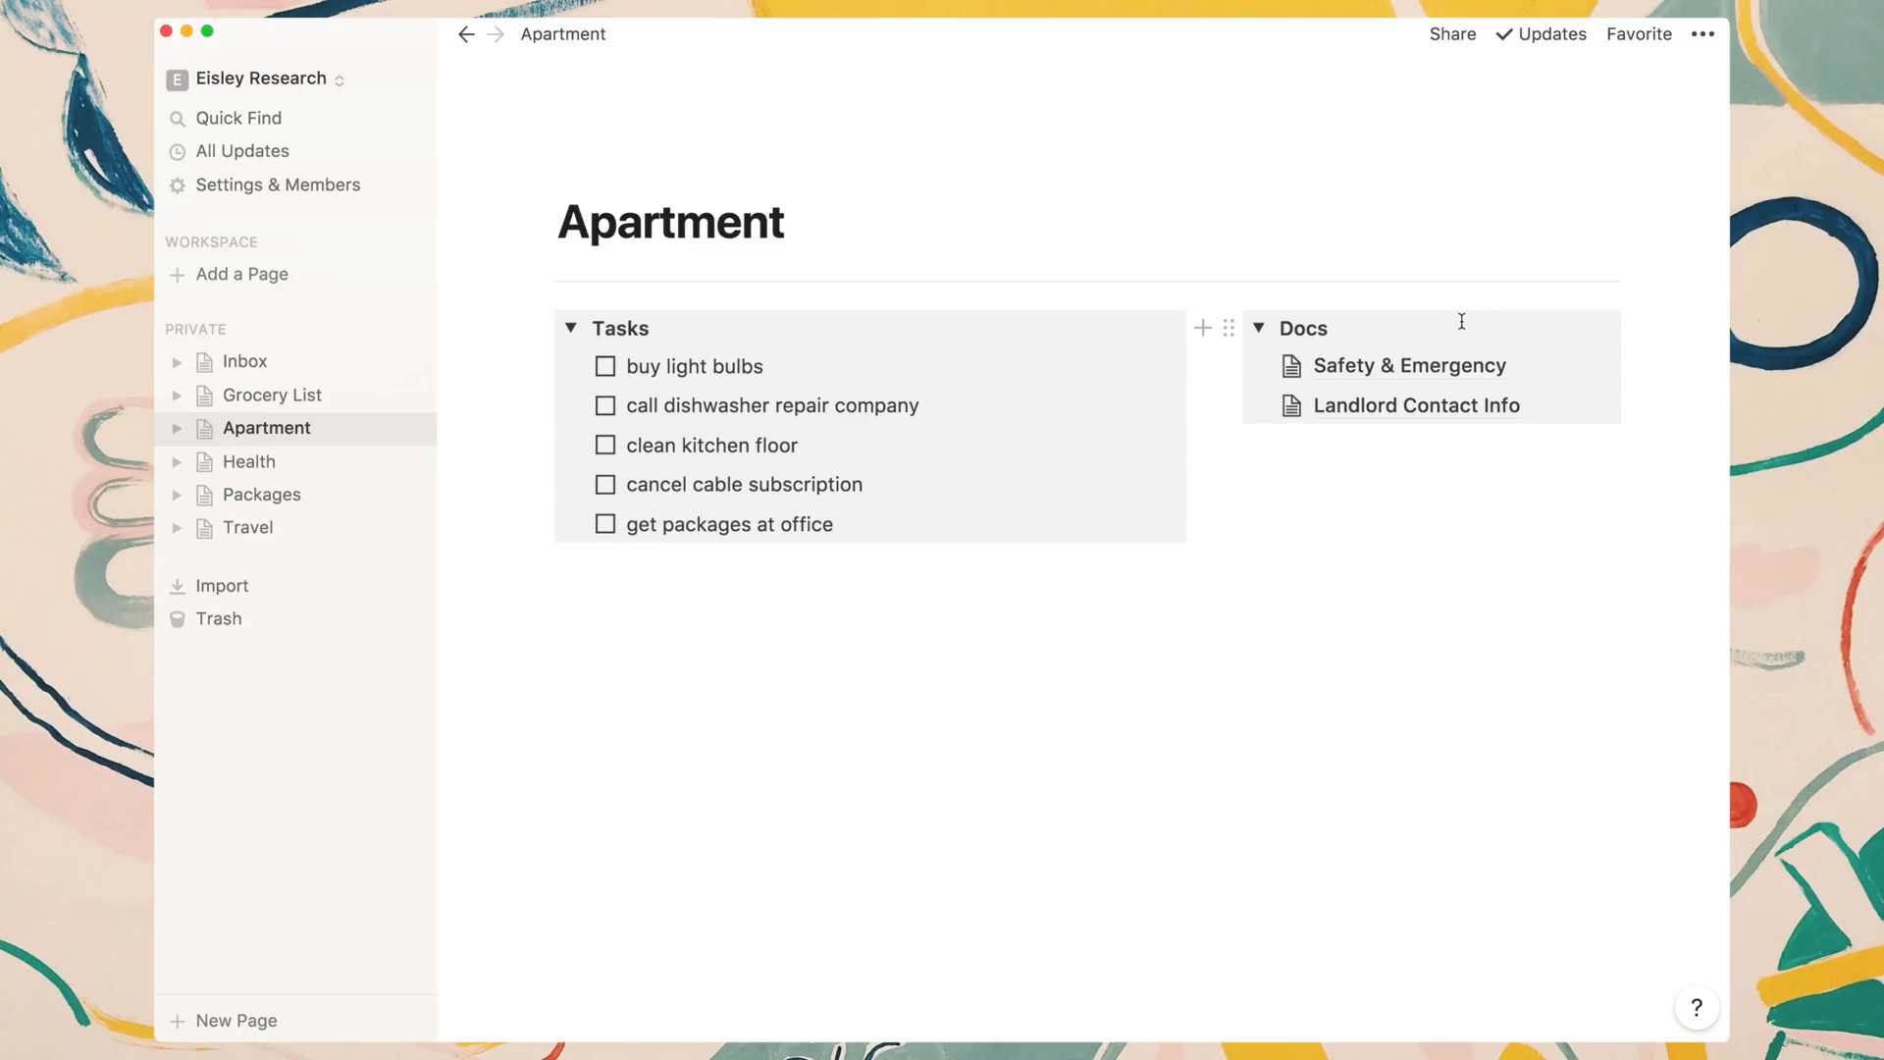
pyautogui.moveTo(1099, 603)
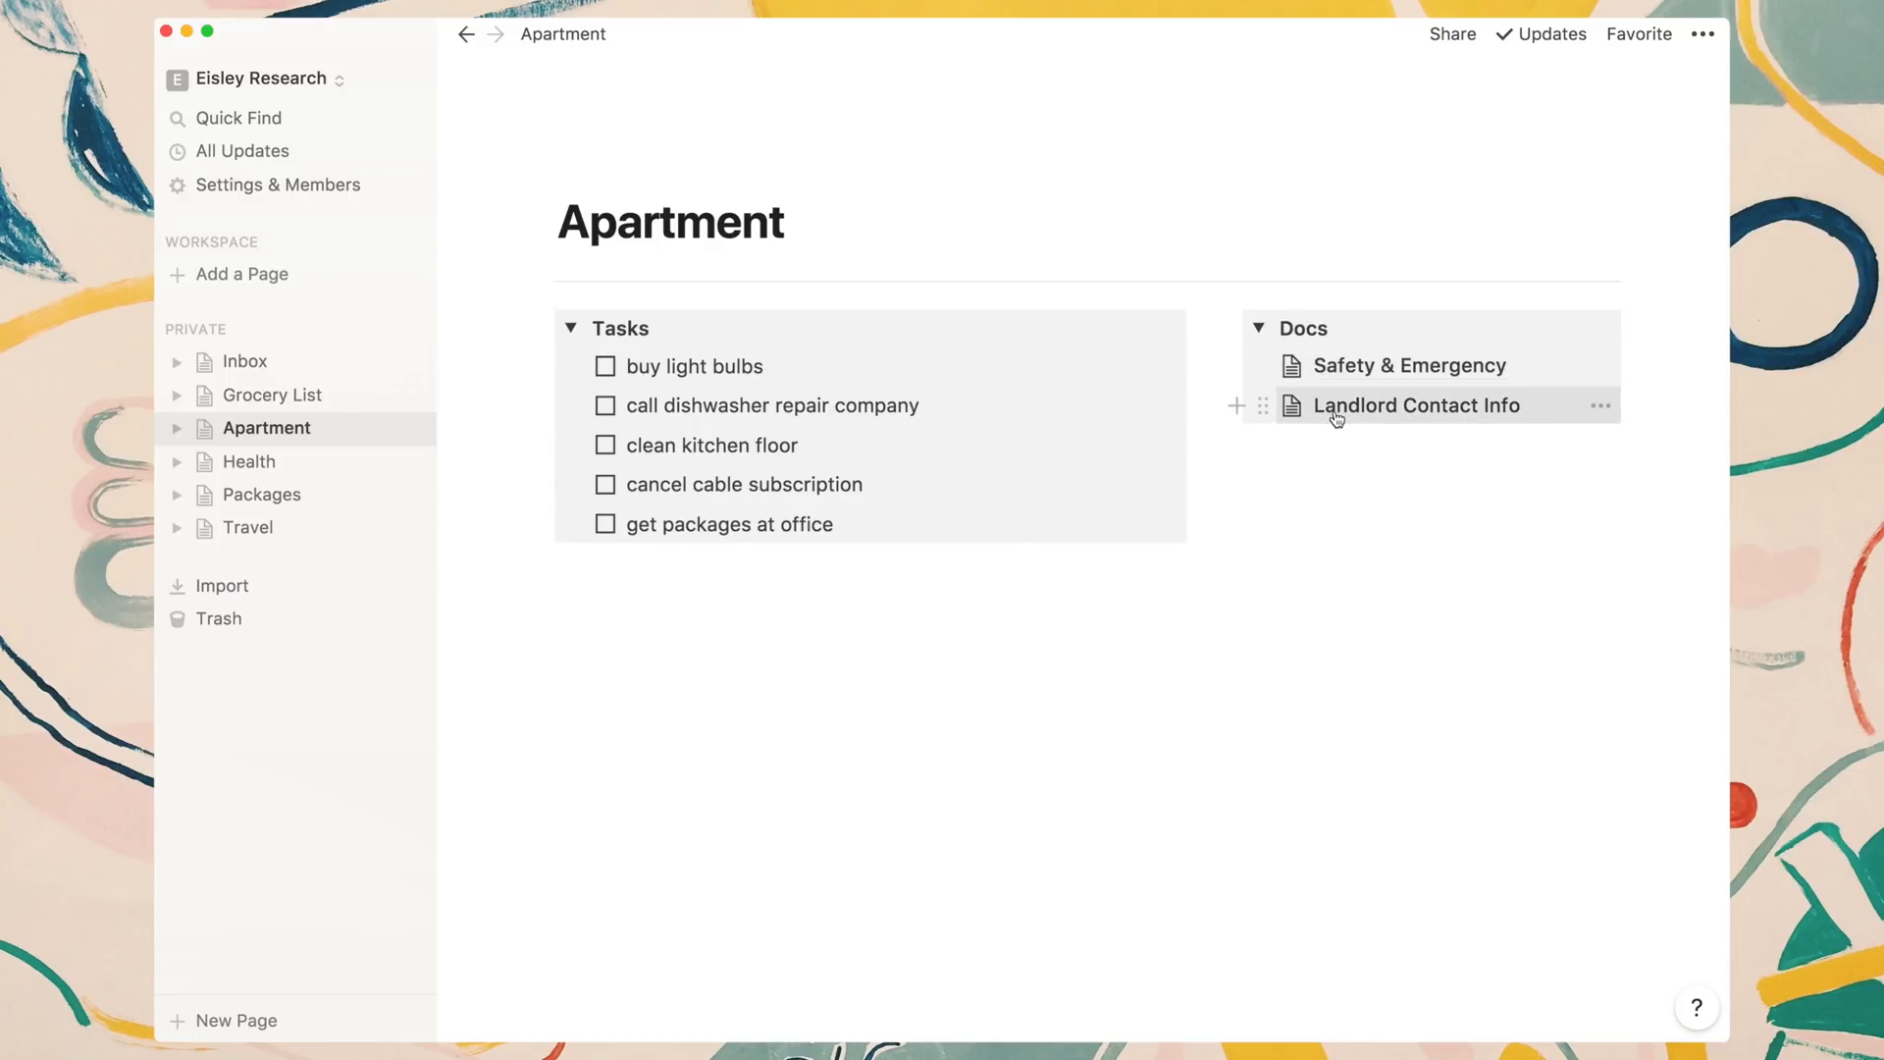
pyautogui.moveTo(1442, 555)
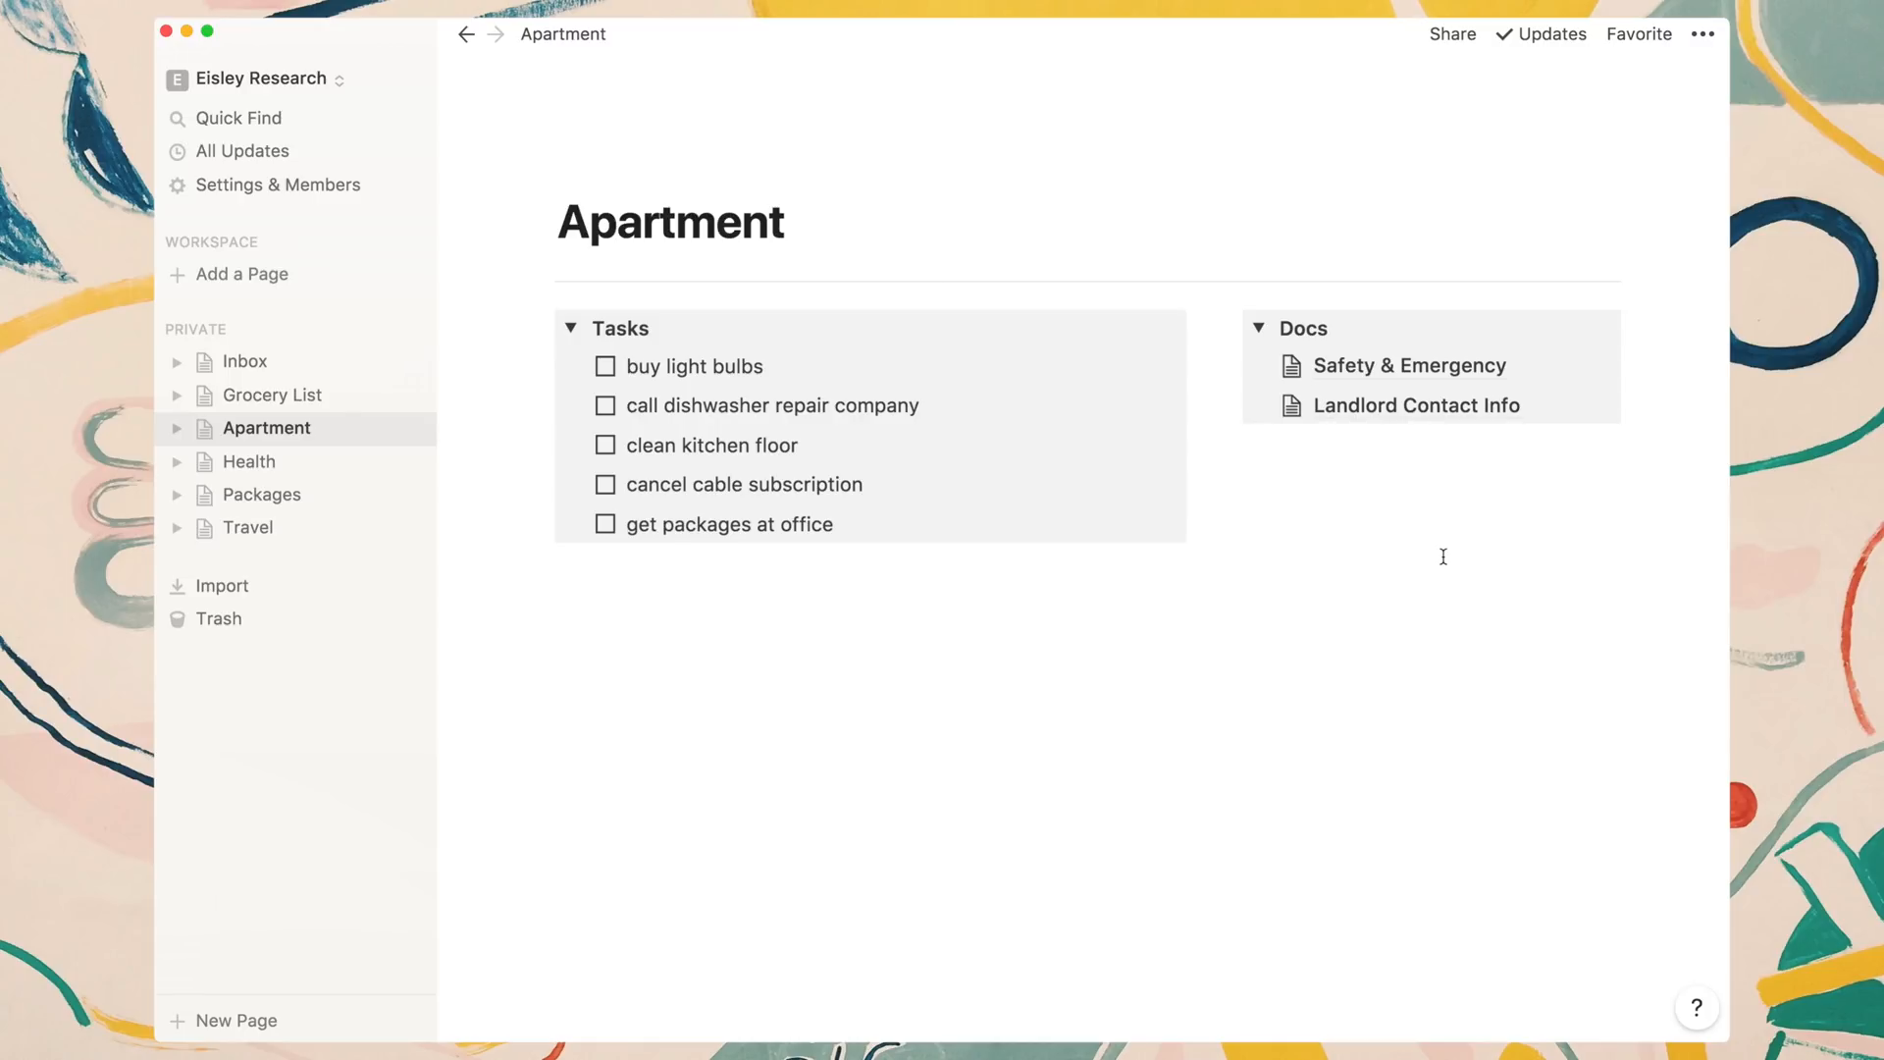
pyautogui.moveTo(1417, 412)
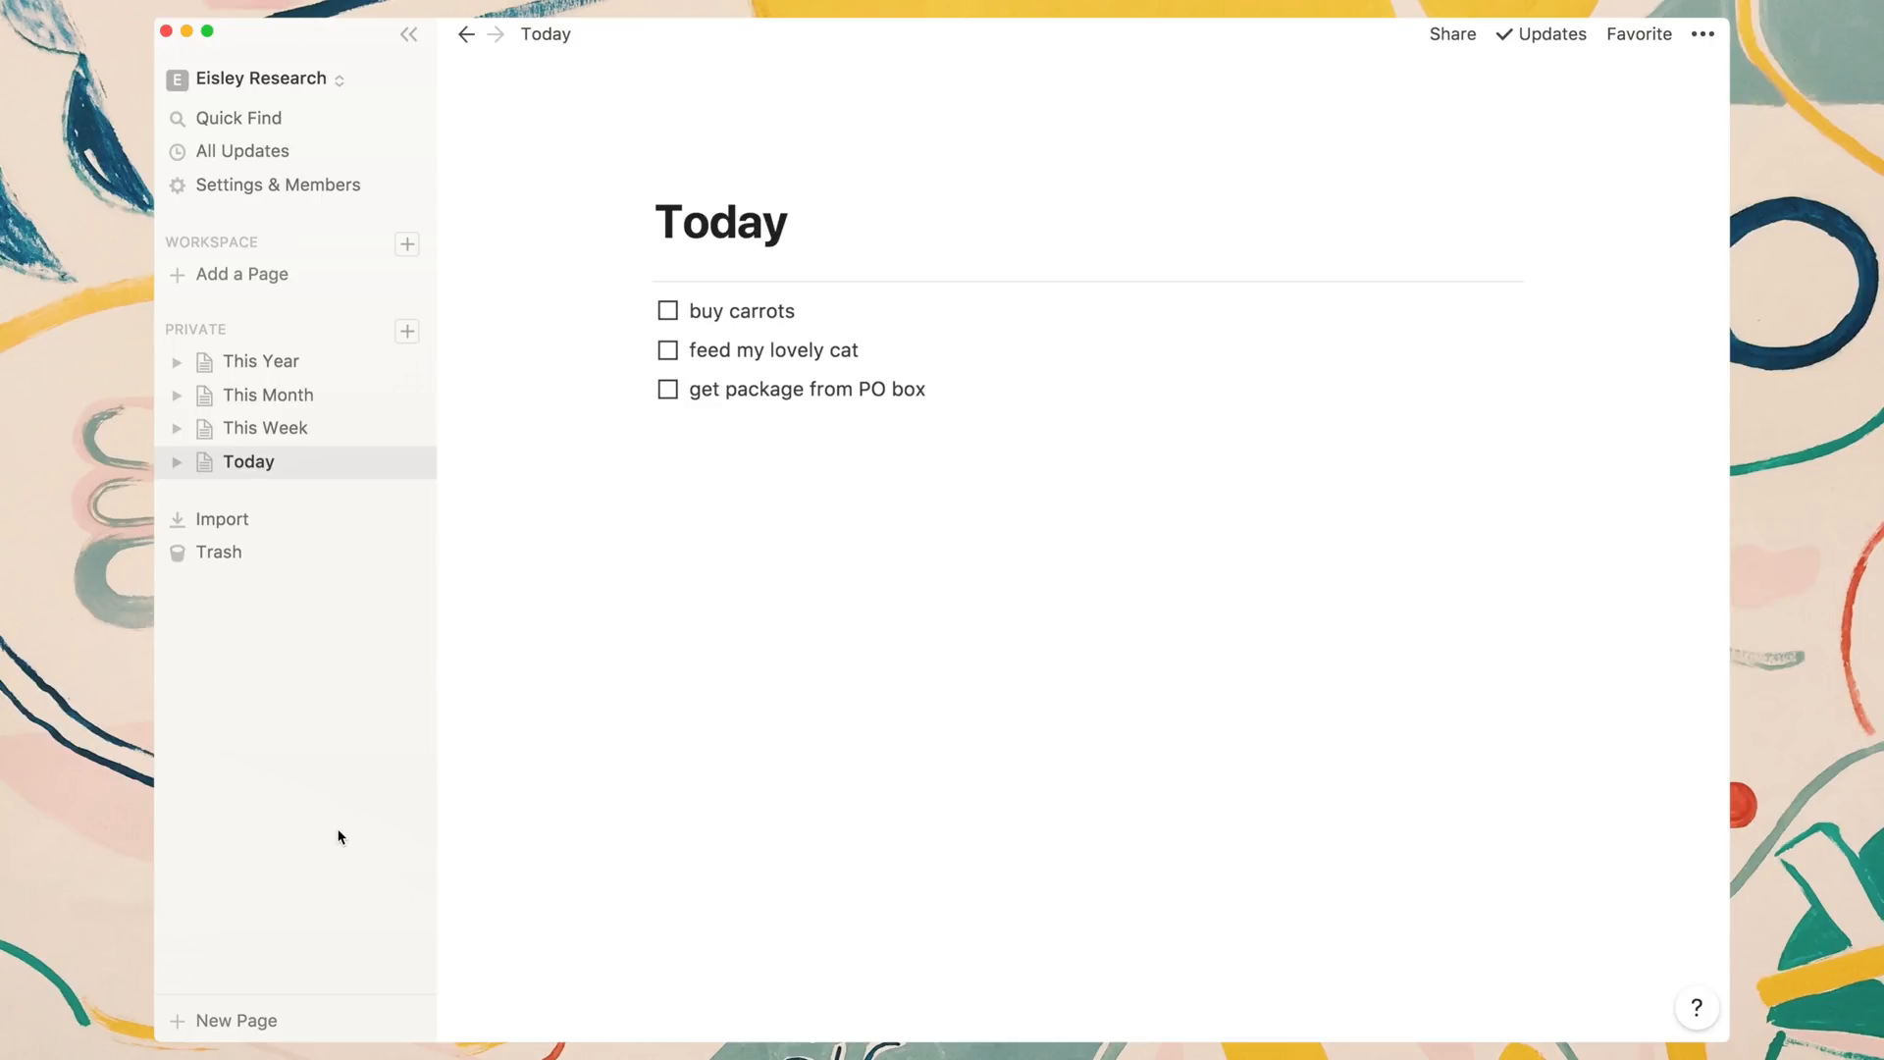
pyautogui.moveTo(314, 467)
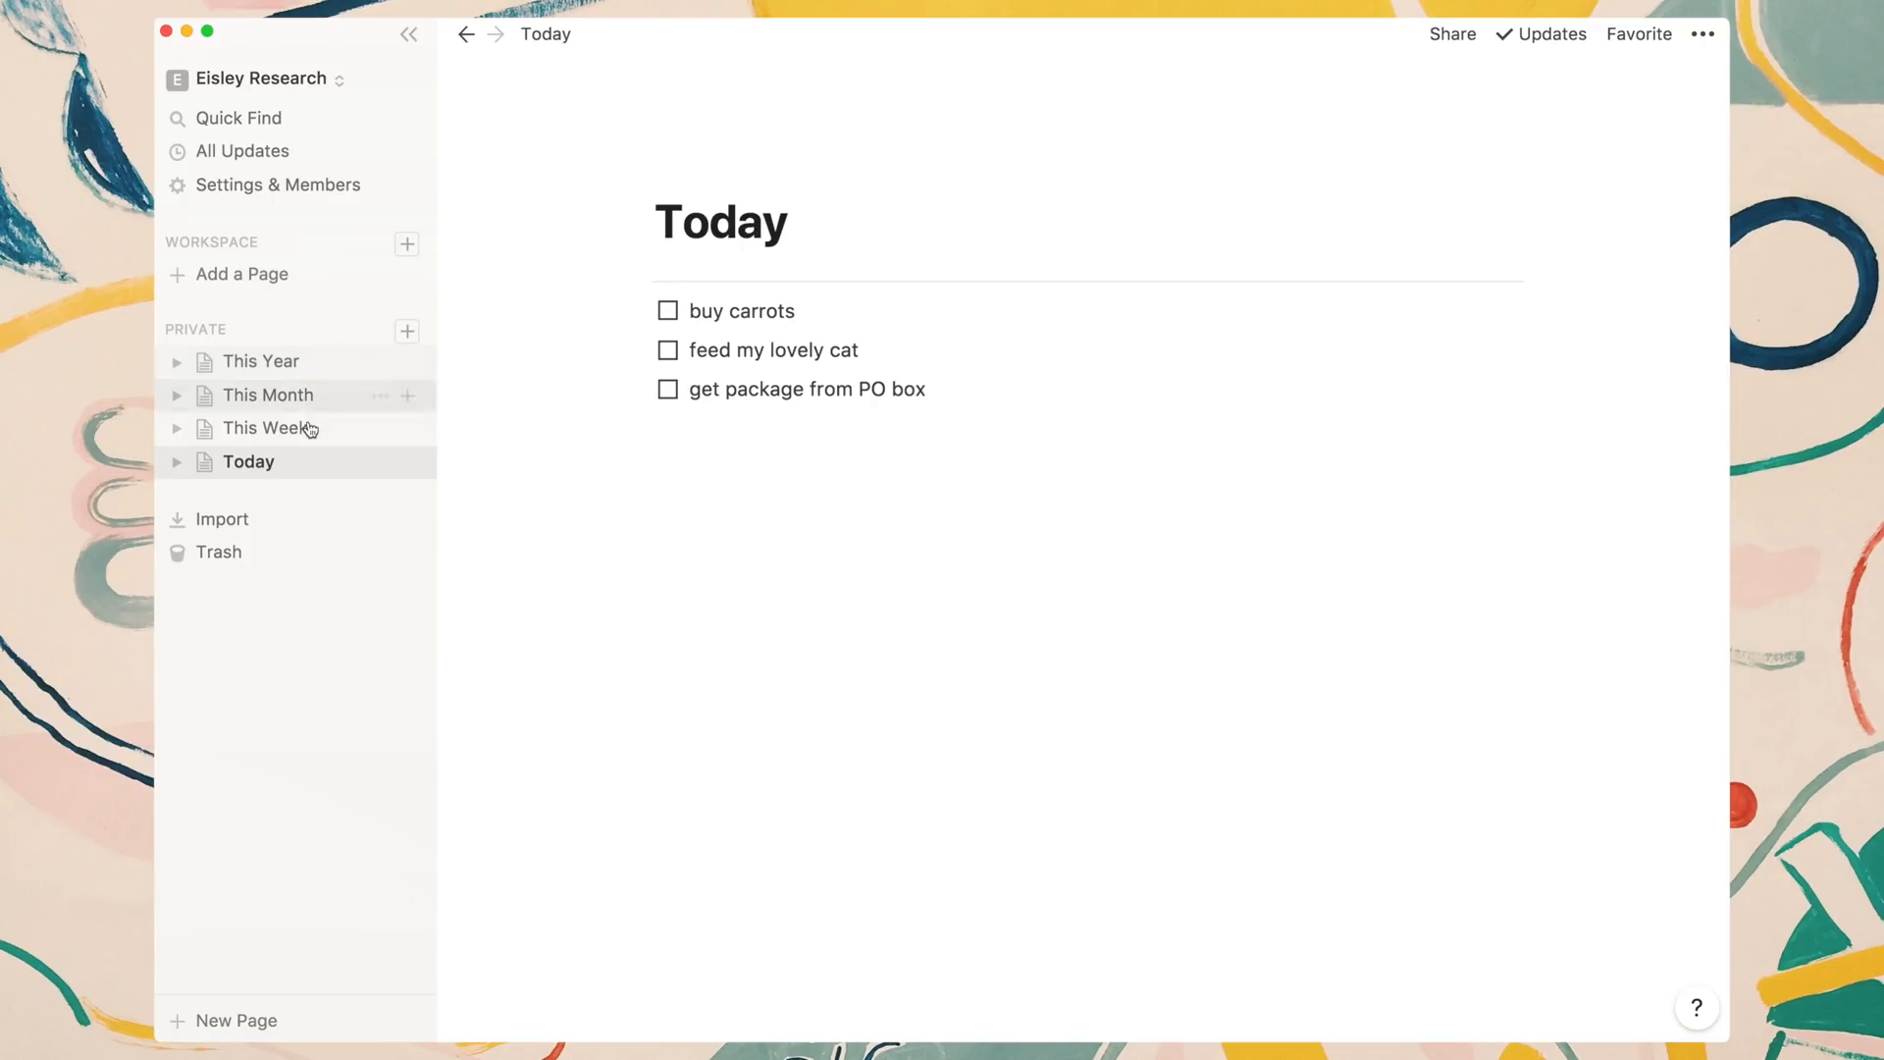
pyautogui.moveTo(312, 488)
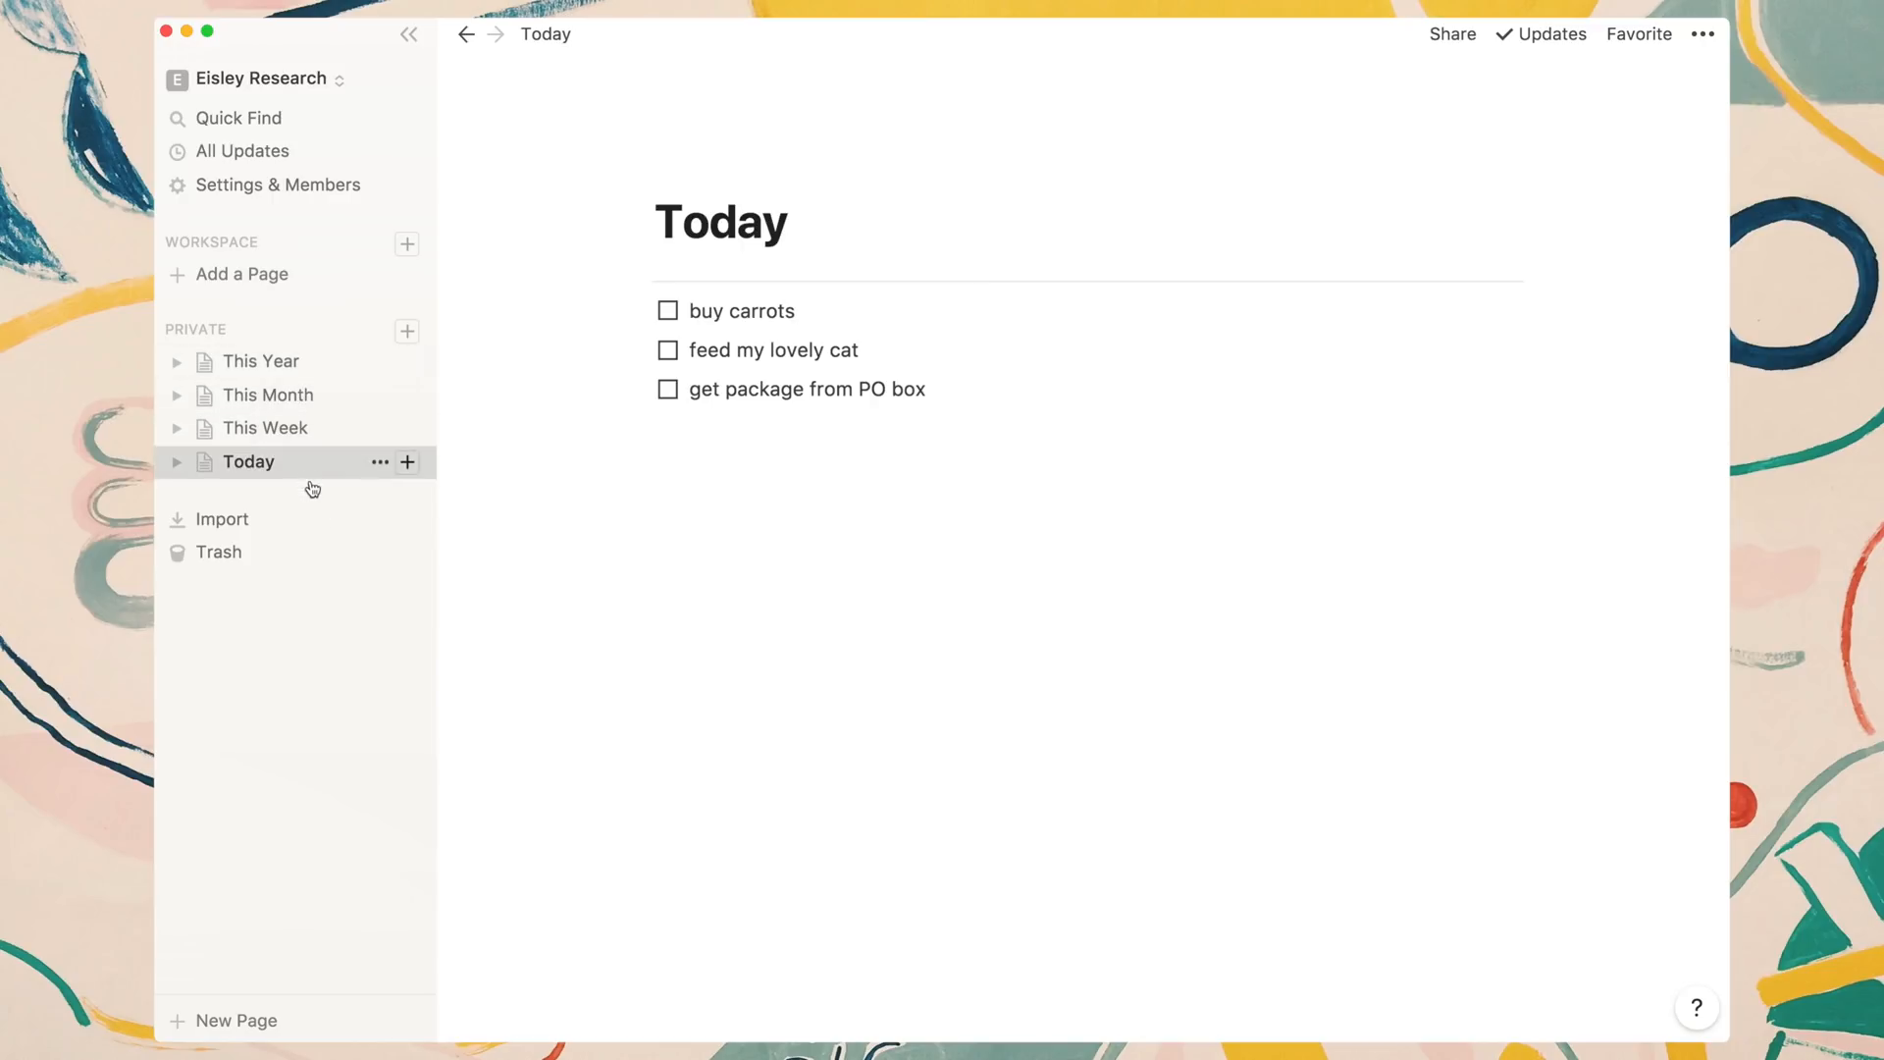
pyautogui.moveTo(353, 685)
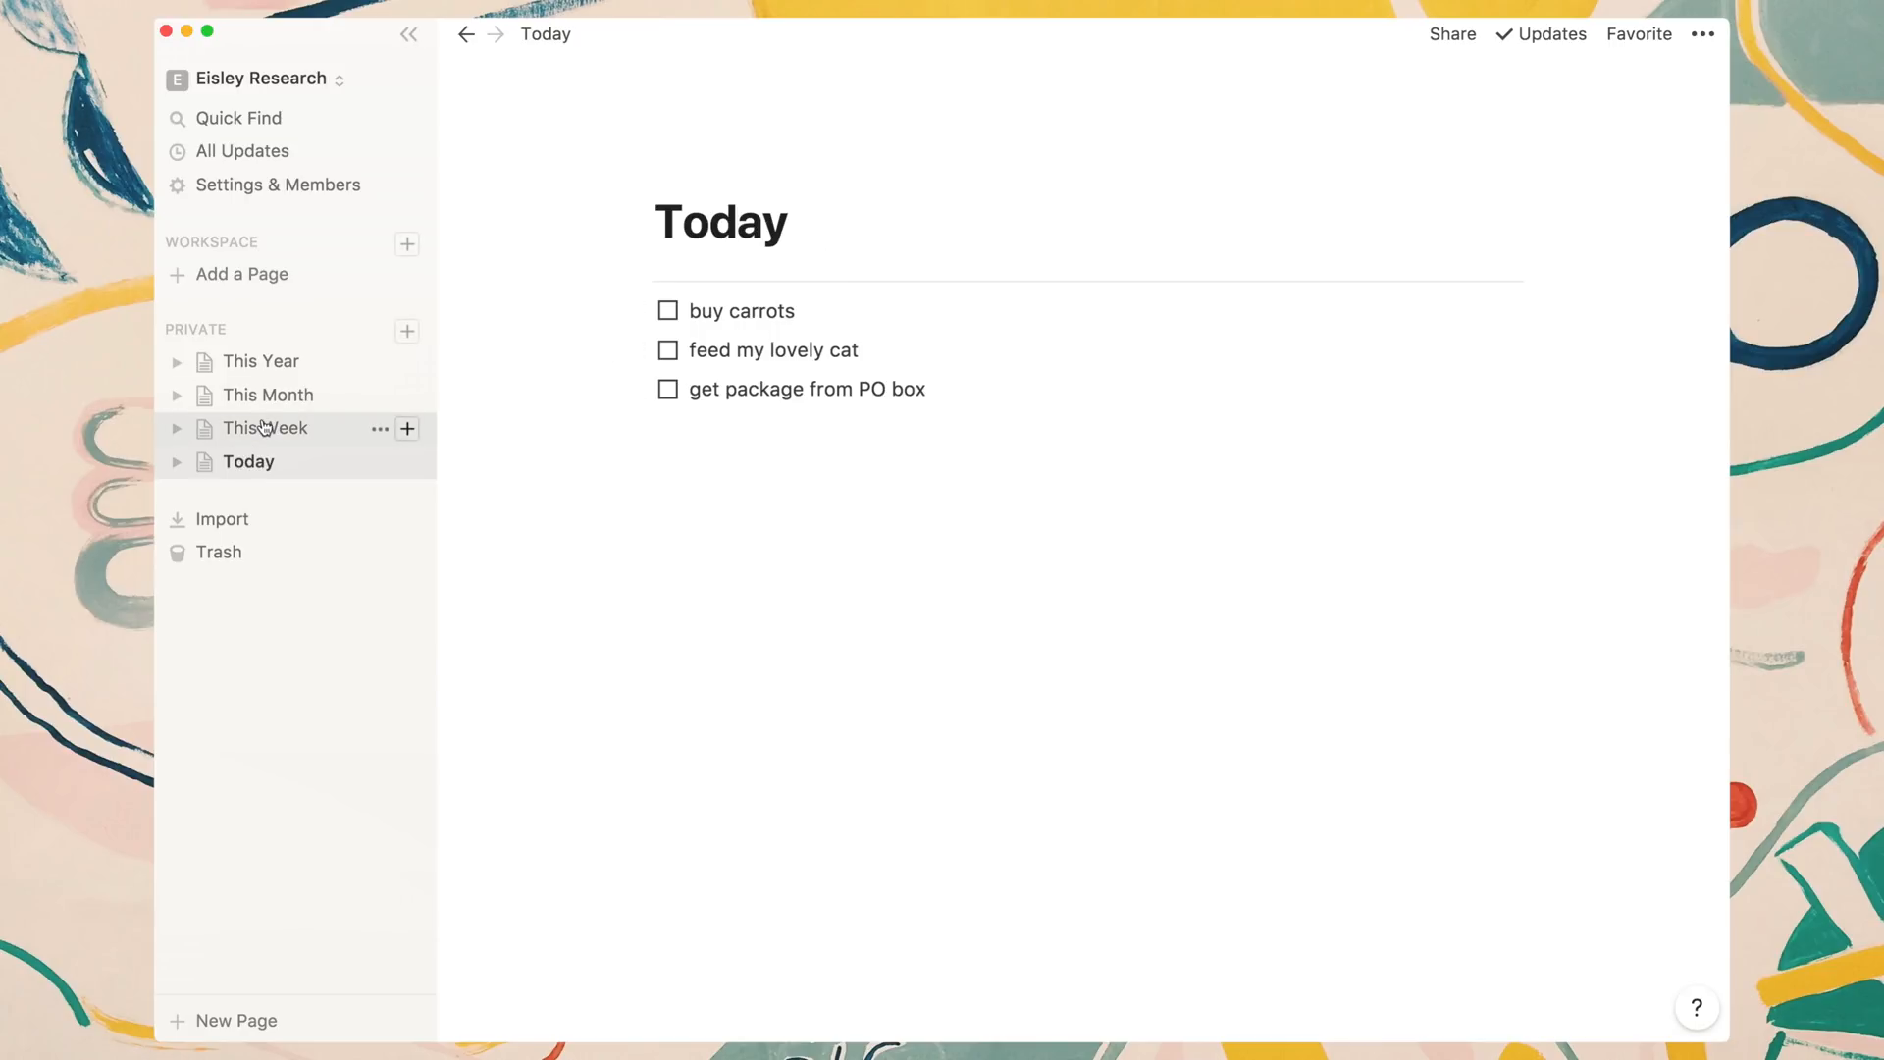
# Check off the gym, meditation and bedtime Week 4 to-dos, archive July - Week 4, then go to This Month.
pyautogui.click(265, 428)
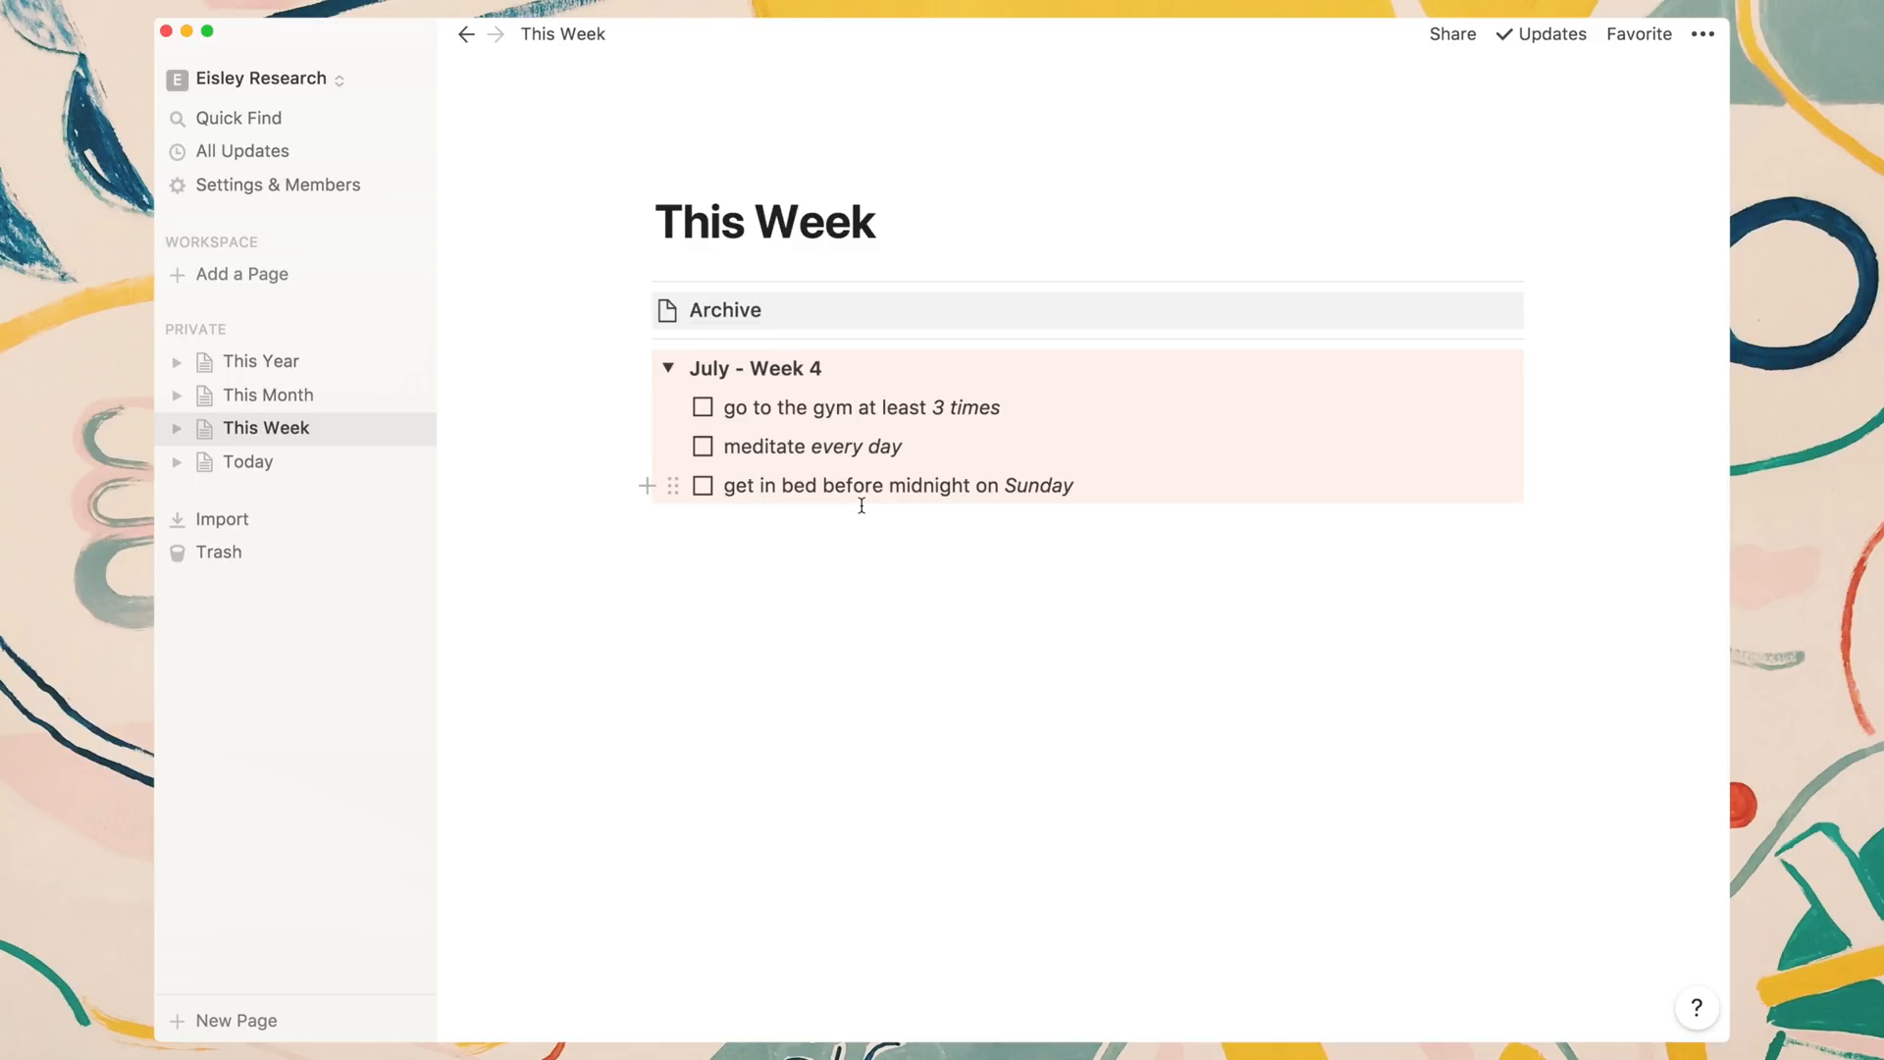
pyautogui.click(702, 409)
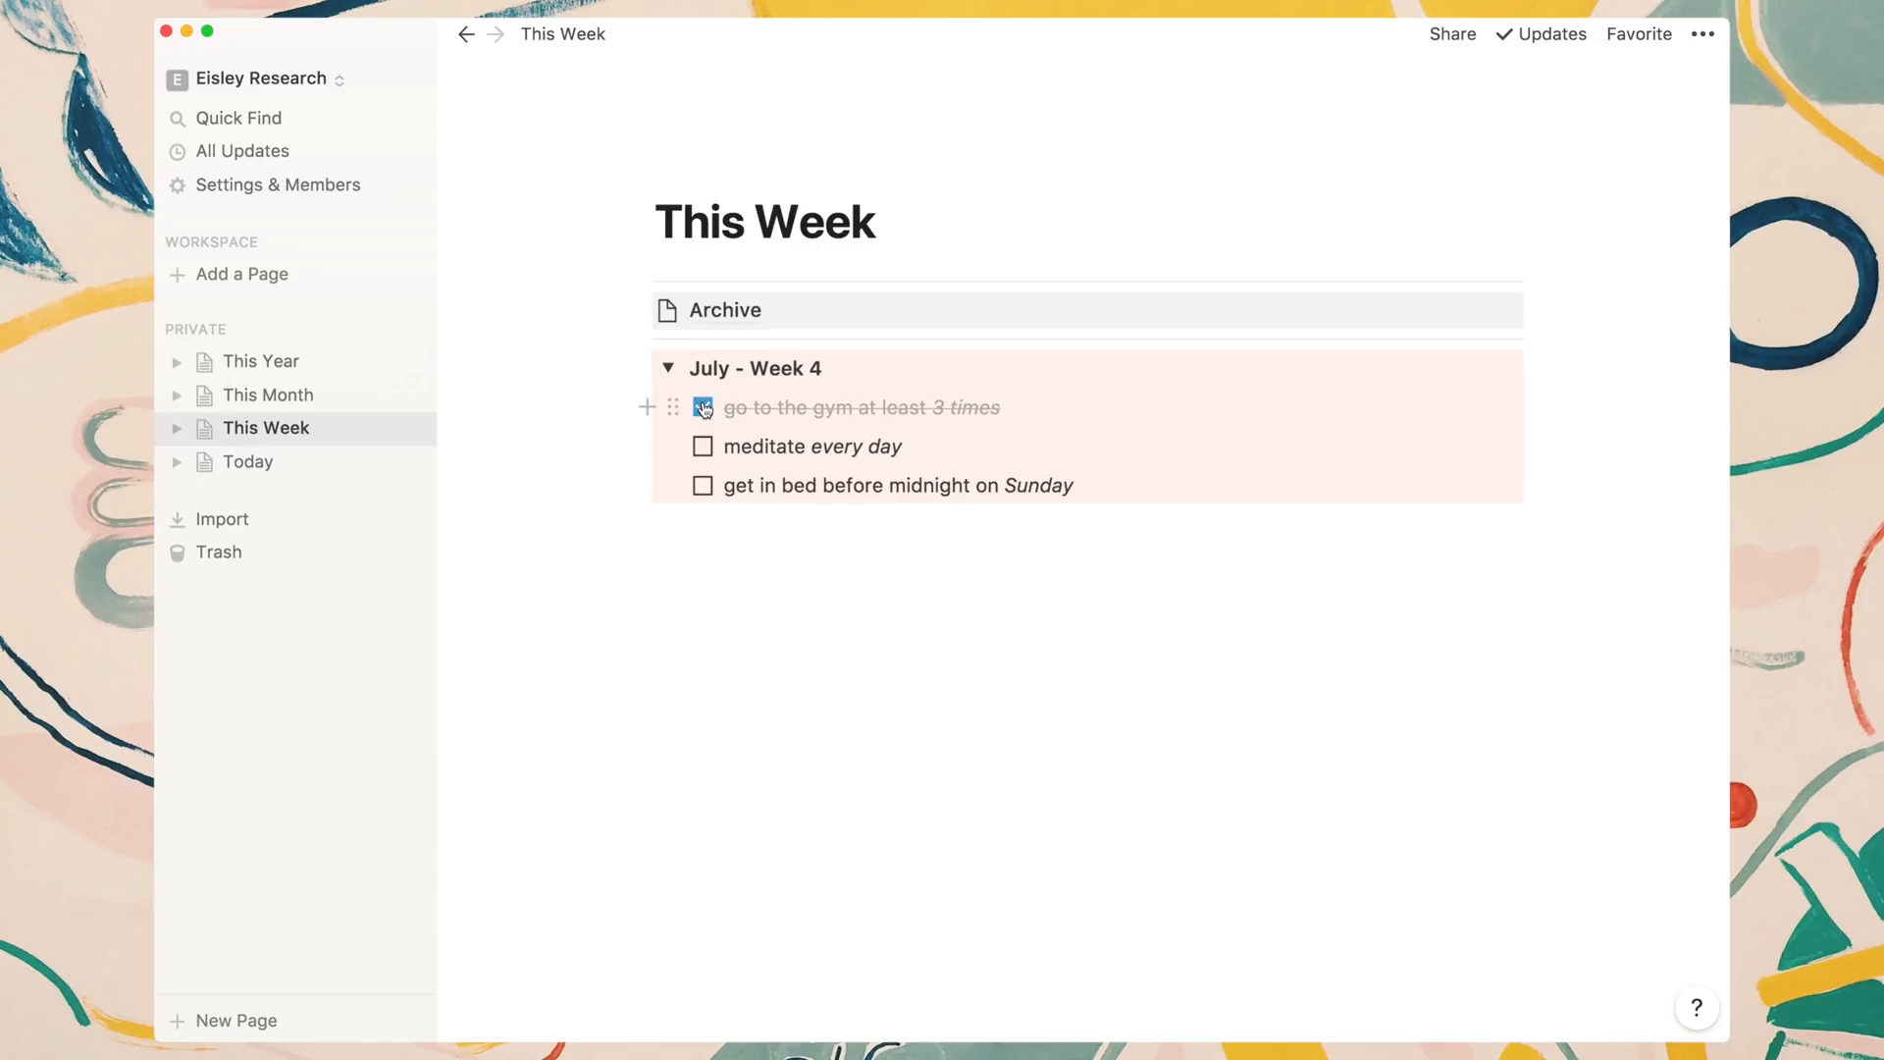
pyautogui.click(703, 446)
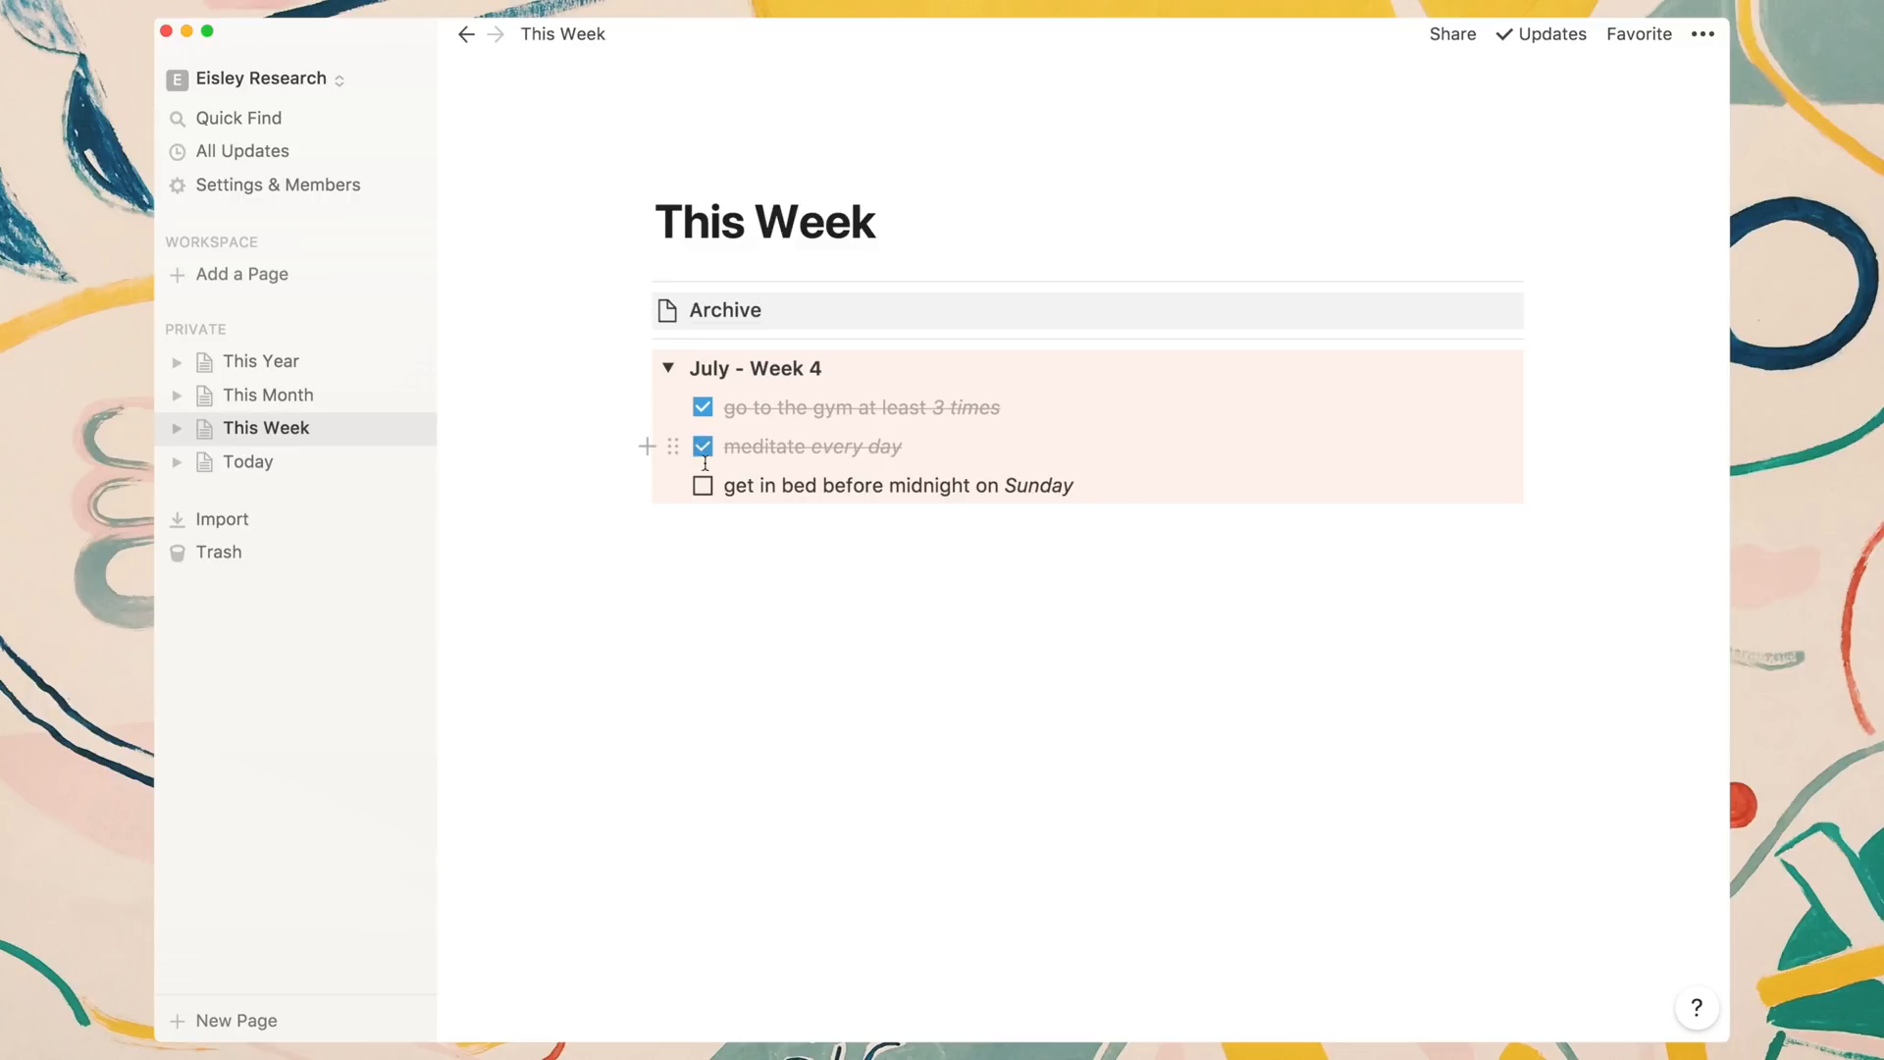
pyautogui.click(702, 484)
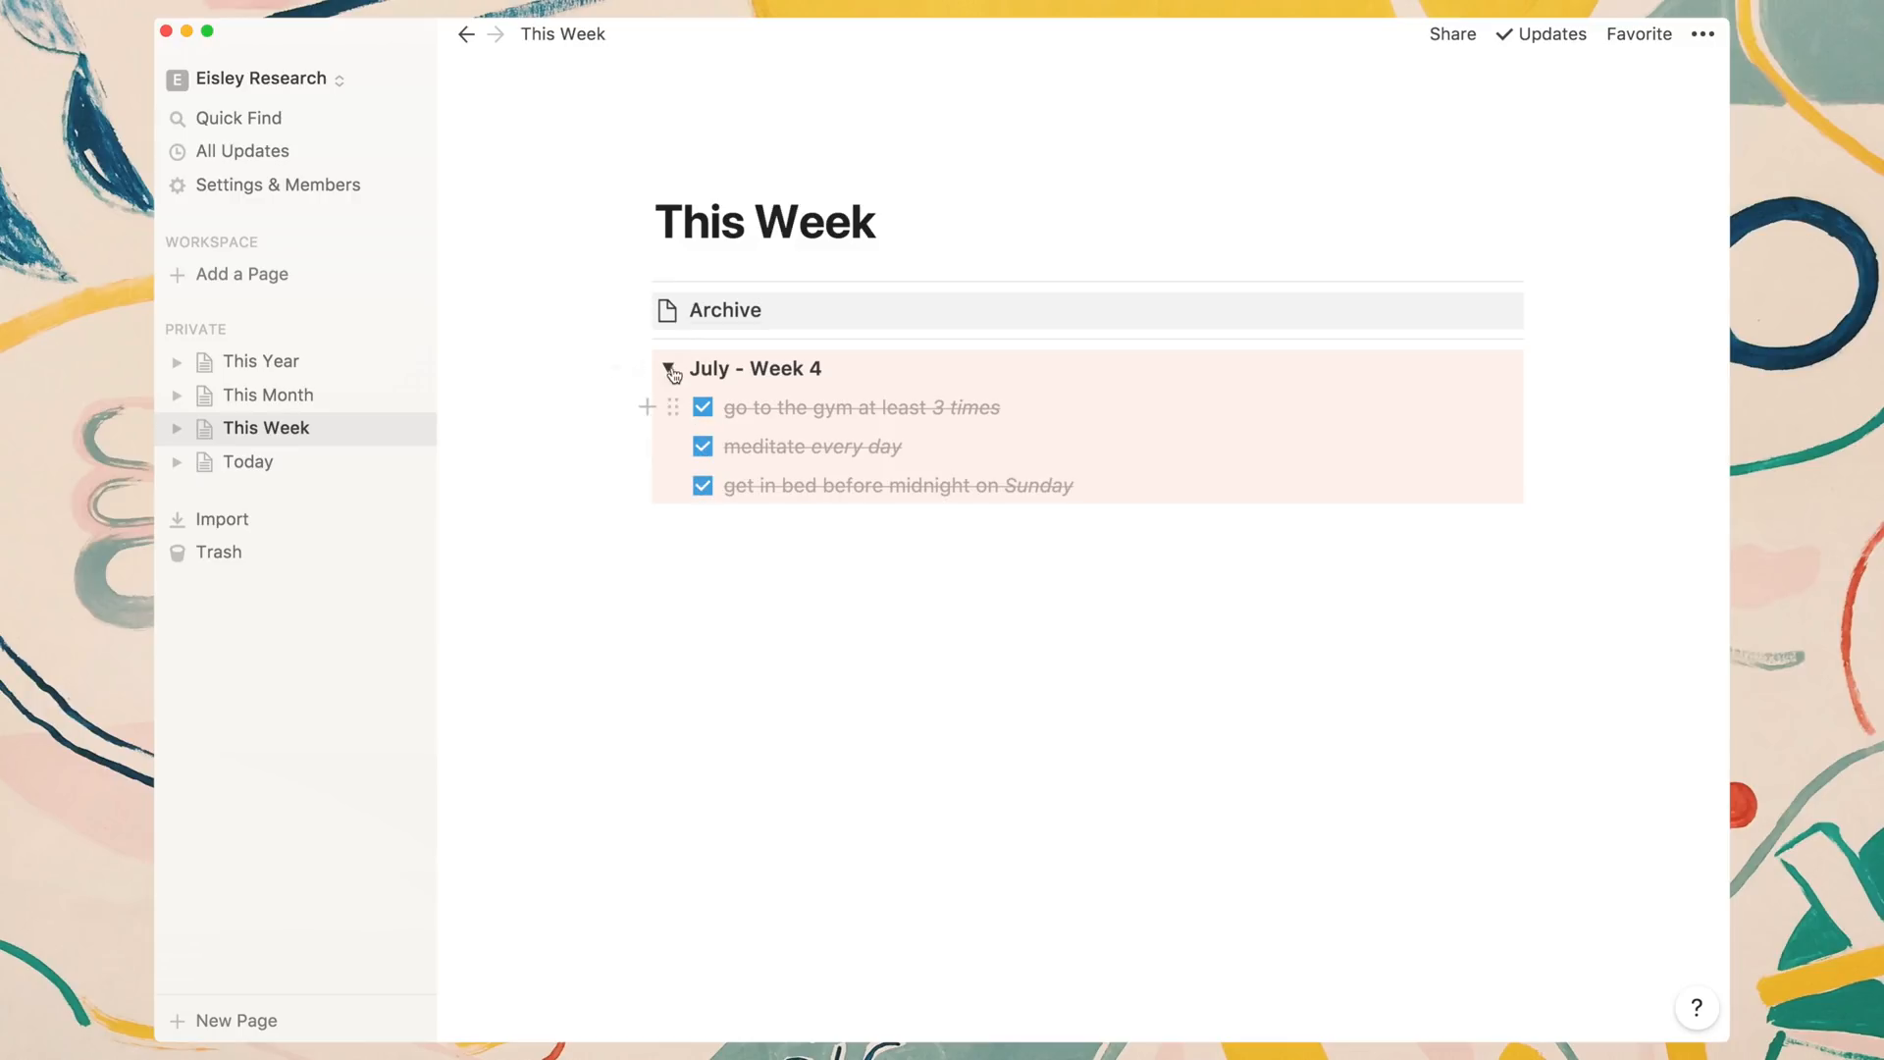
pyautogui.click(669, 369)
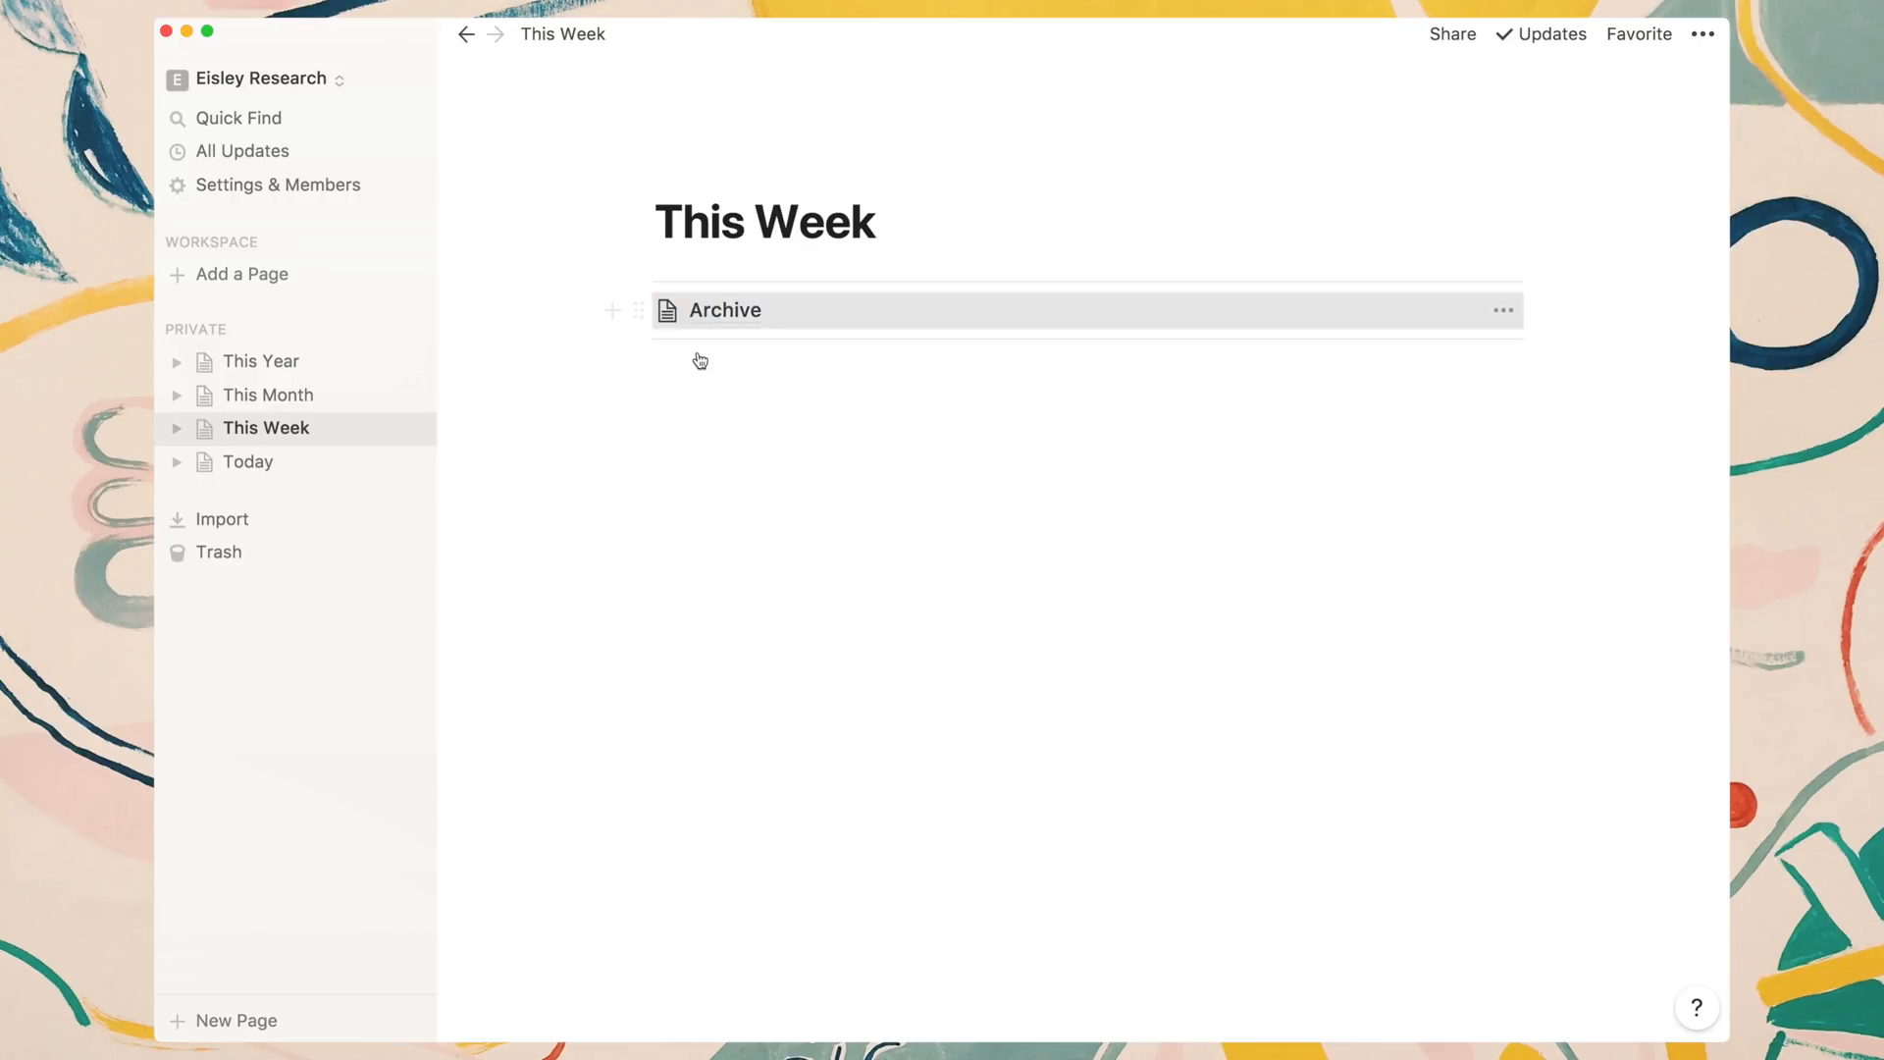
pyautogui.moveTo(695, 369)
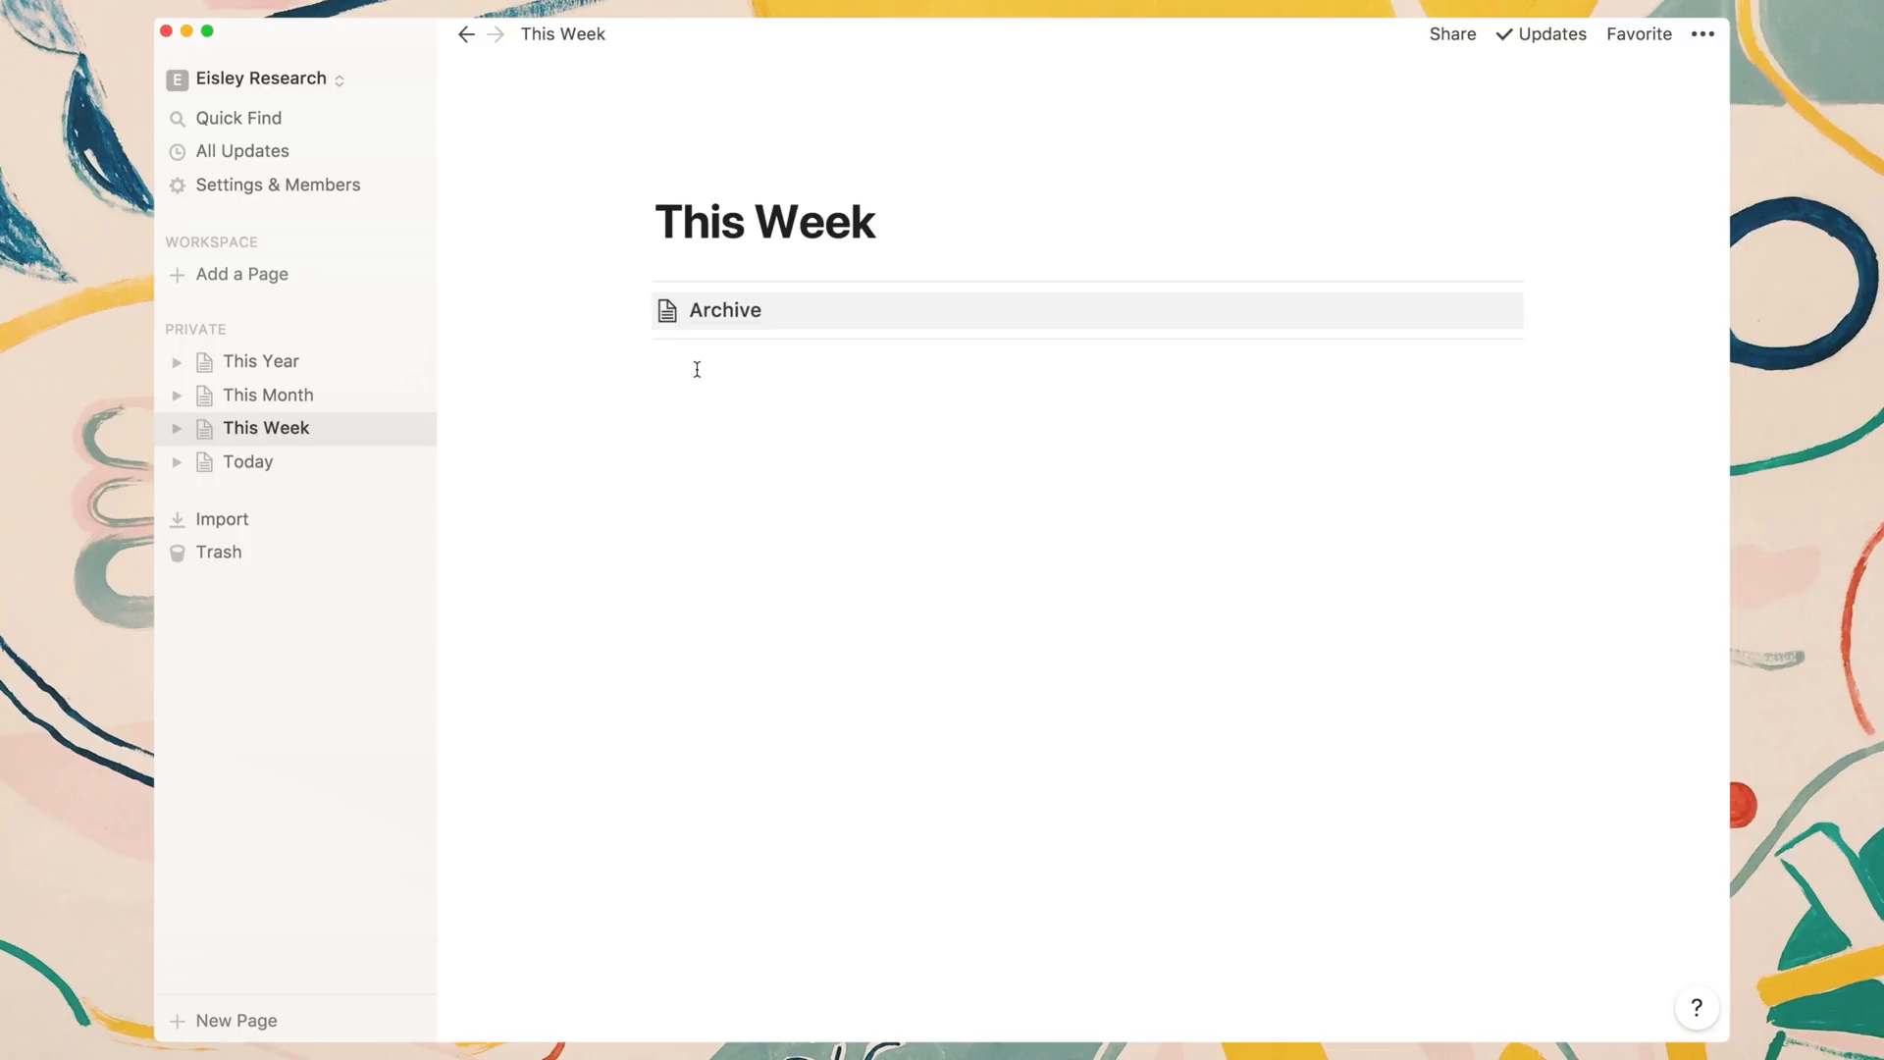
pyautogui.moveTo(312, 396)
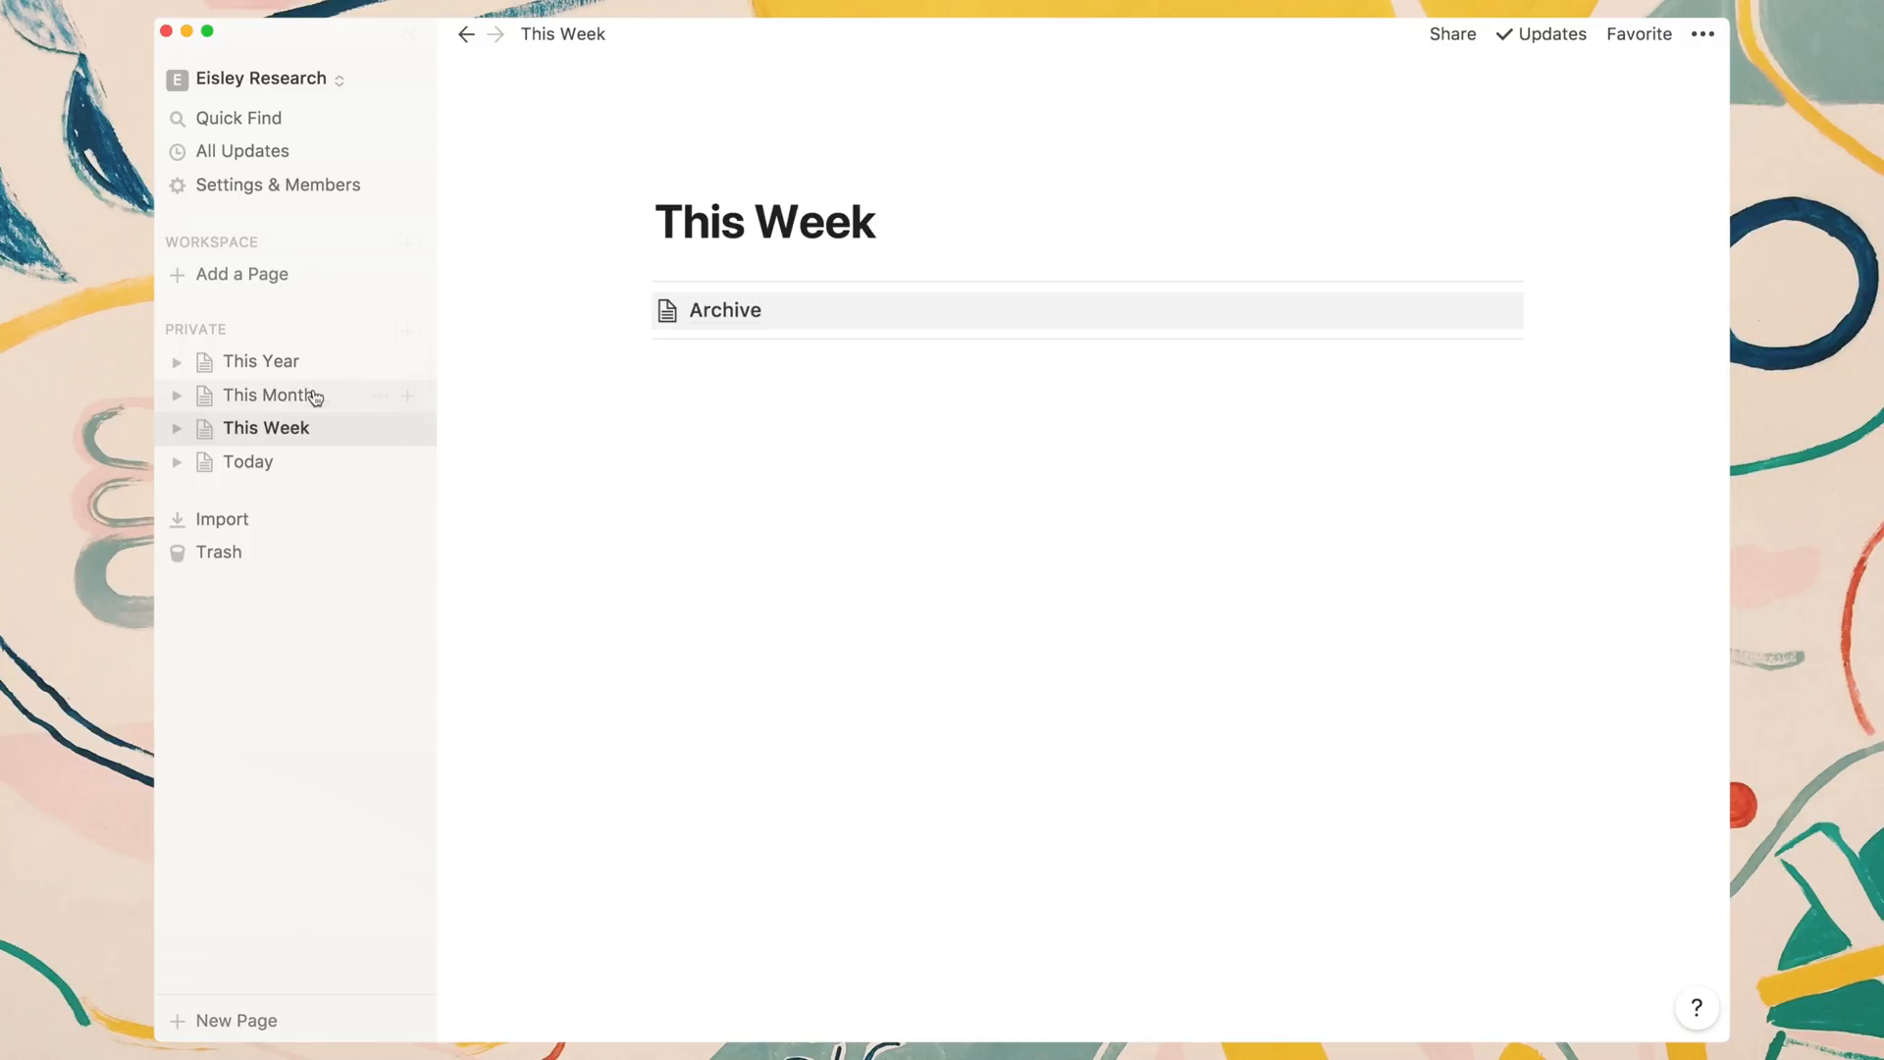
pyautogui.click(269, 395)
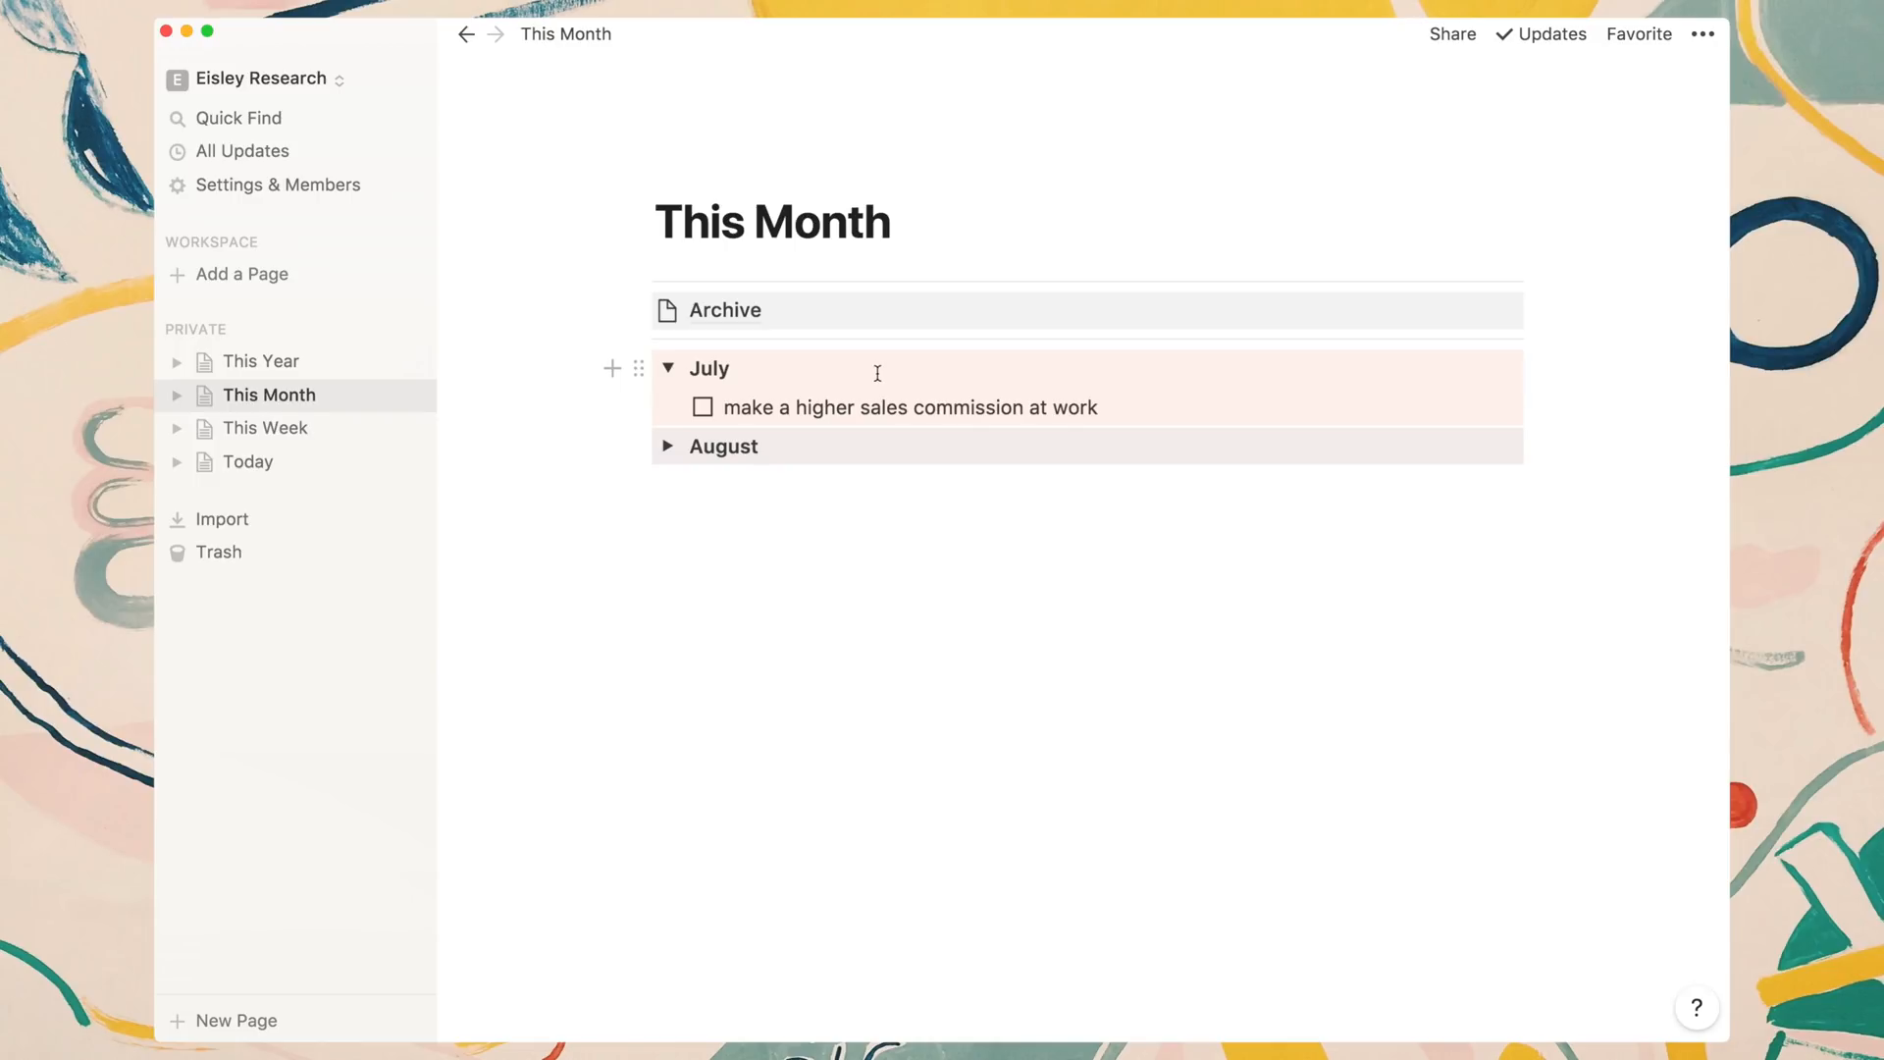
pyautogui.moveTo(714, 512)
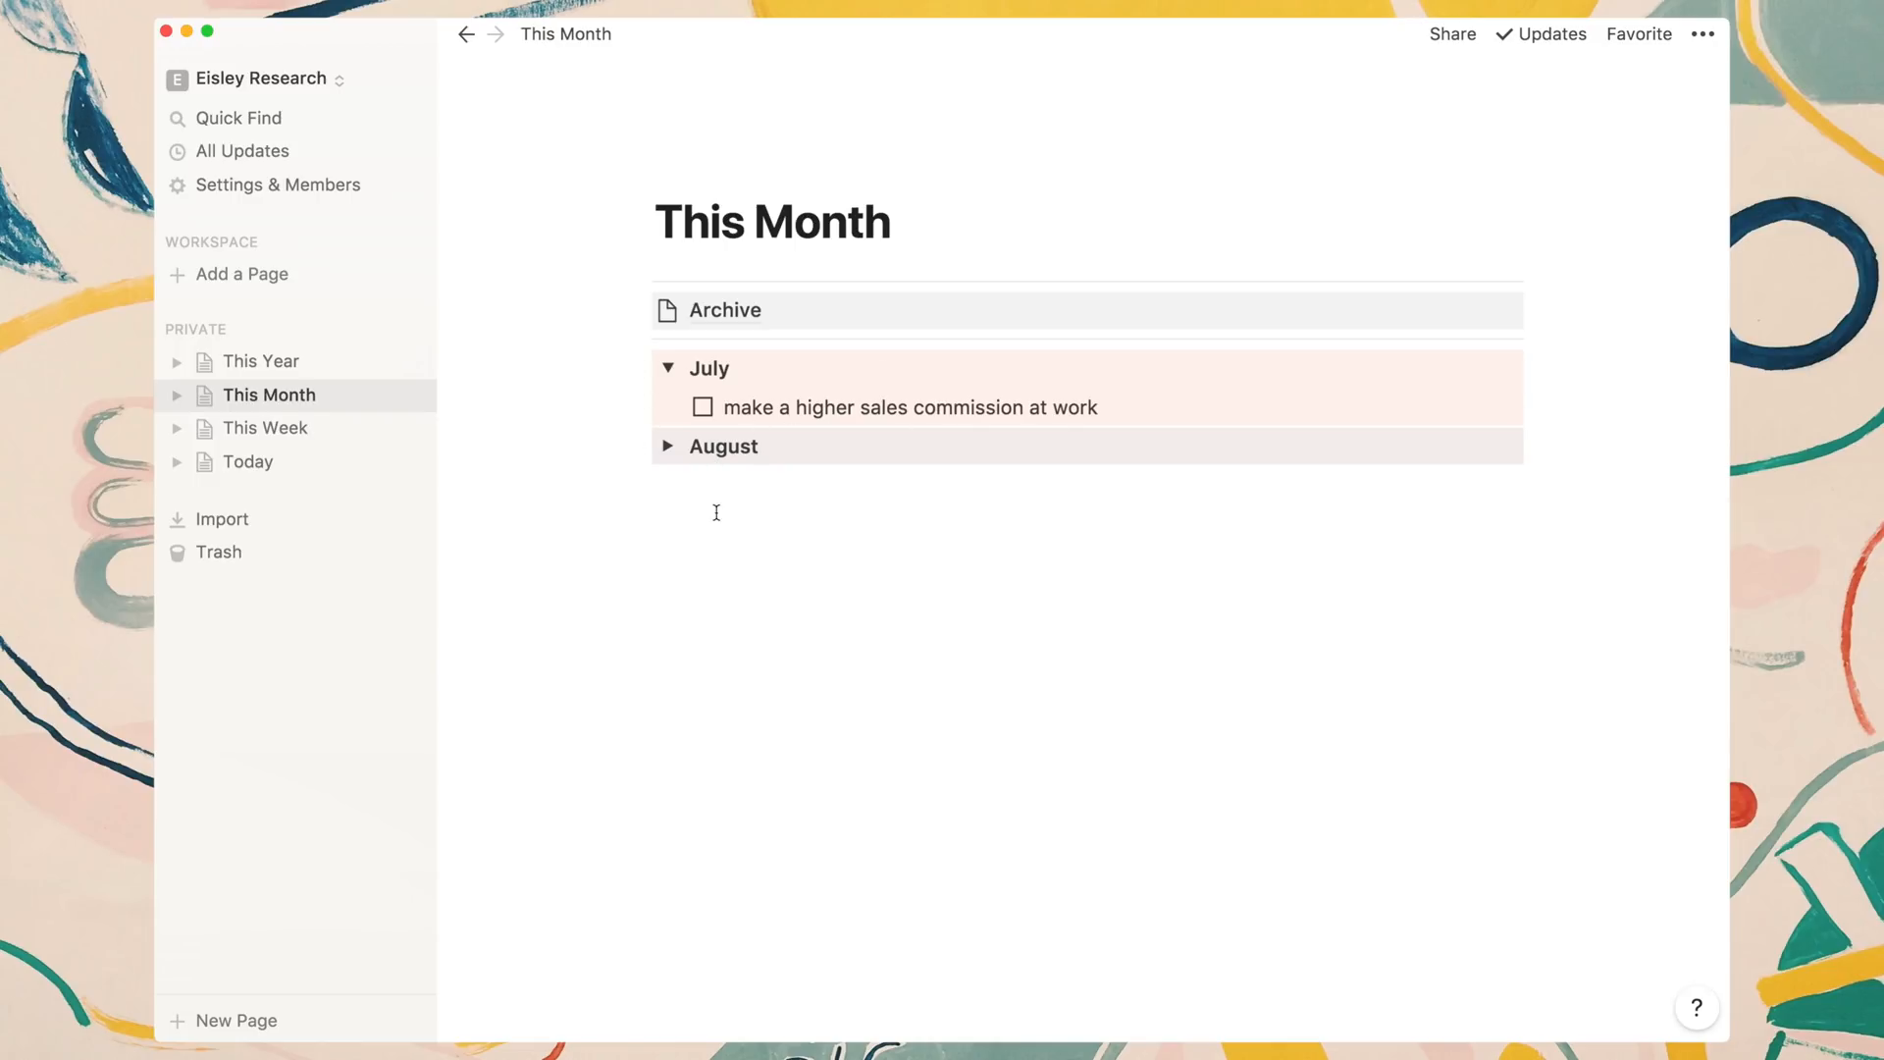
# Move the sales commission to-do into August, archive the empty July section, then visit Today and This Week.
pyautogui.click(667, 446)
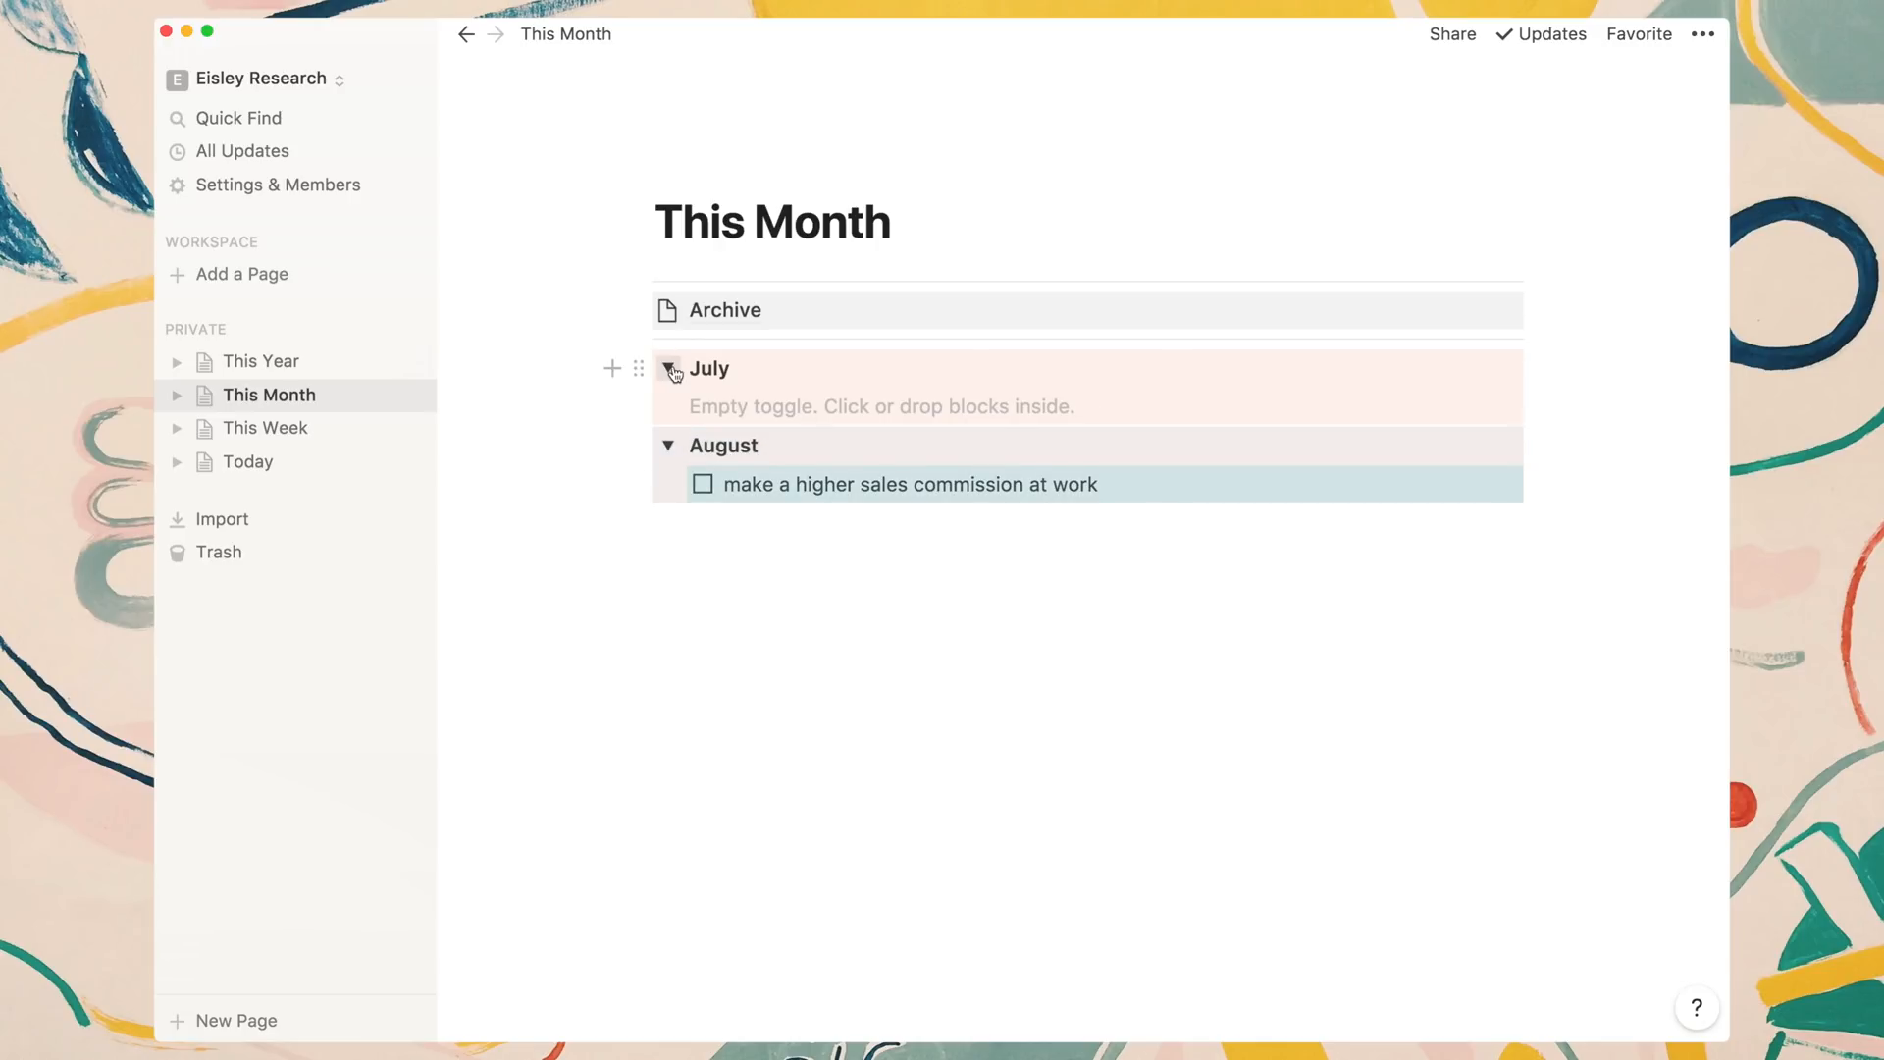
pyautogui.click(669, 369)
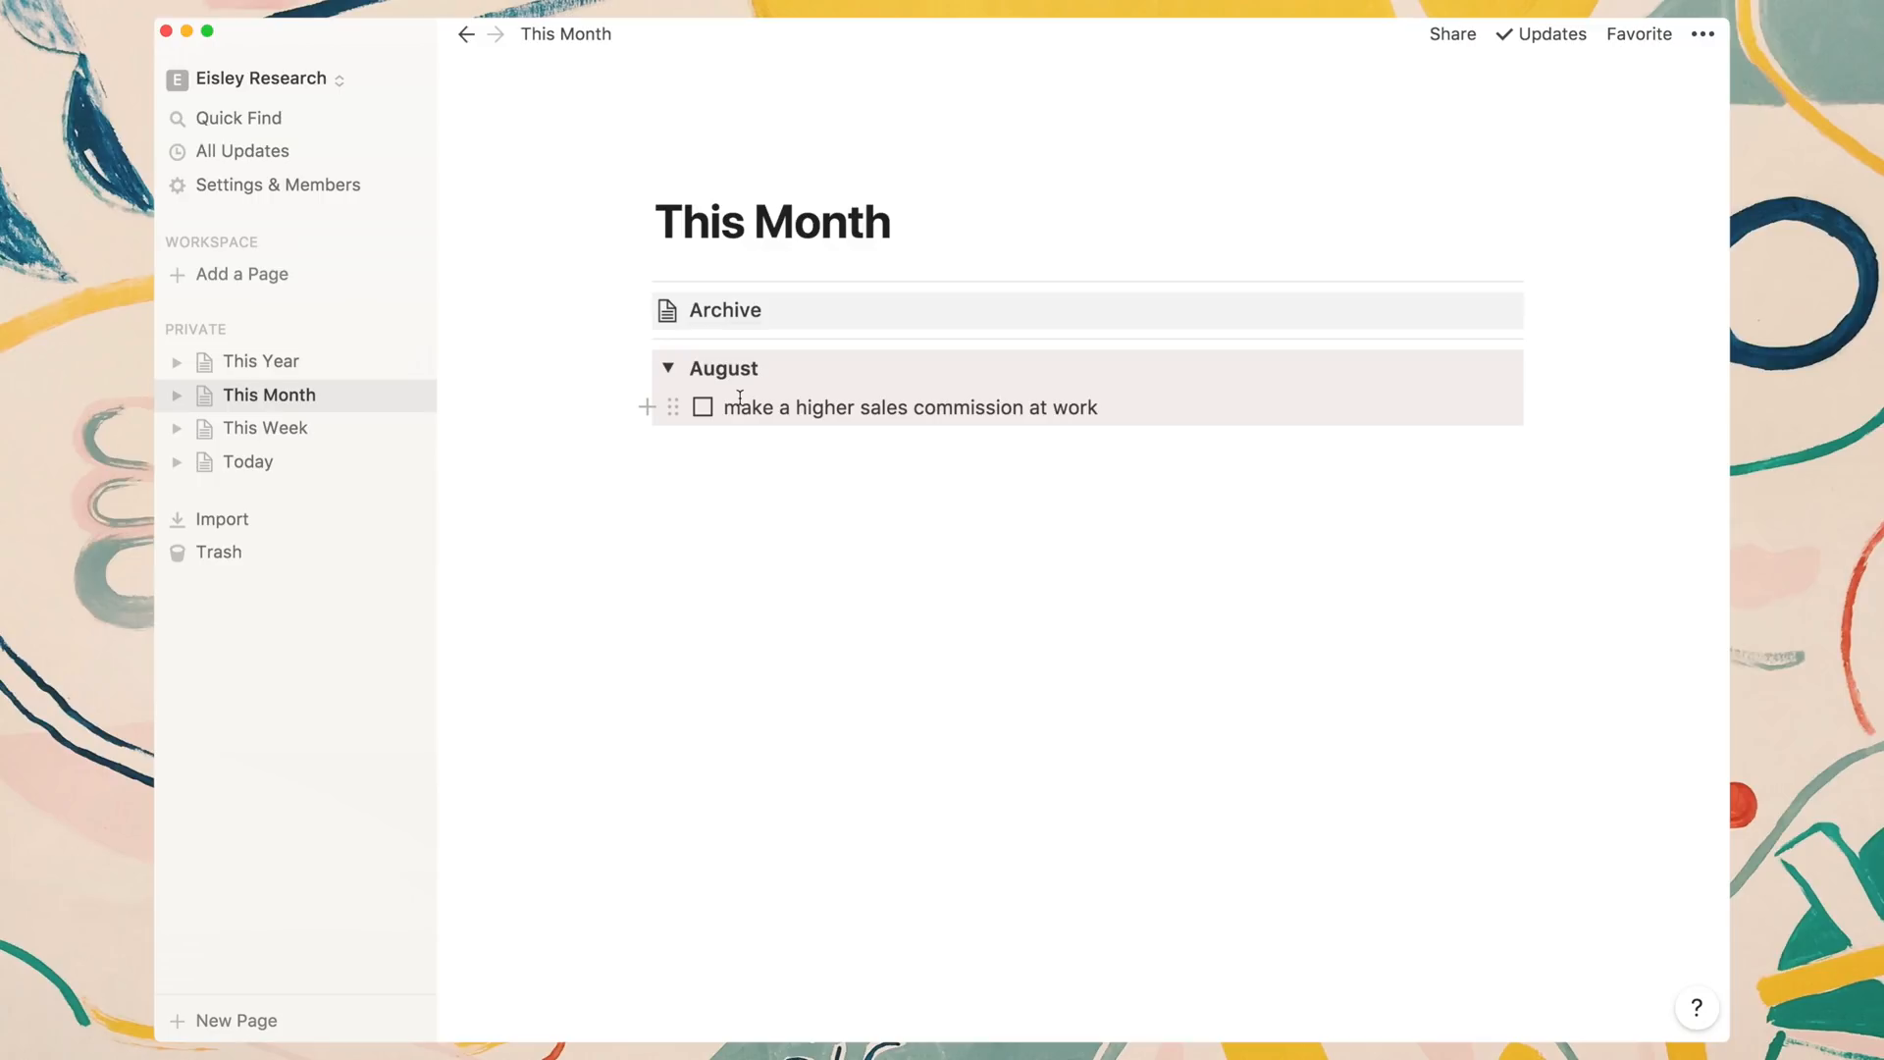
pyautogui.moveTo(380, 458)
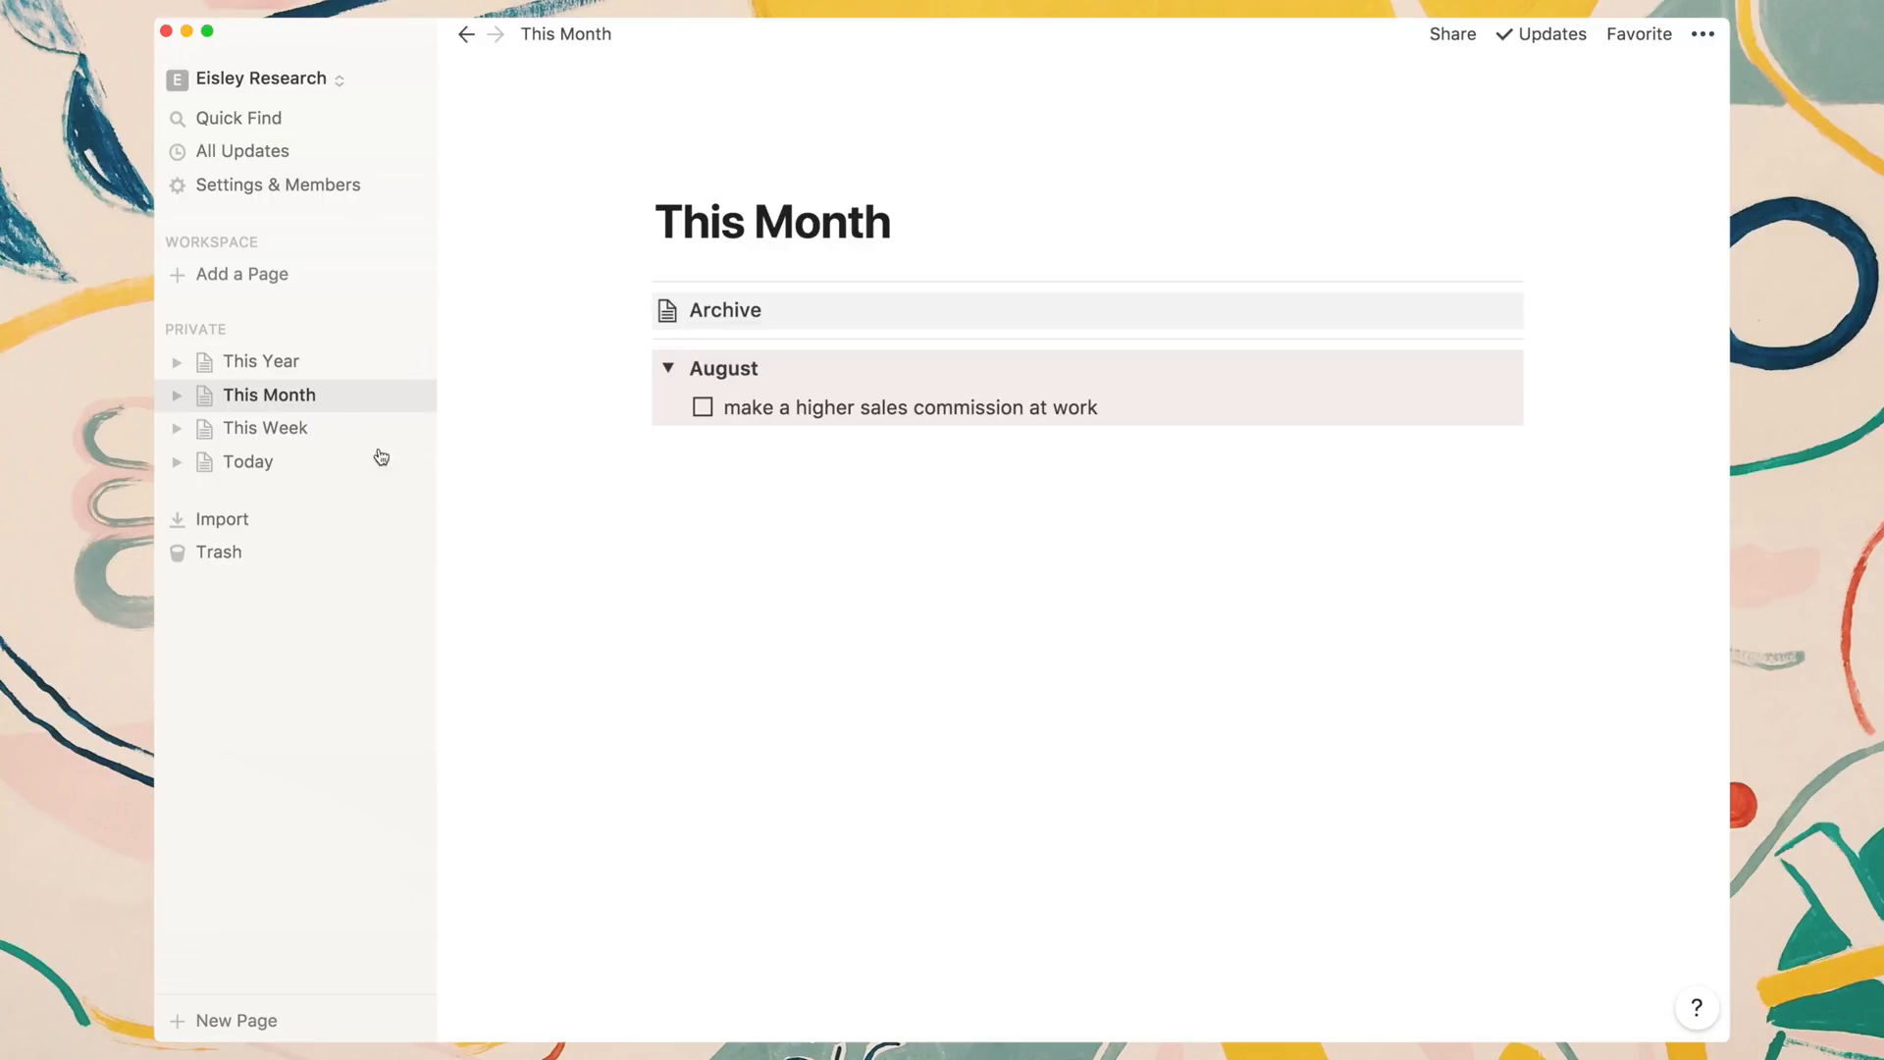
pyautogui.click(249, 461)
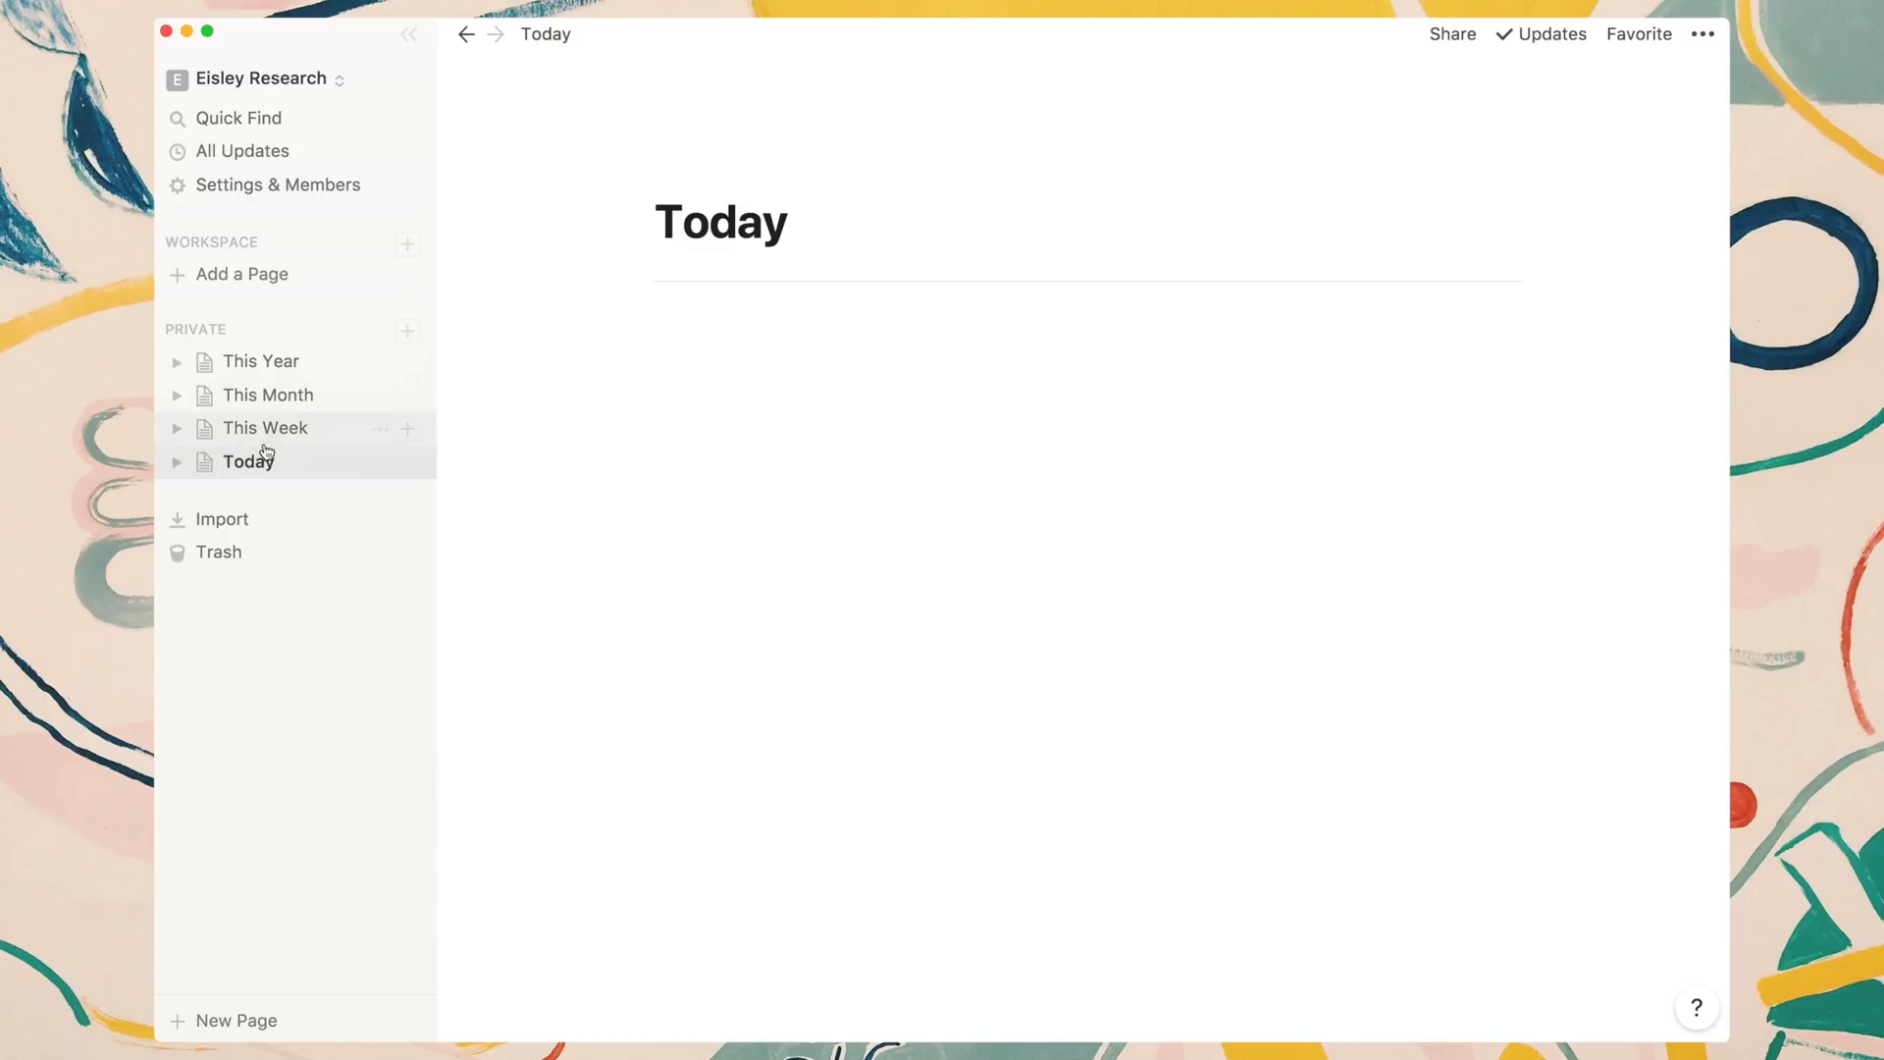
pyautogui.click(265, 428)
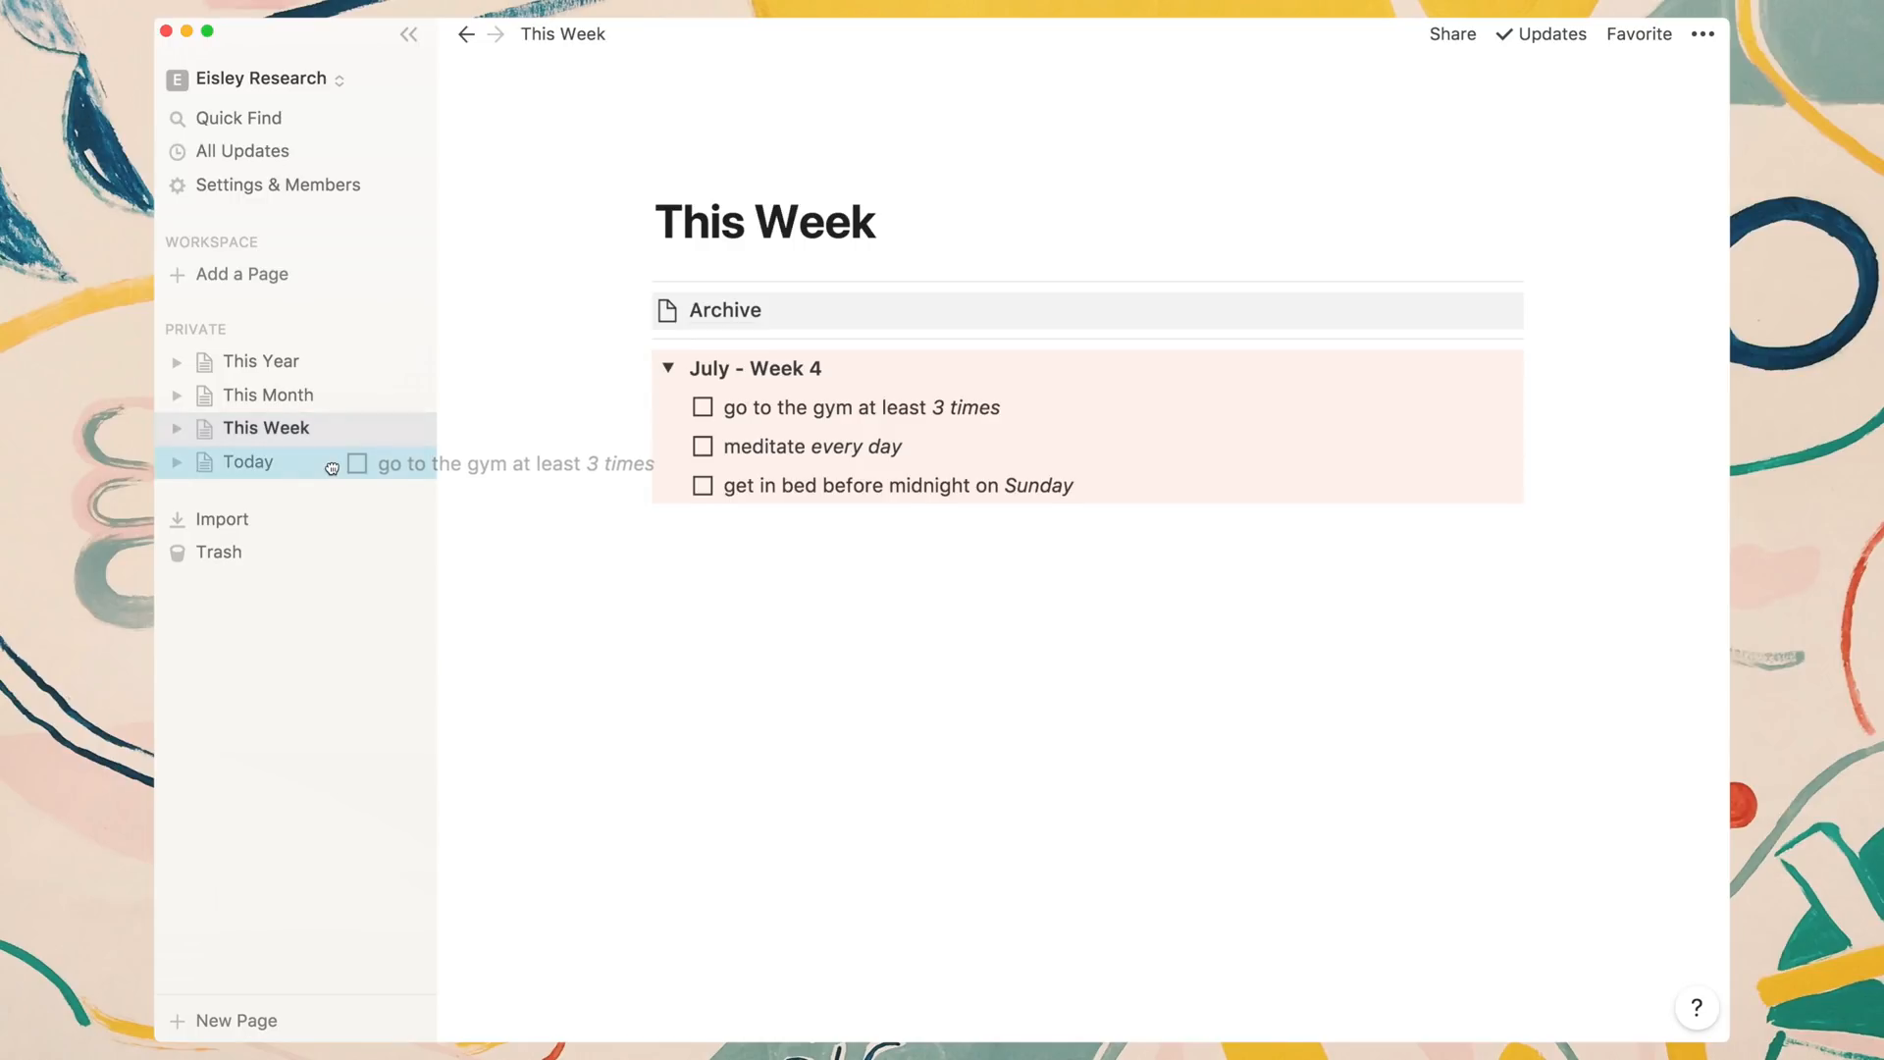
# Open Today to see the moved 'go to the gym at least 3 times' to-do.
pyautogui.click(248, 461)
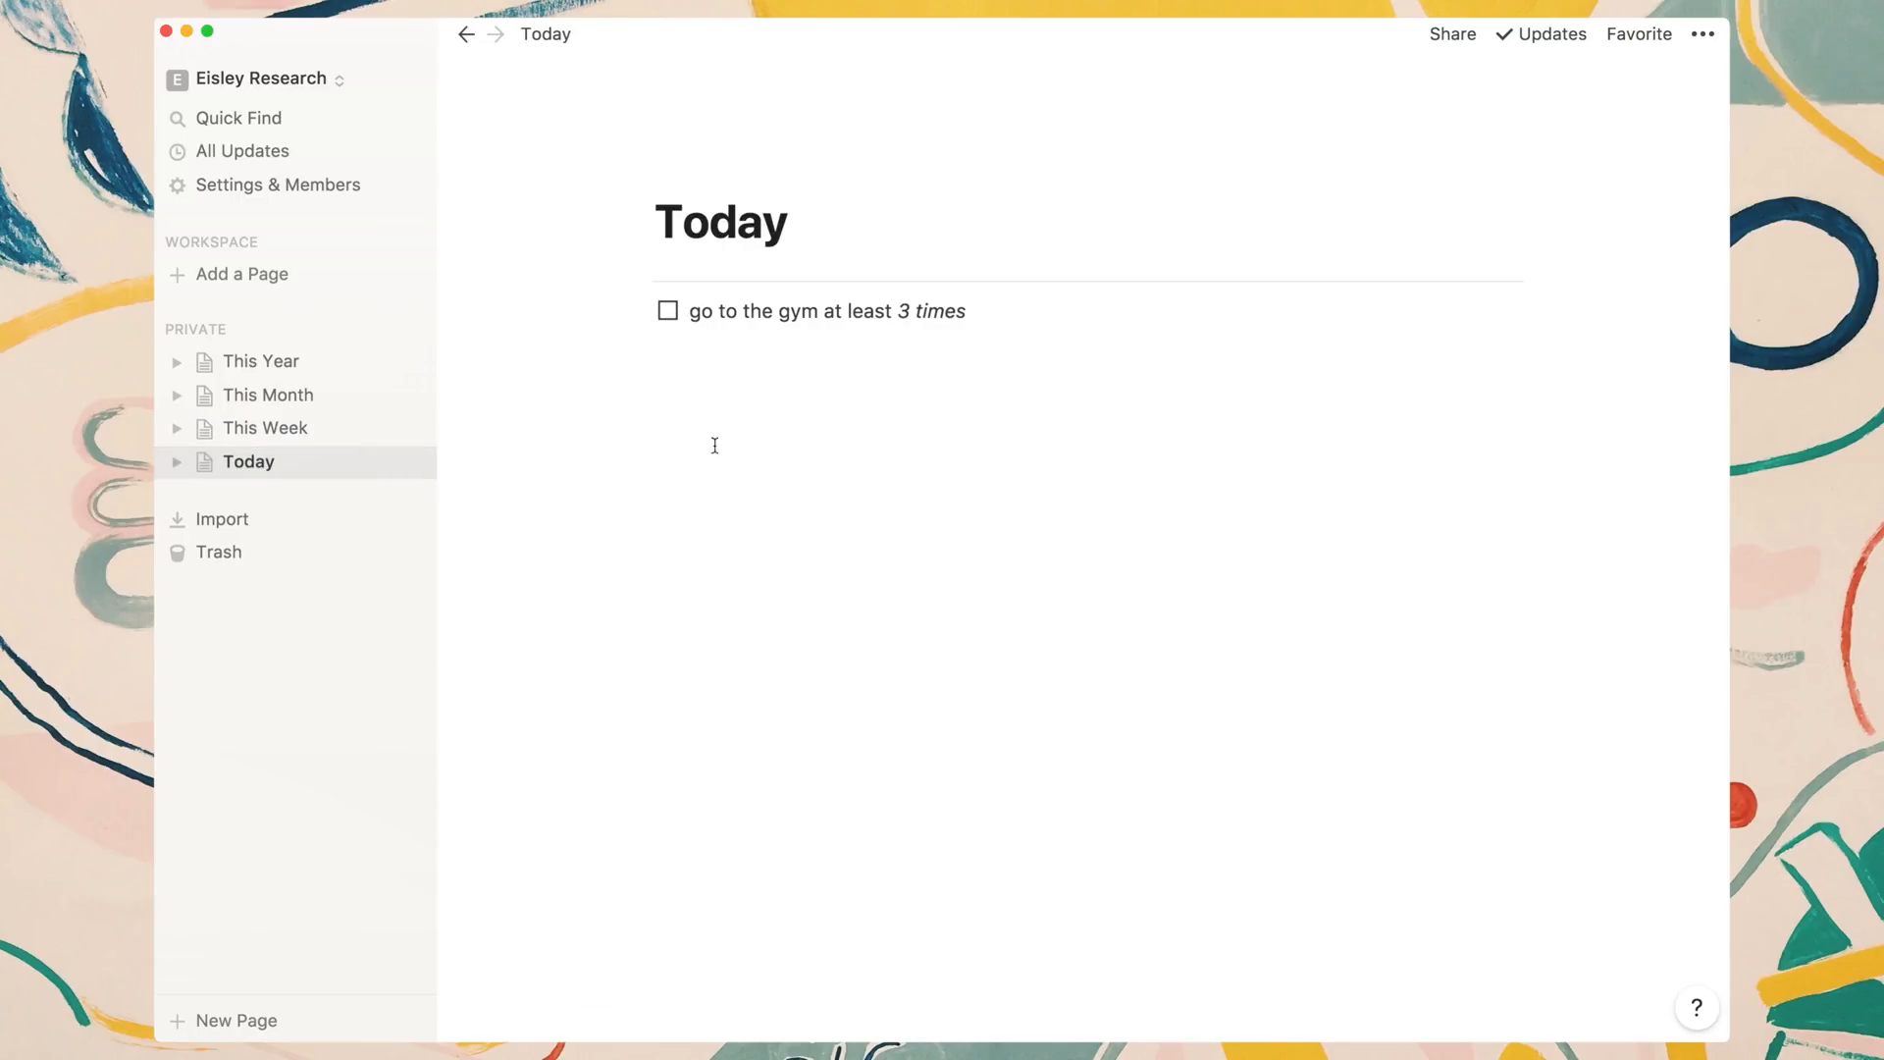
pyautogui.moveTo(779, 459)
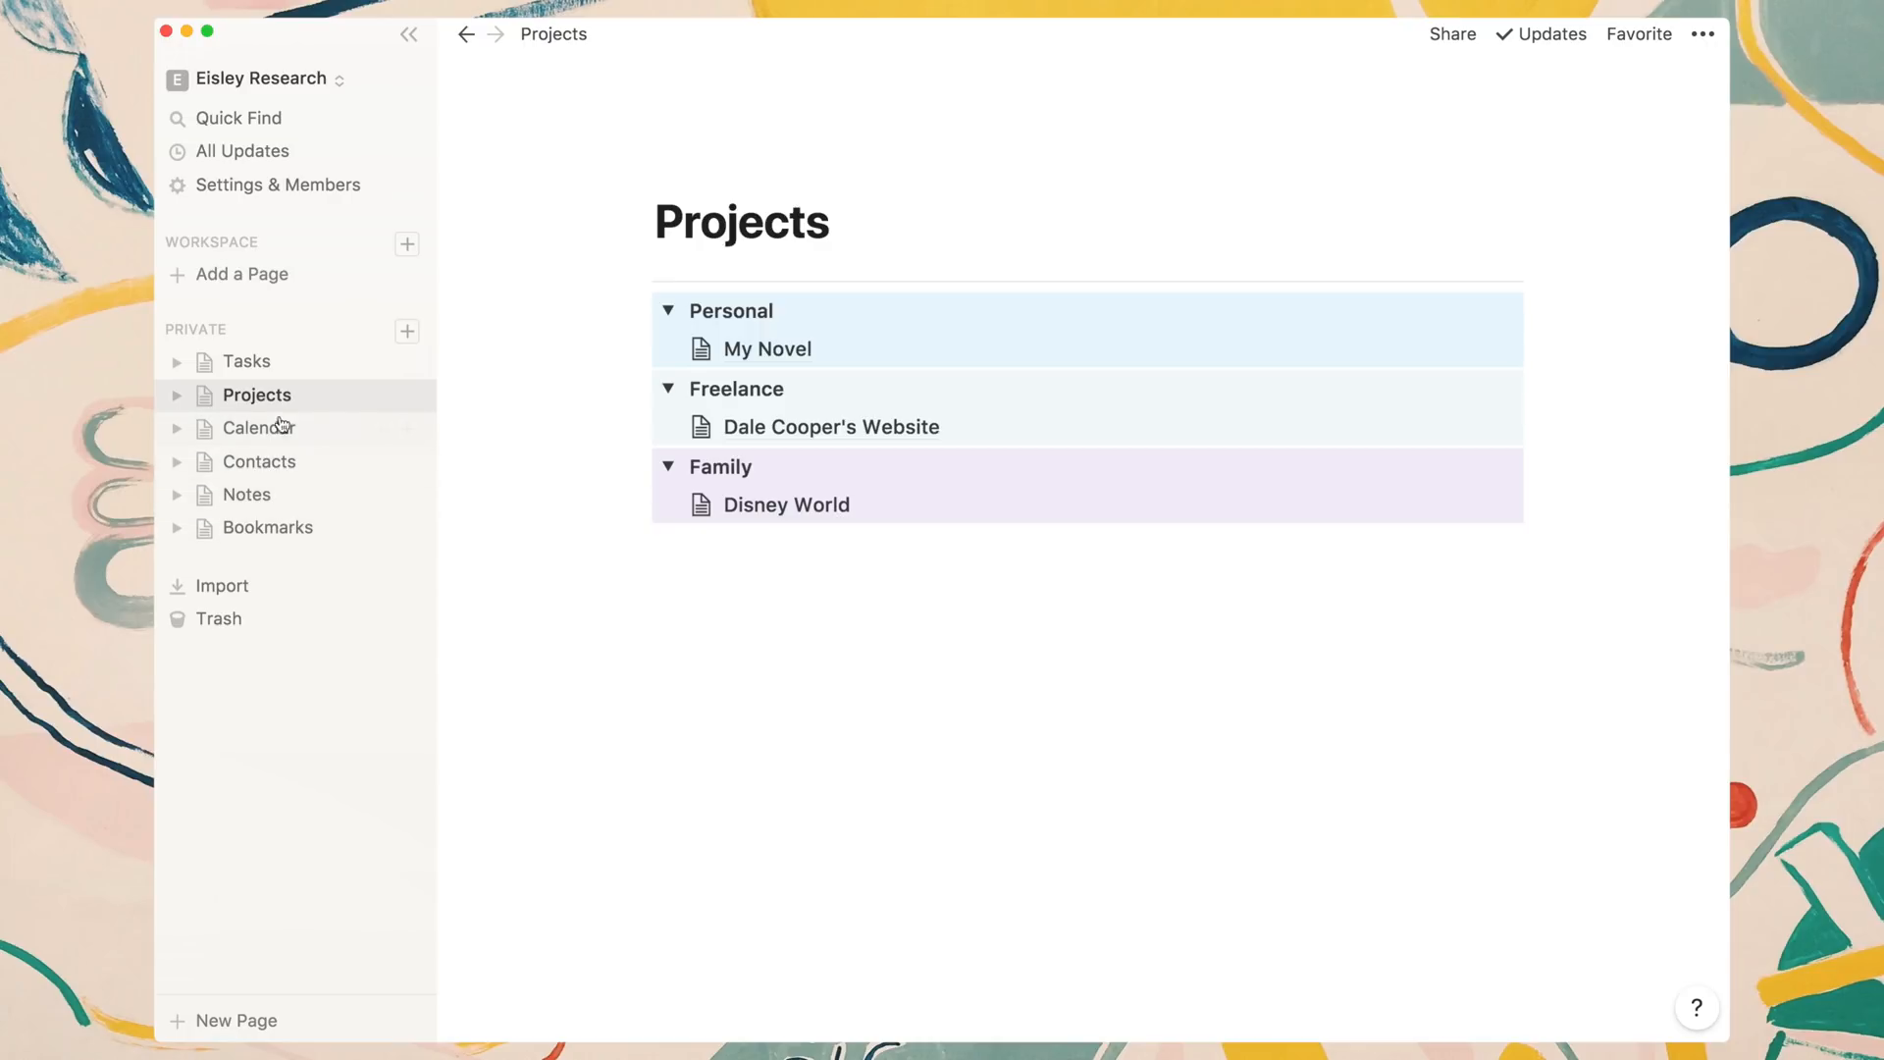
pyautogui.moveTo(510, 447)
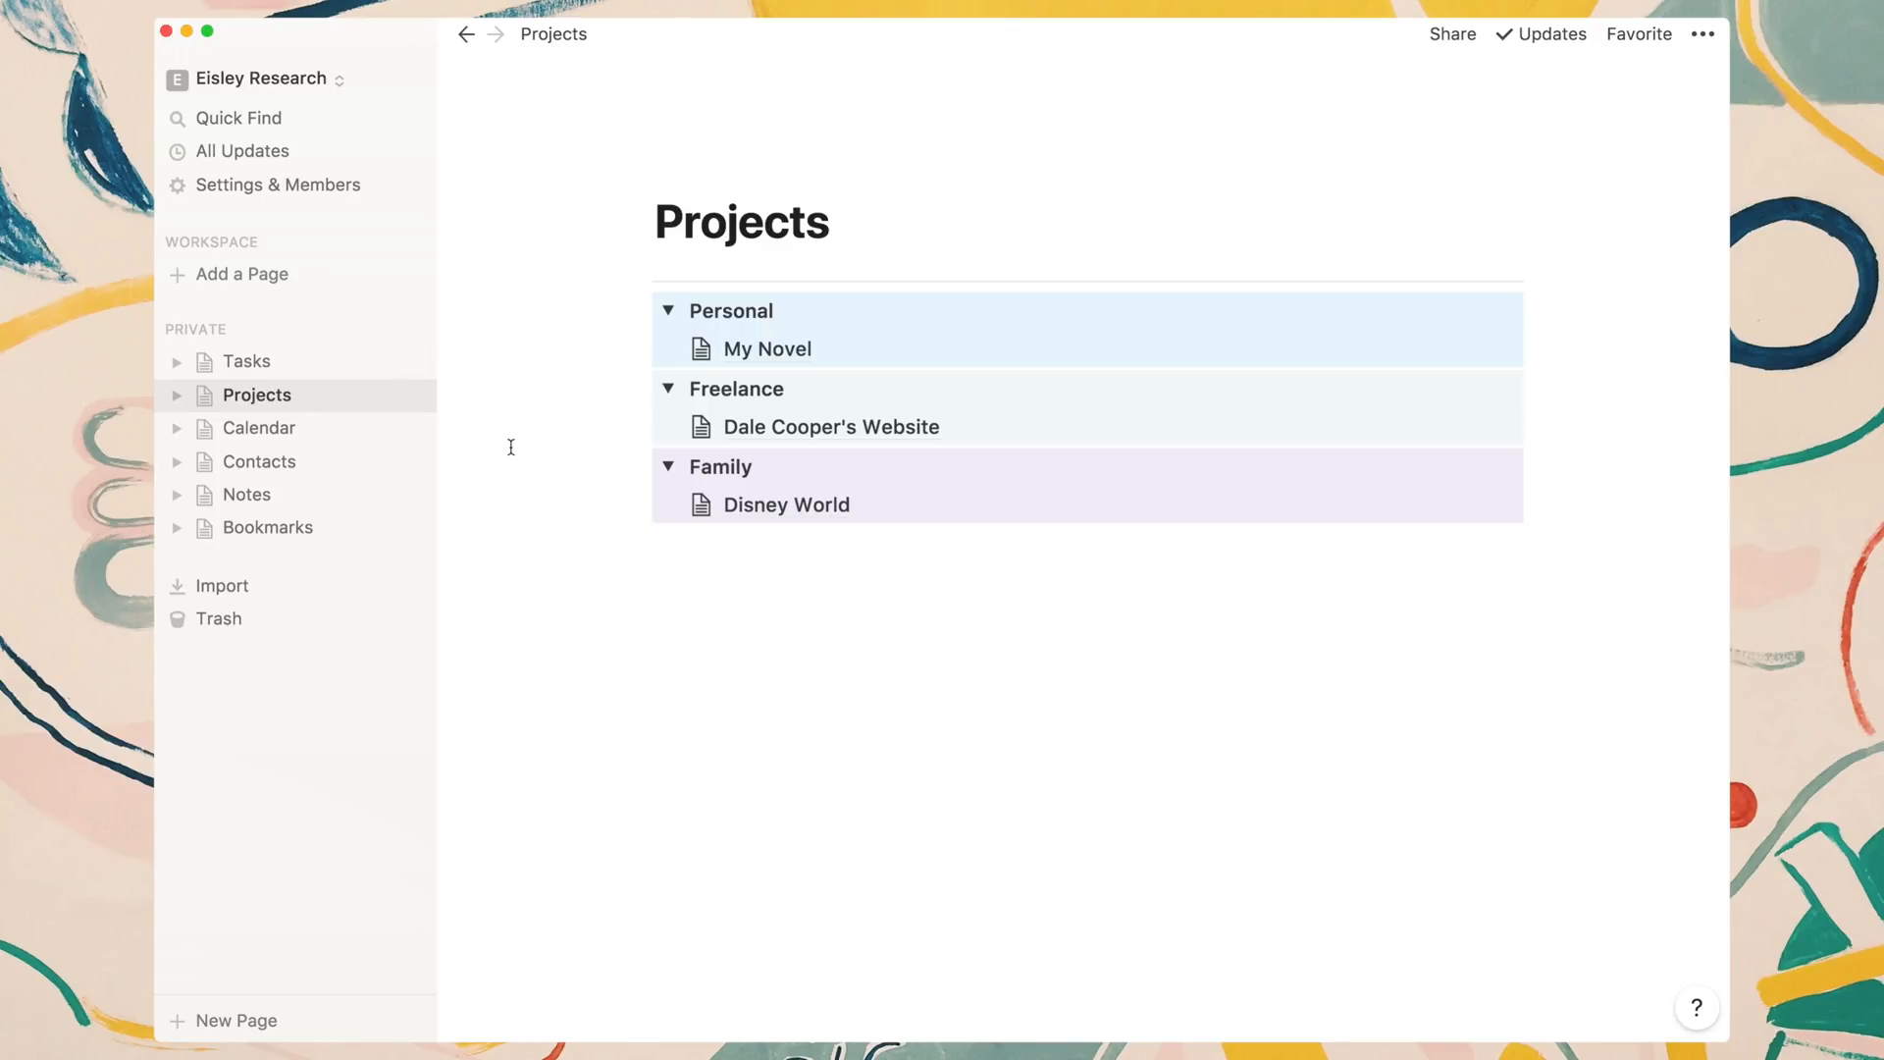
# Favorite the Disney World project page, then switch to the Calendar with July 2018 events.
pyautogui.click(785, 504)
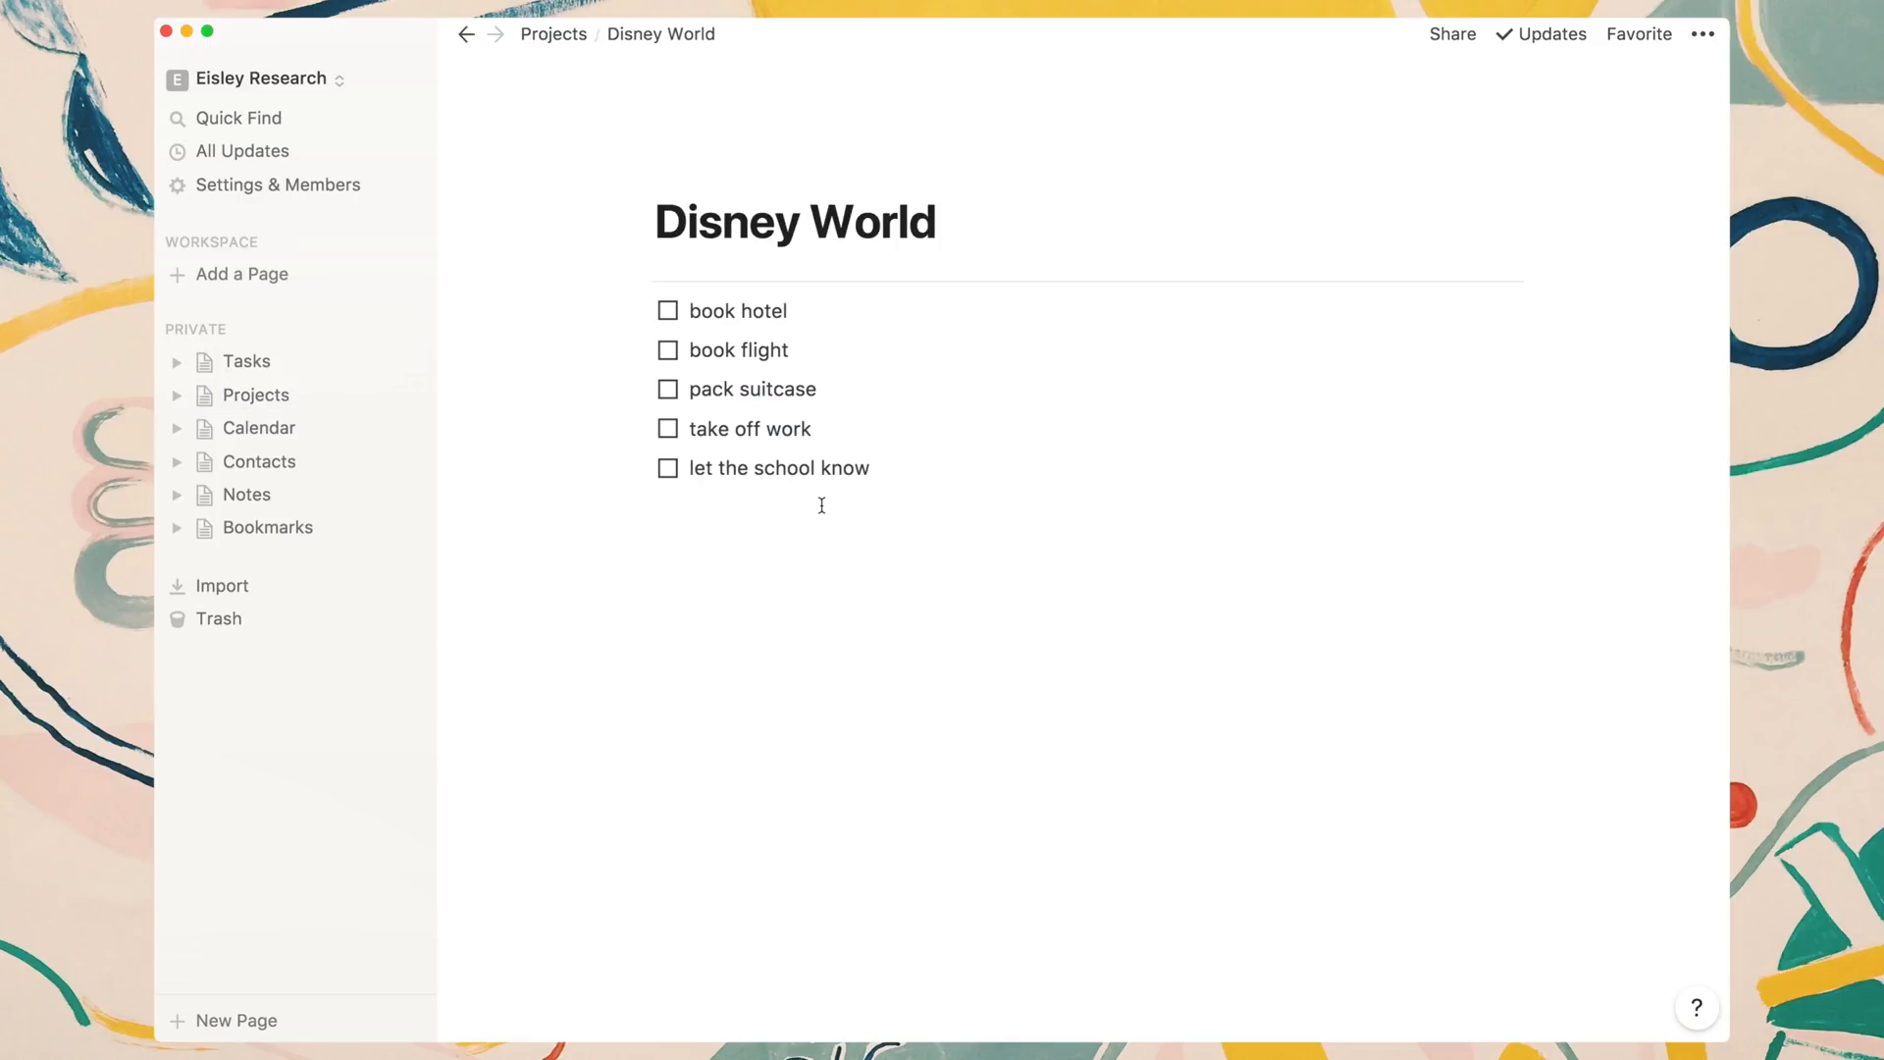
pyautogui.moveTo(1639, 33)
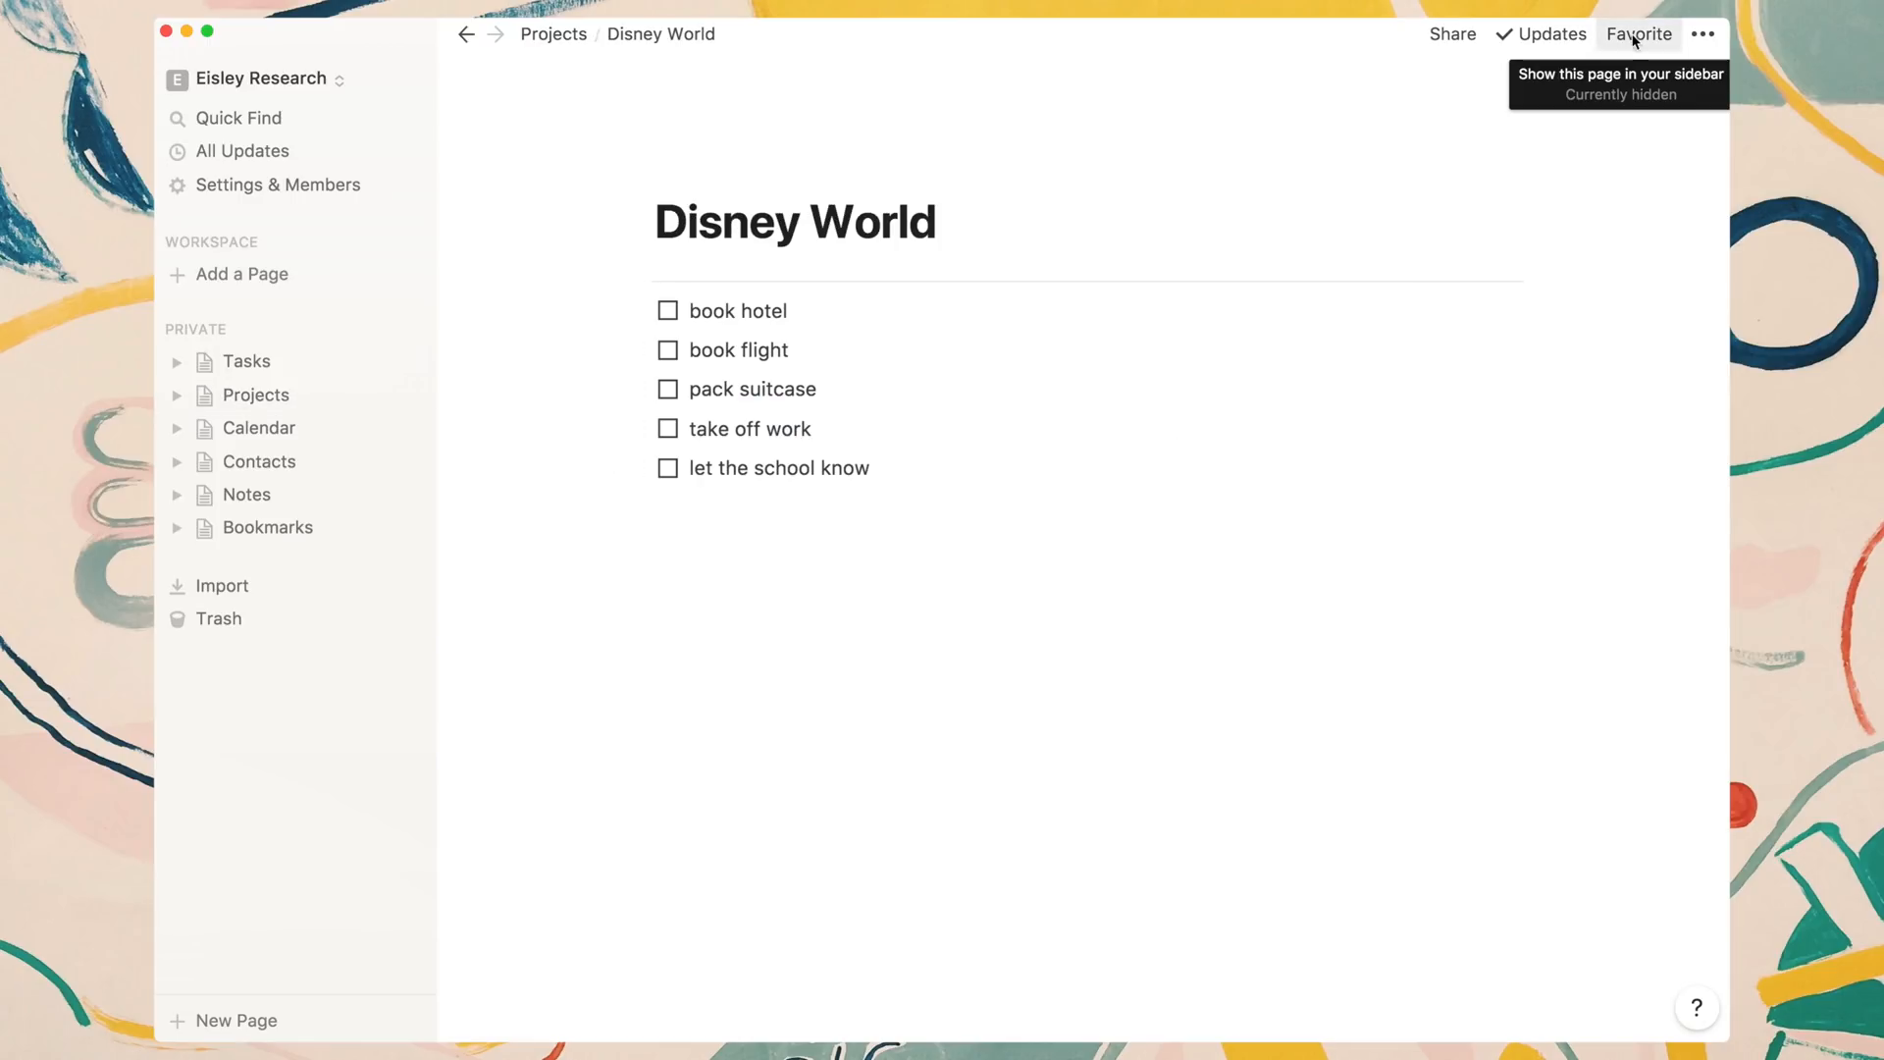
pyautogui.click(1639, 34)
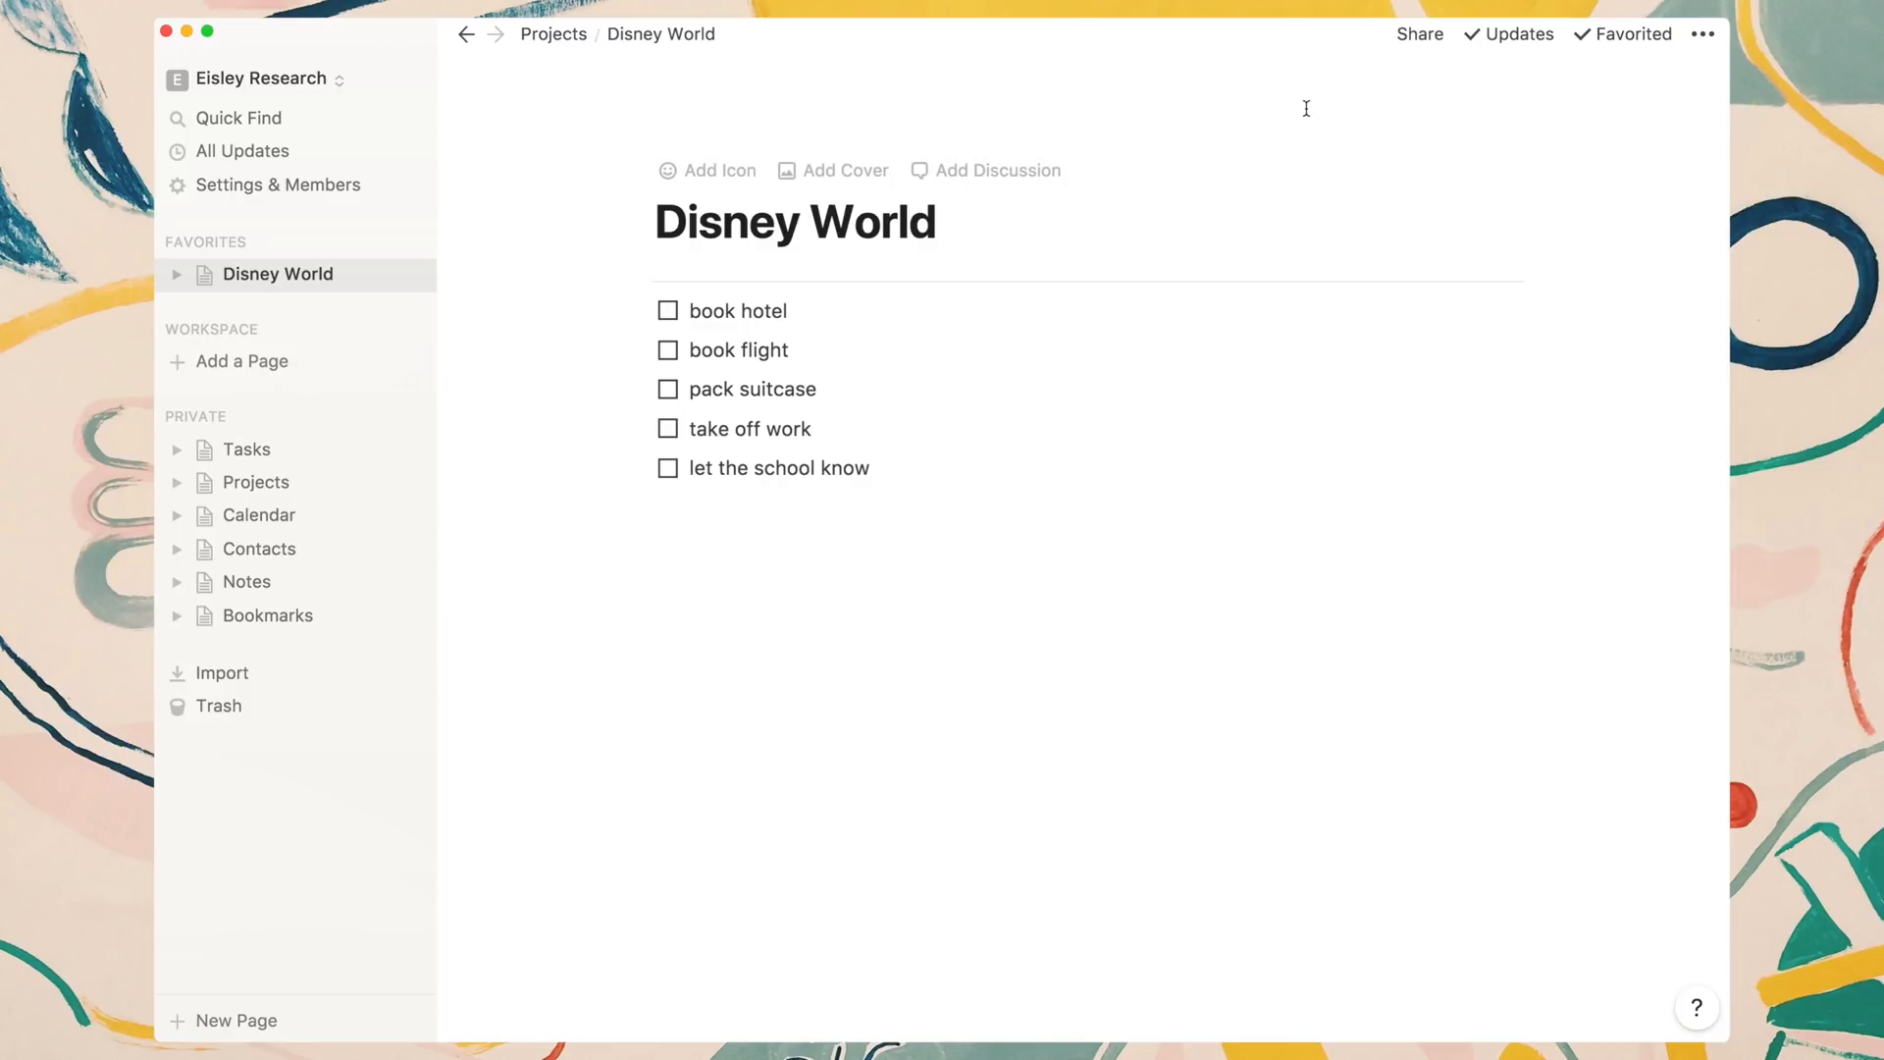
pyautogui.moveTo(408, 302)
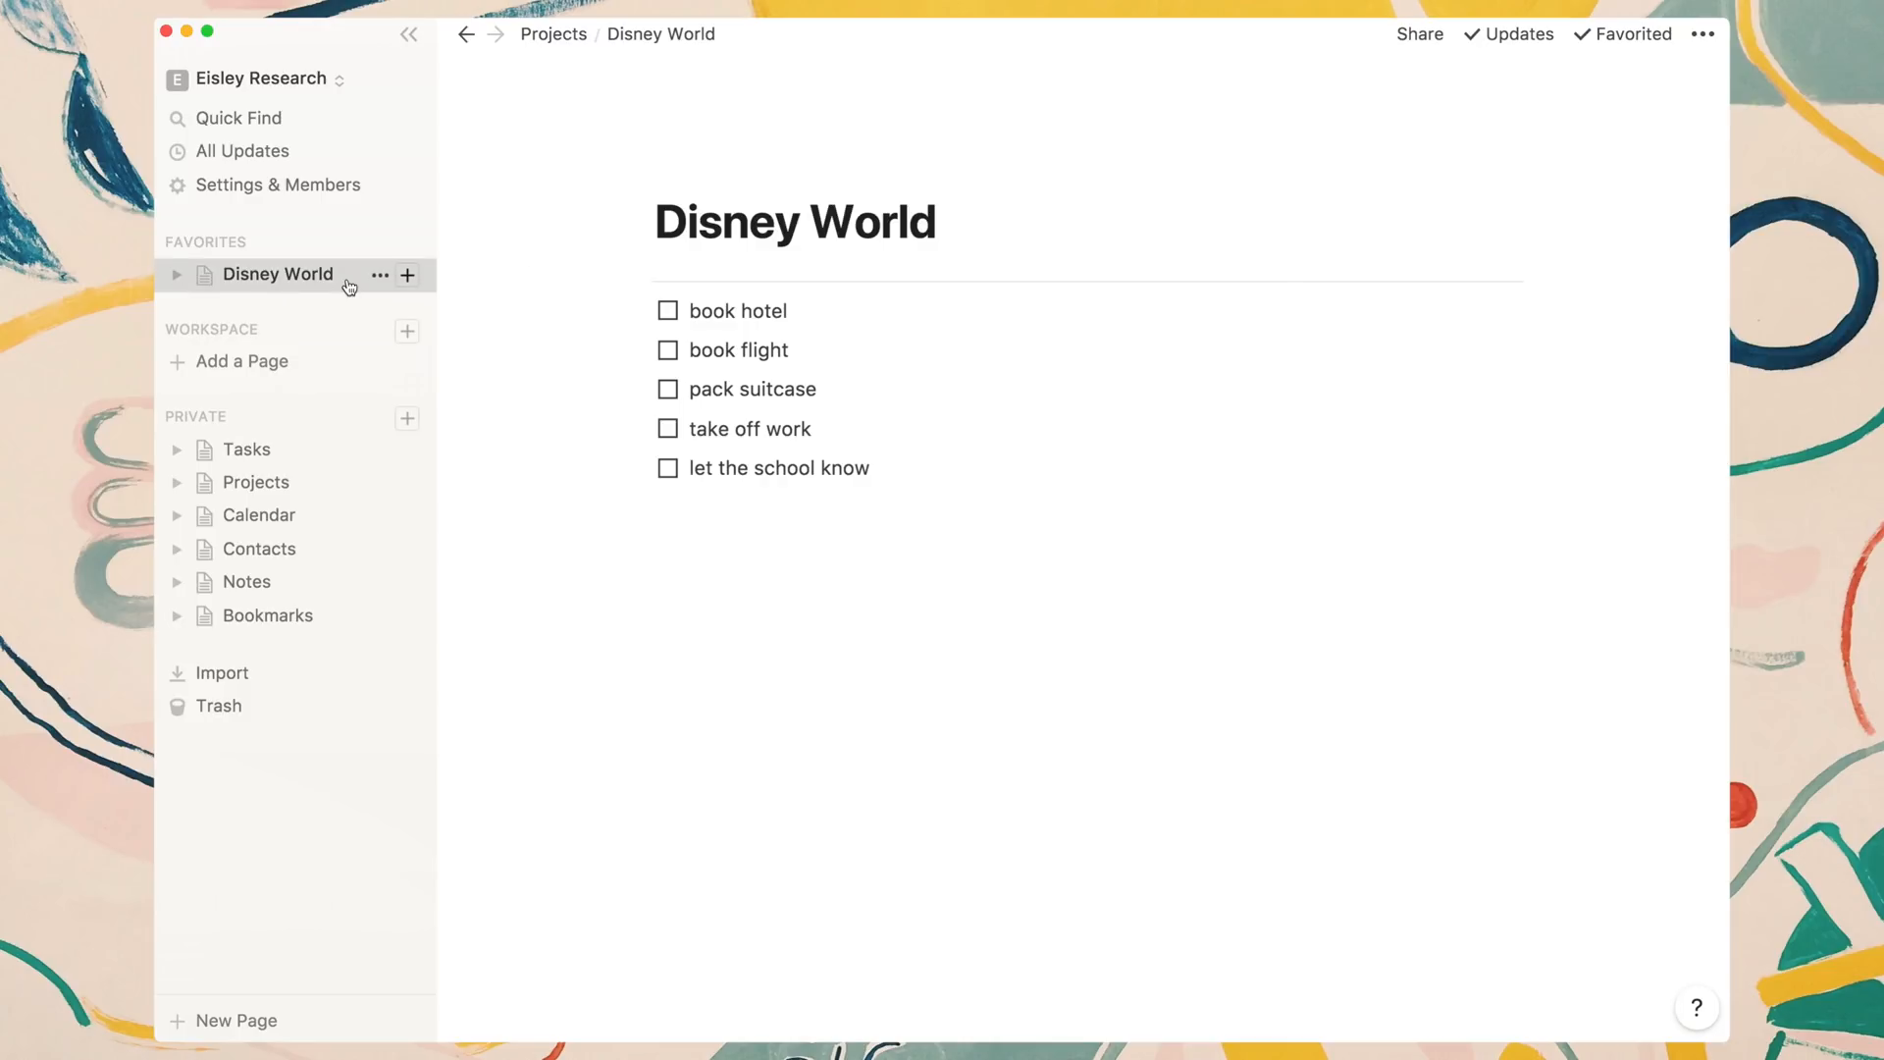
pyautogui.moveTo(227, 247)
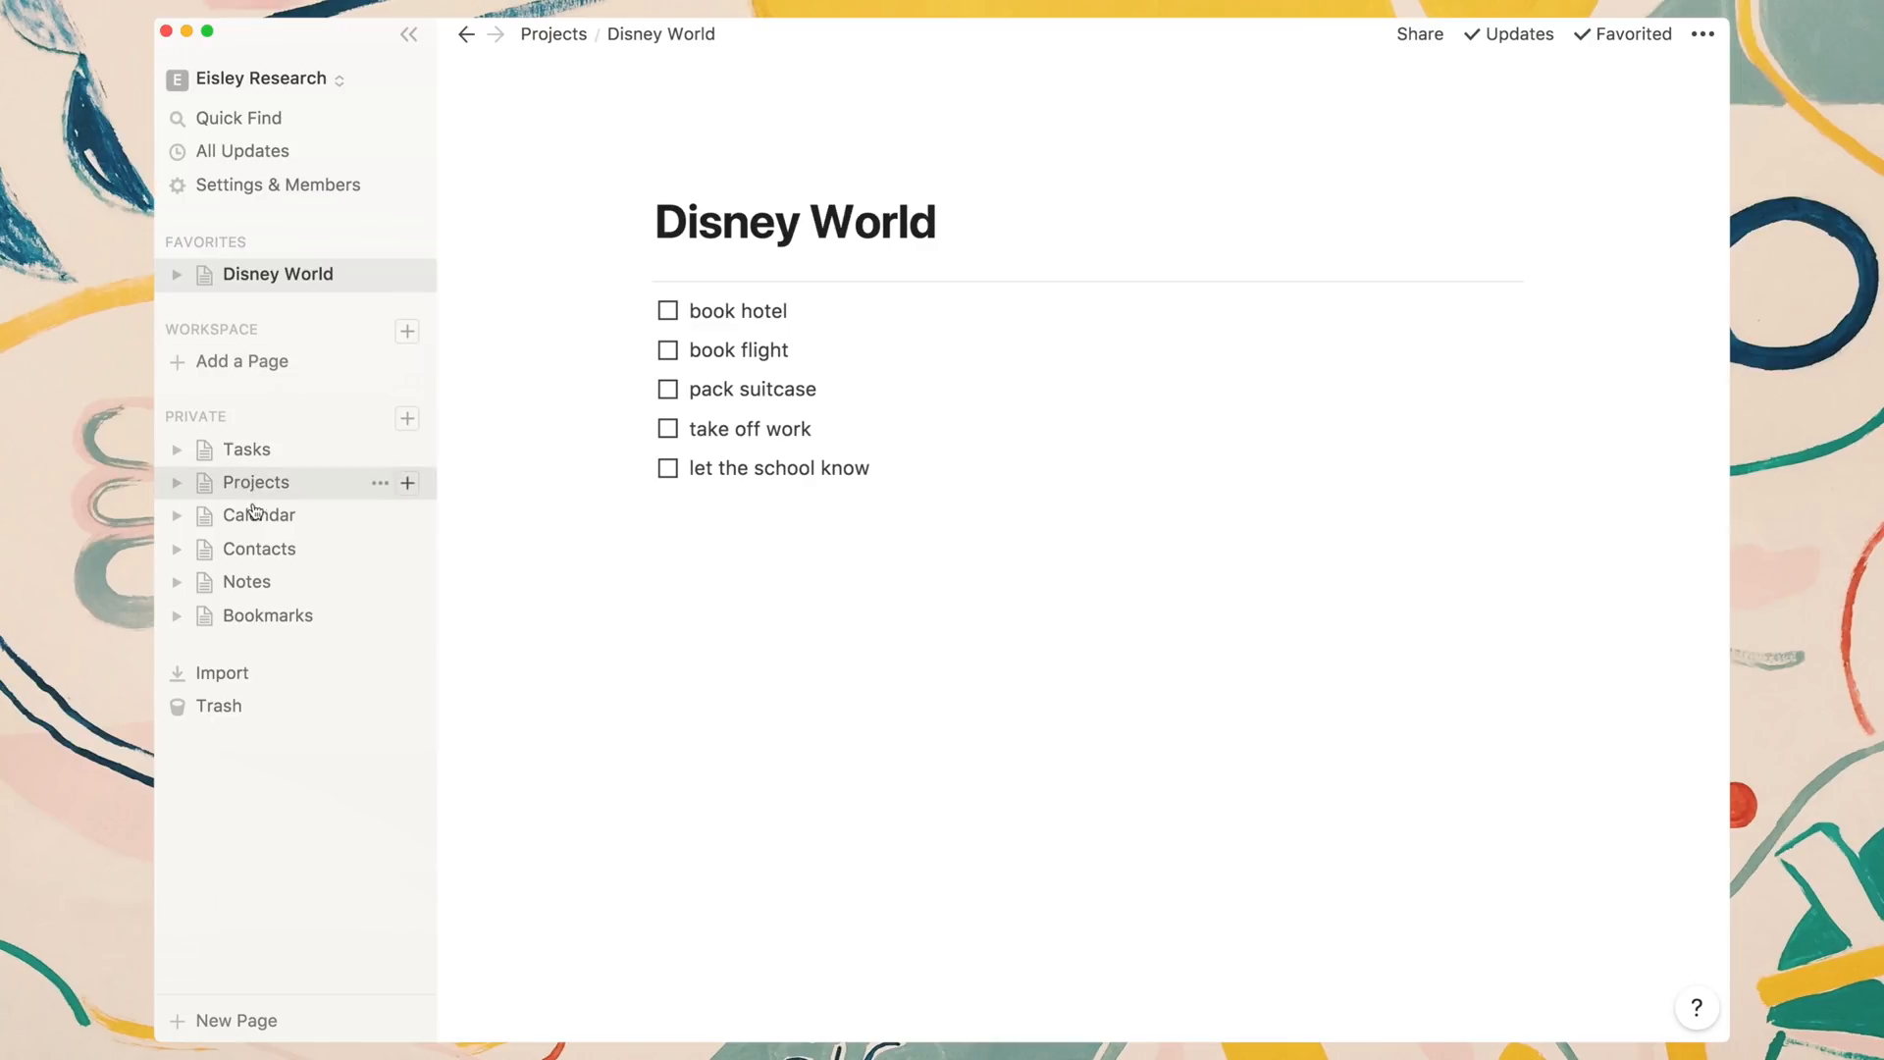
pyautogui.click(259, 514)
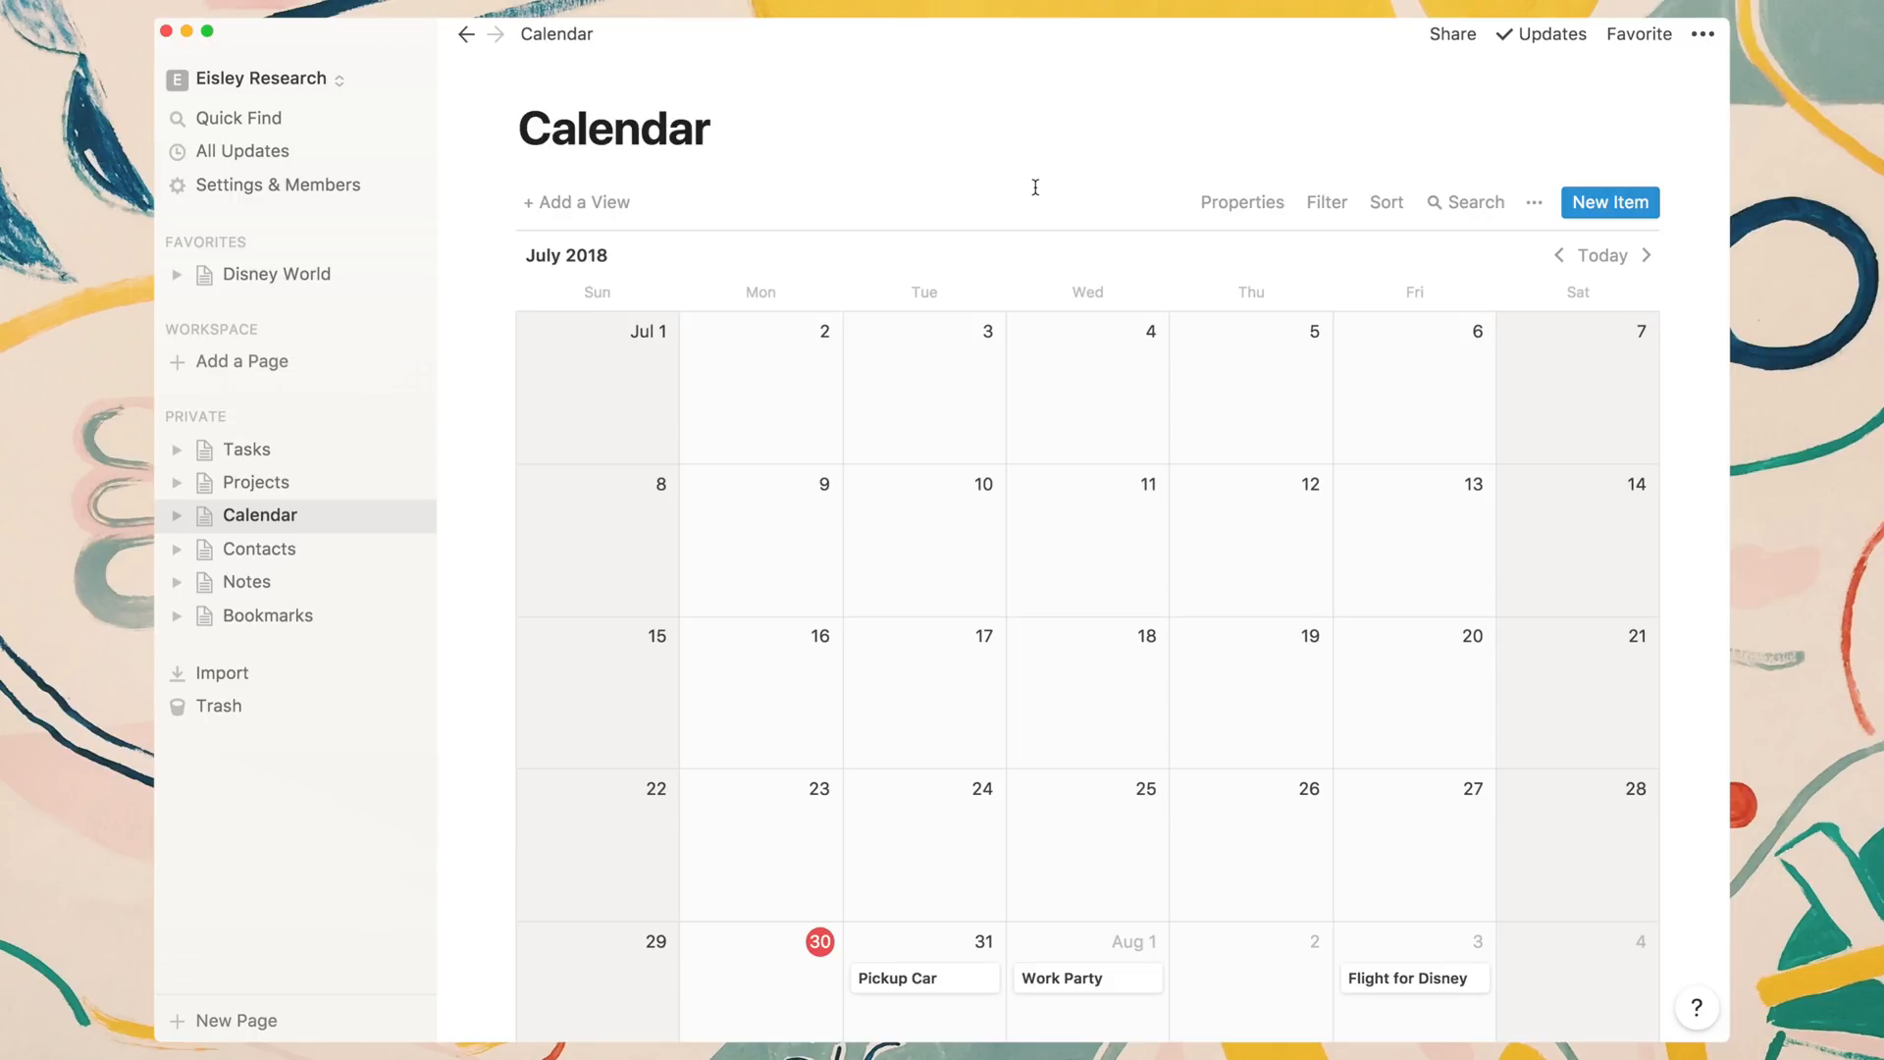
# Inspect the Pickup Car event with the '/' block menu, then leave it for the Contacts table.
pyautogui.click(897, 977)
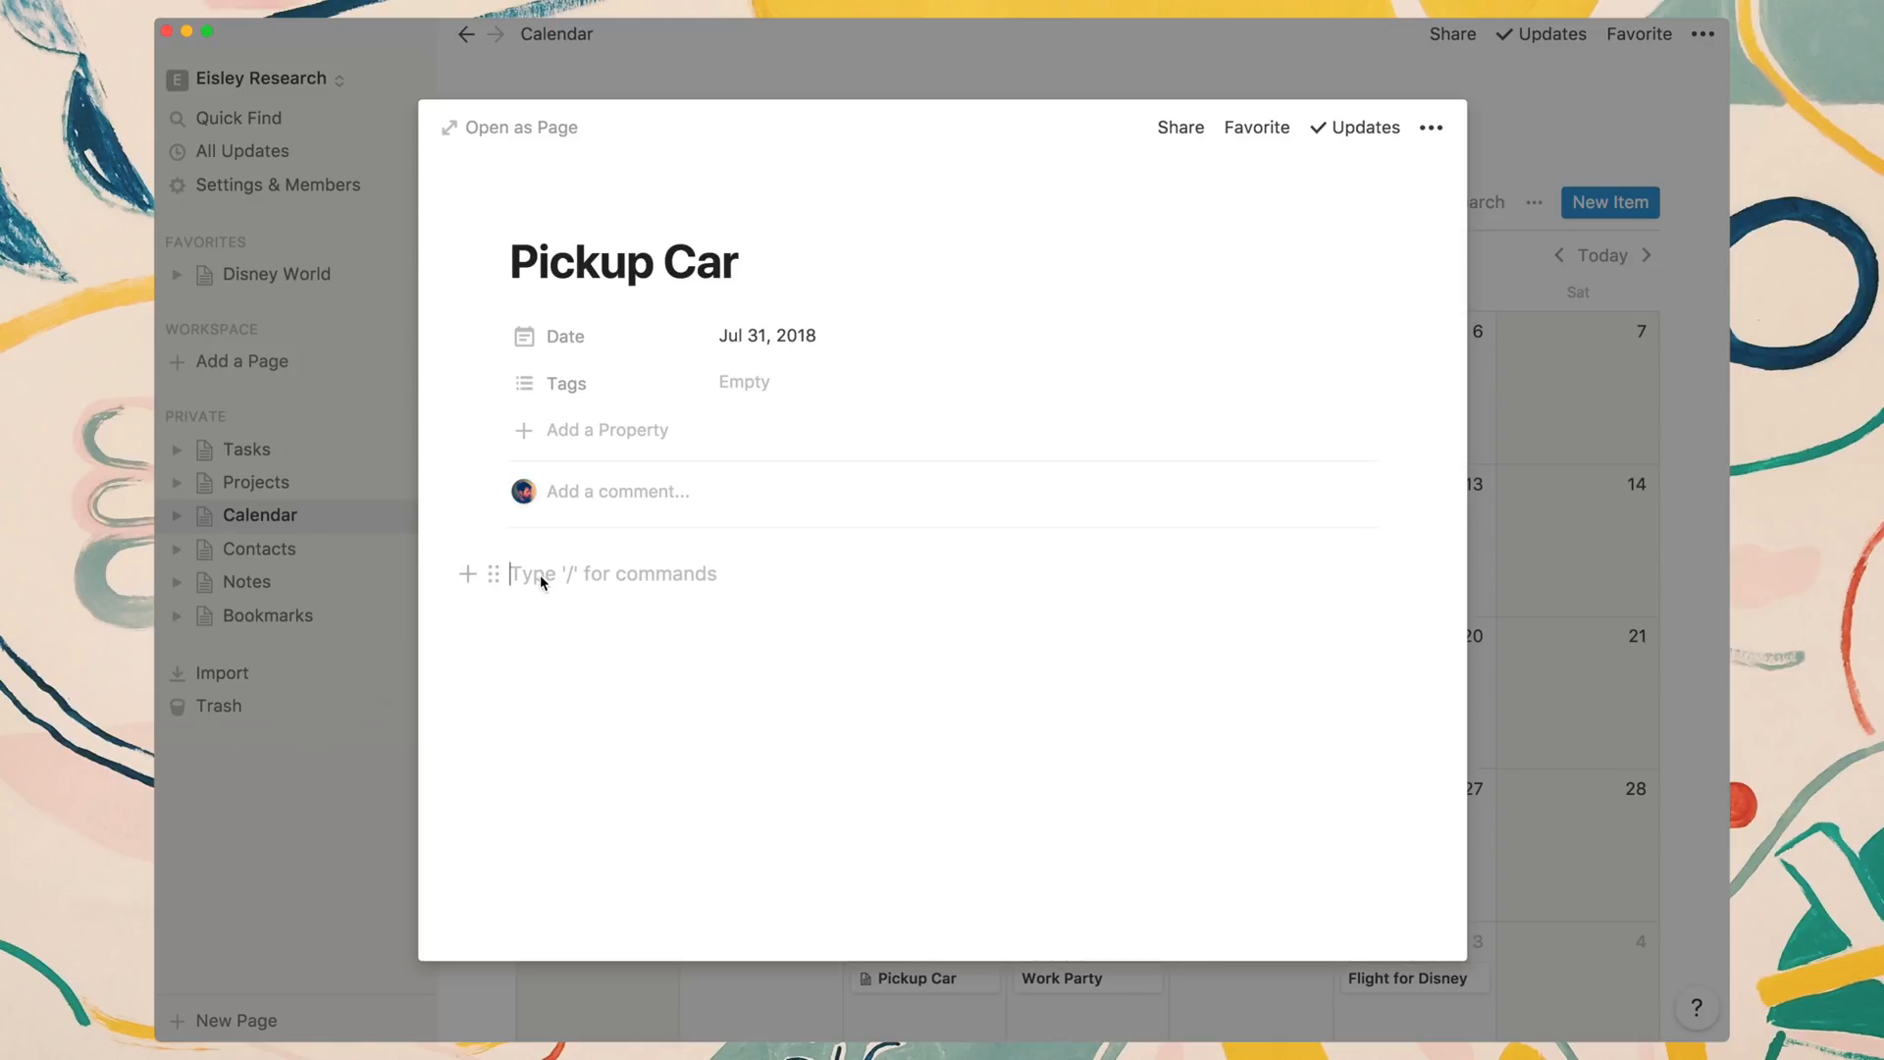
pyautogui.write('/')
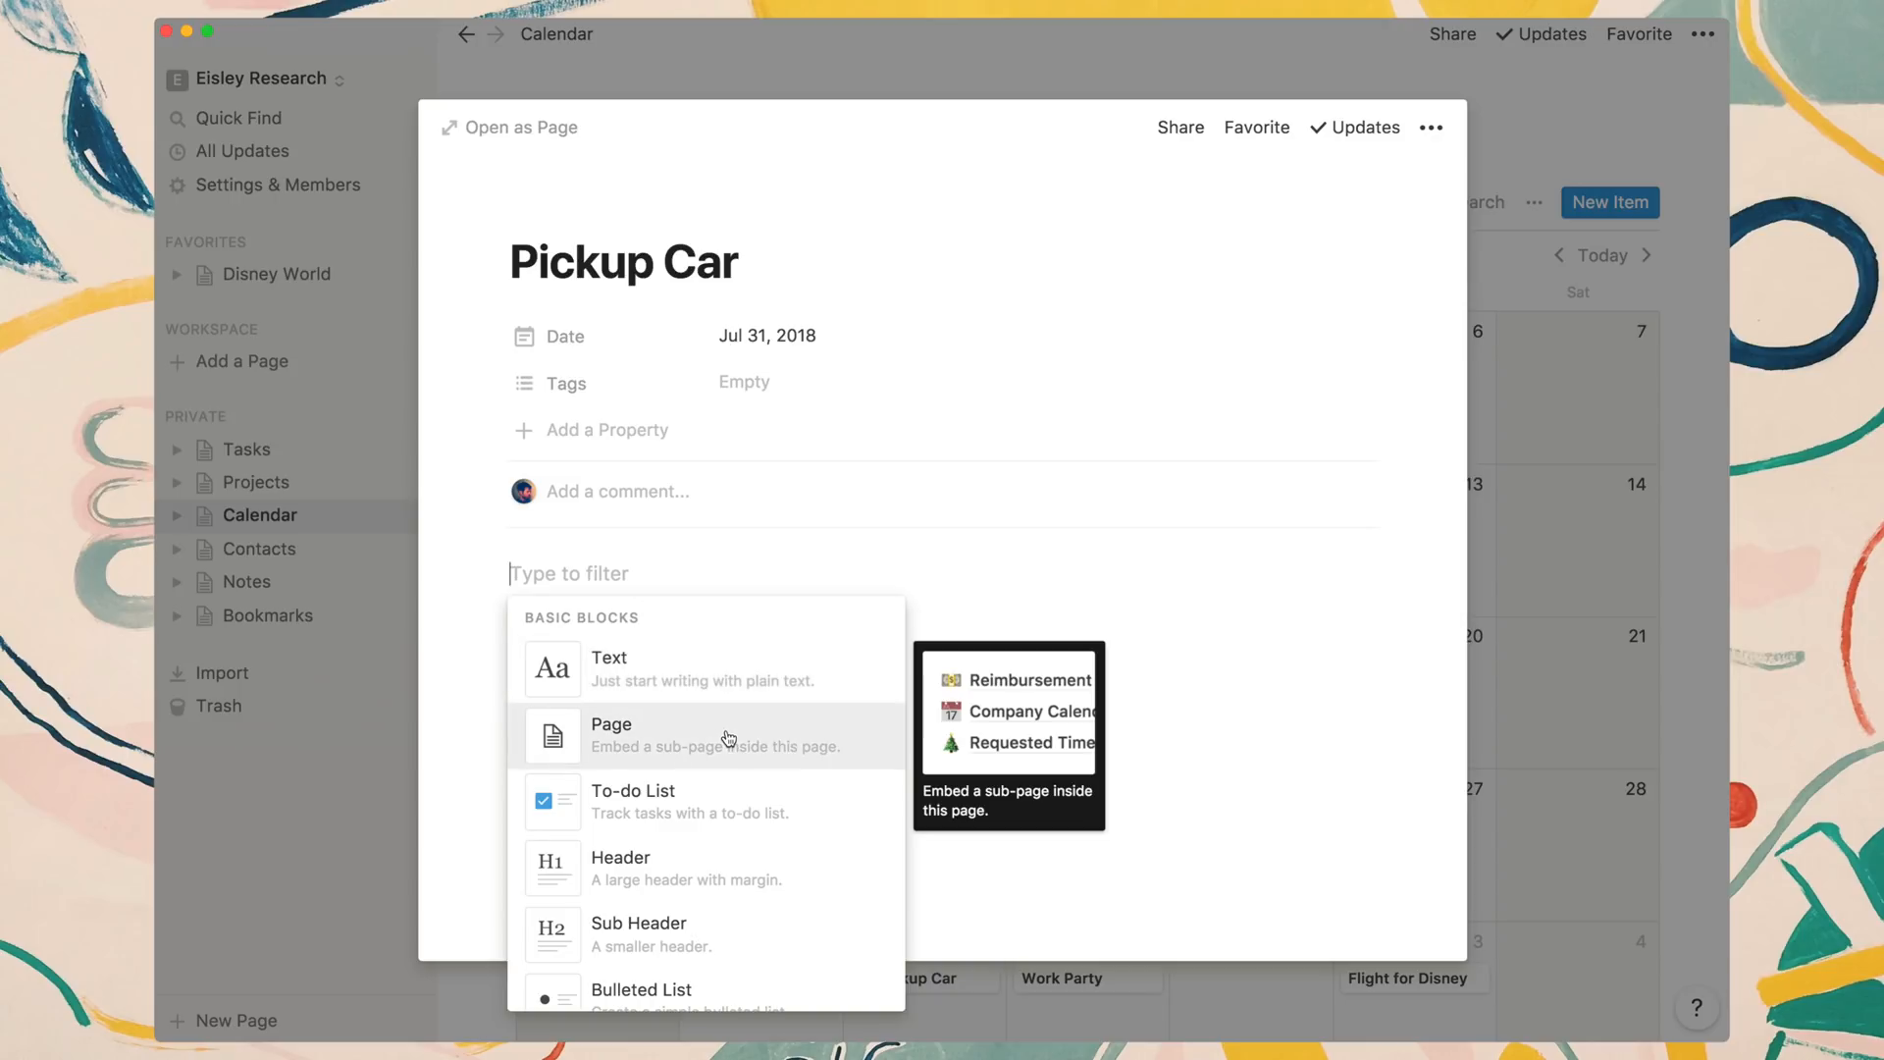
pyautogui.scroll(-3)
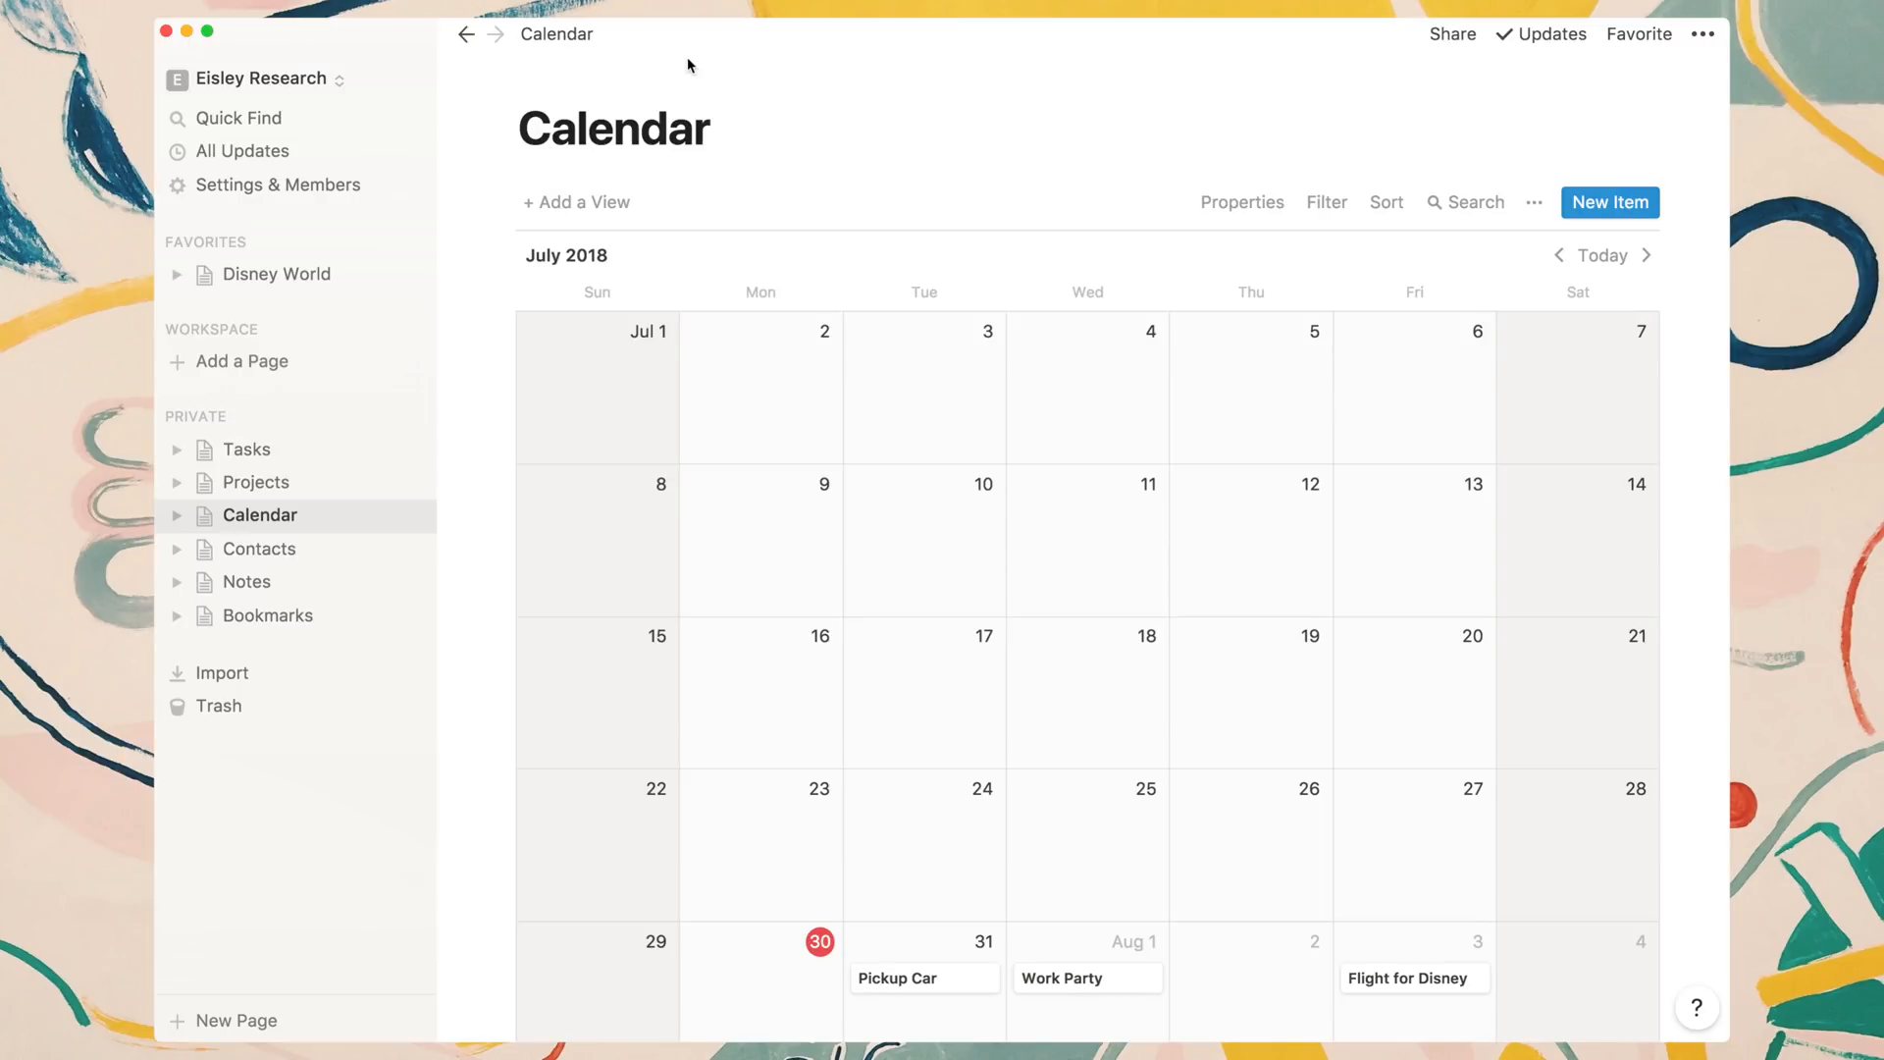
pyautogui.click(257, 549)
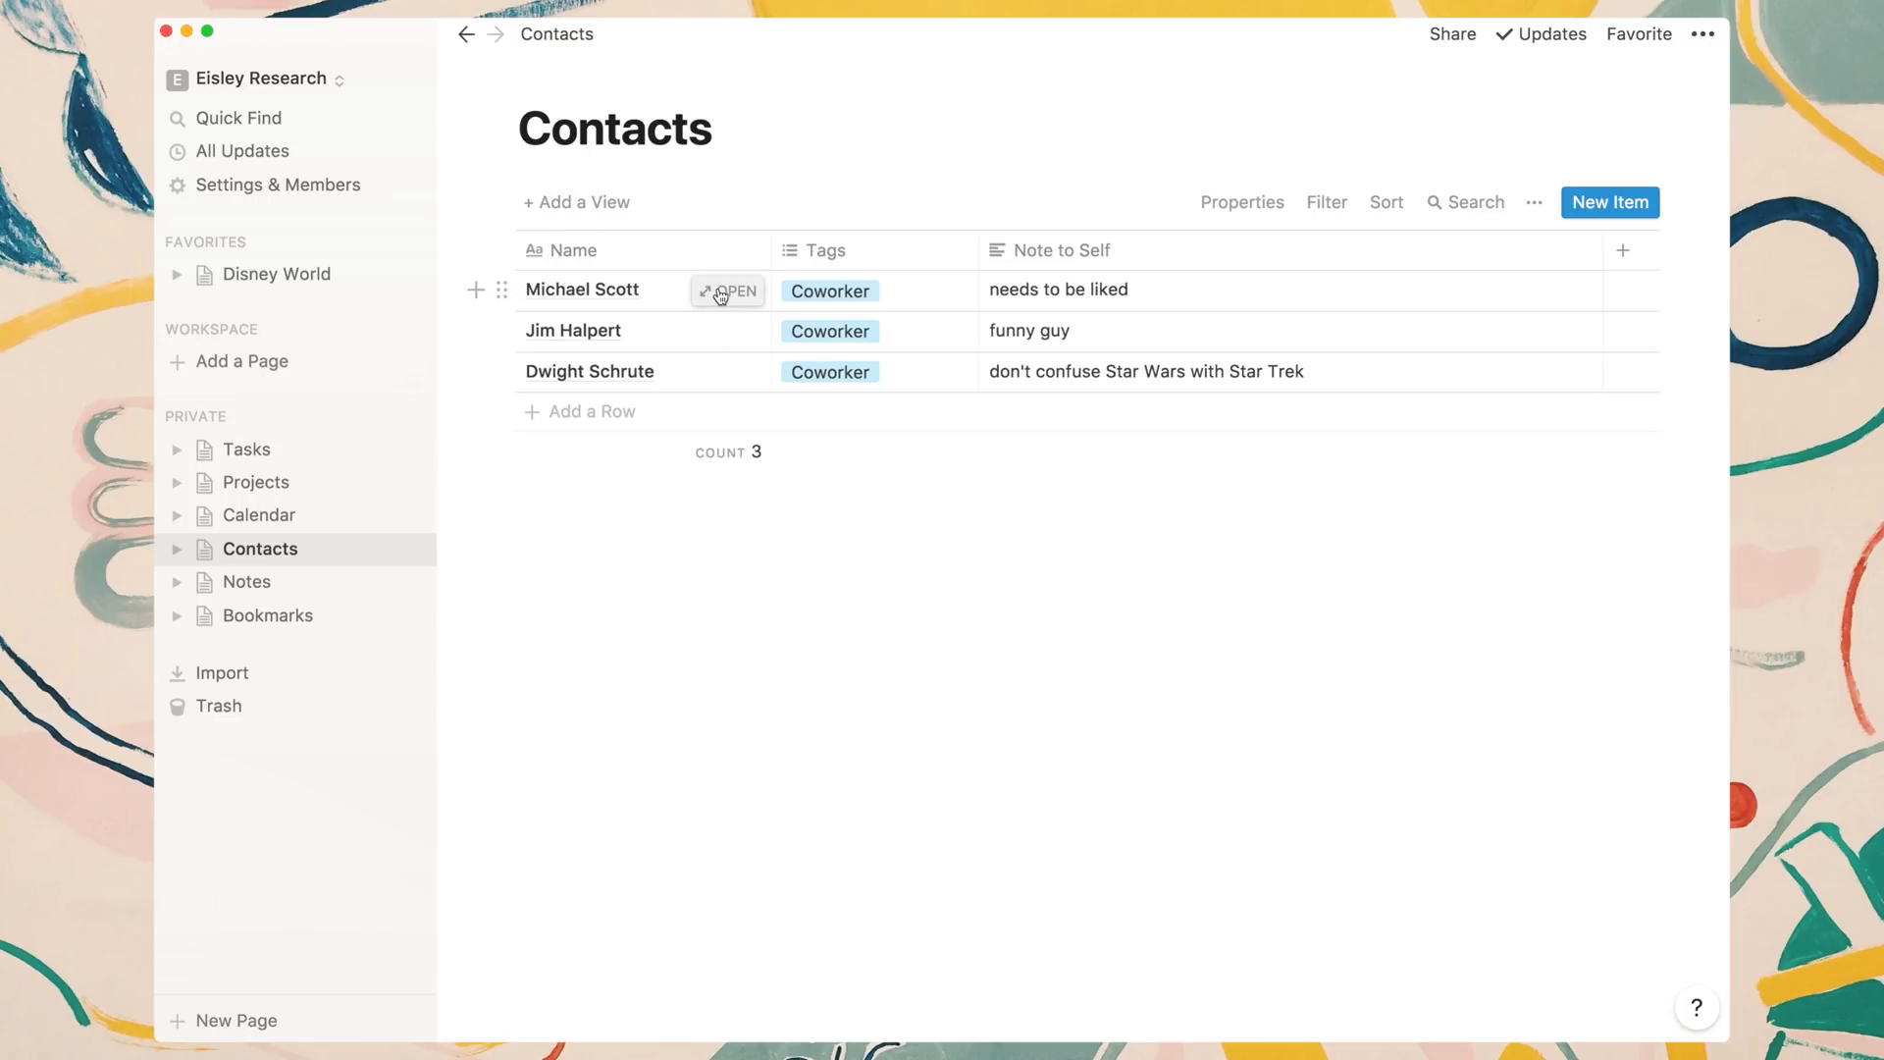
# View Michael Scott's contact record with his tags and note, ready to edit its content.
pyautogui.click(726, 291)
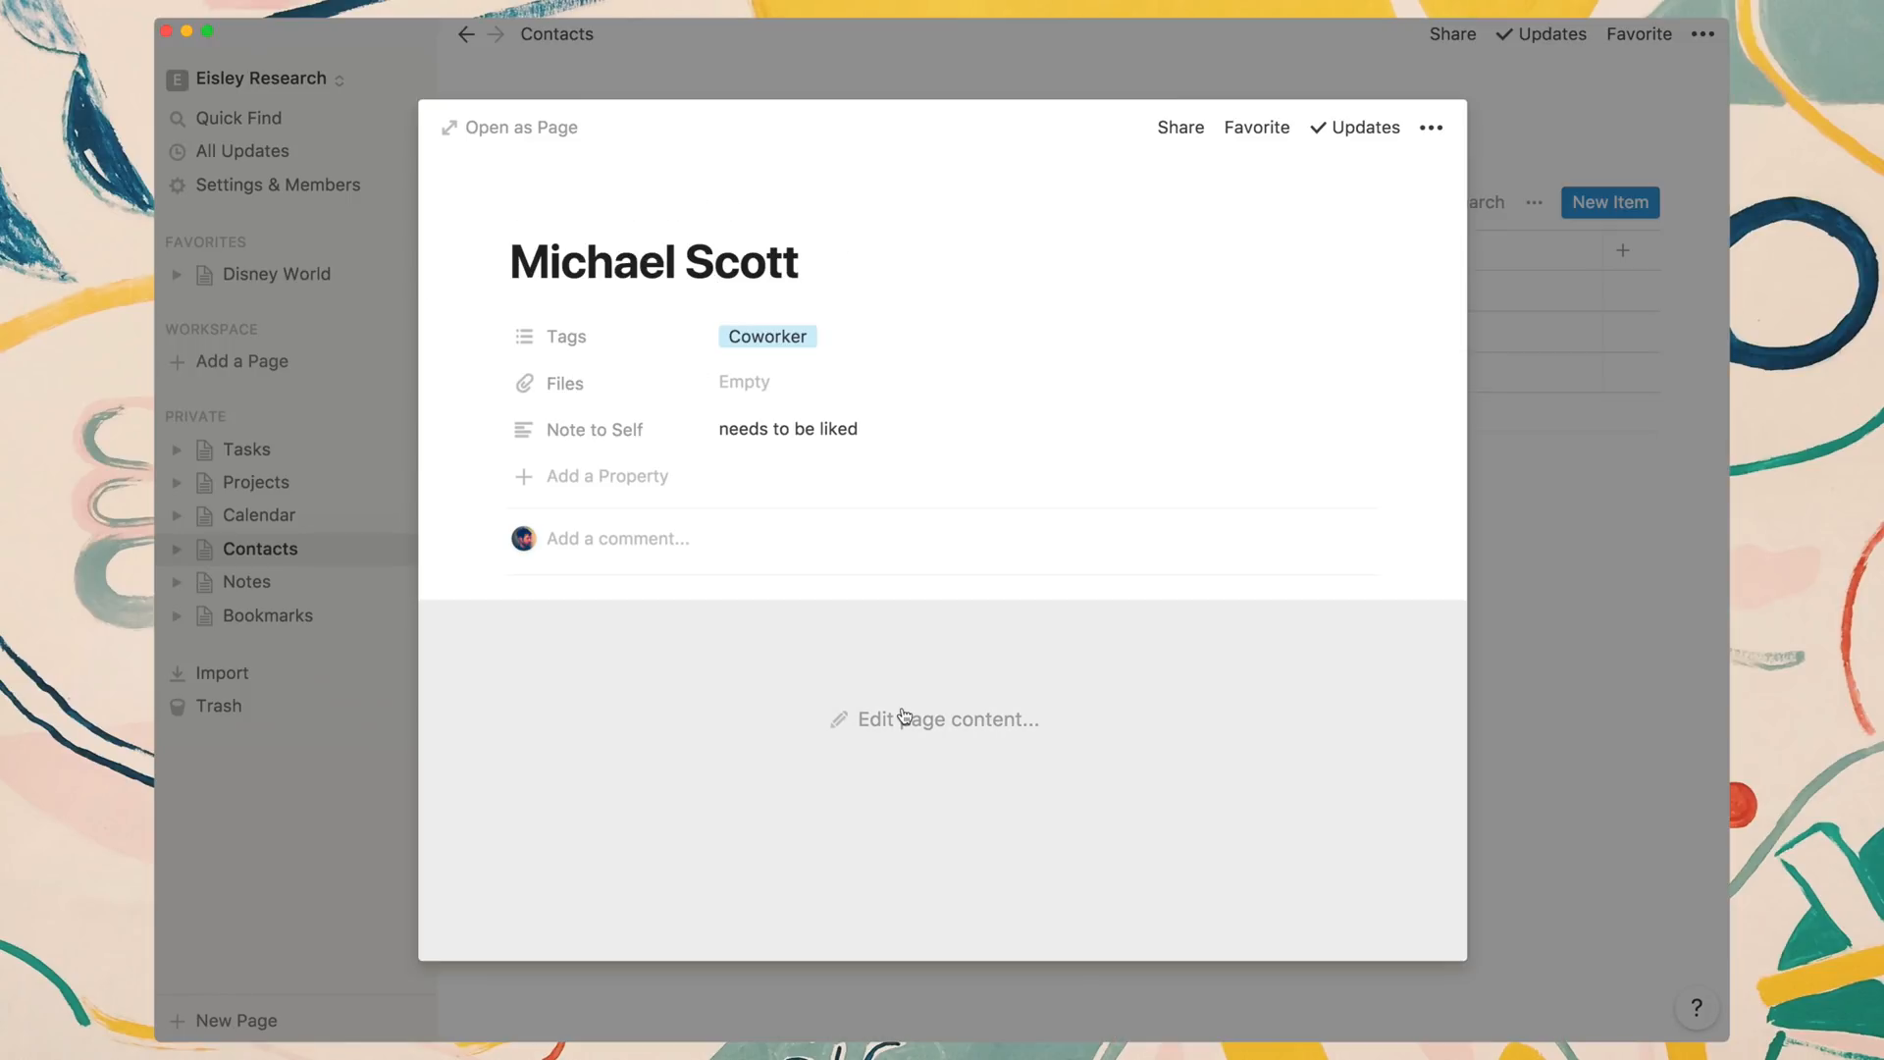
pyautogui.click(946, 718)
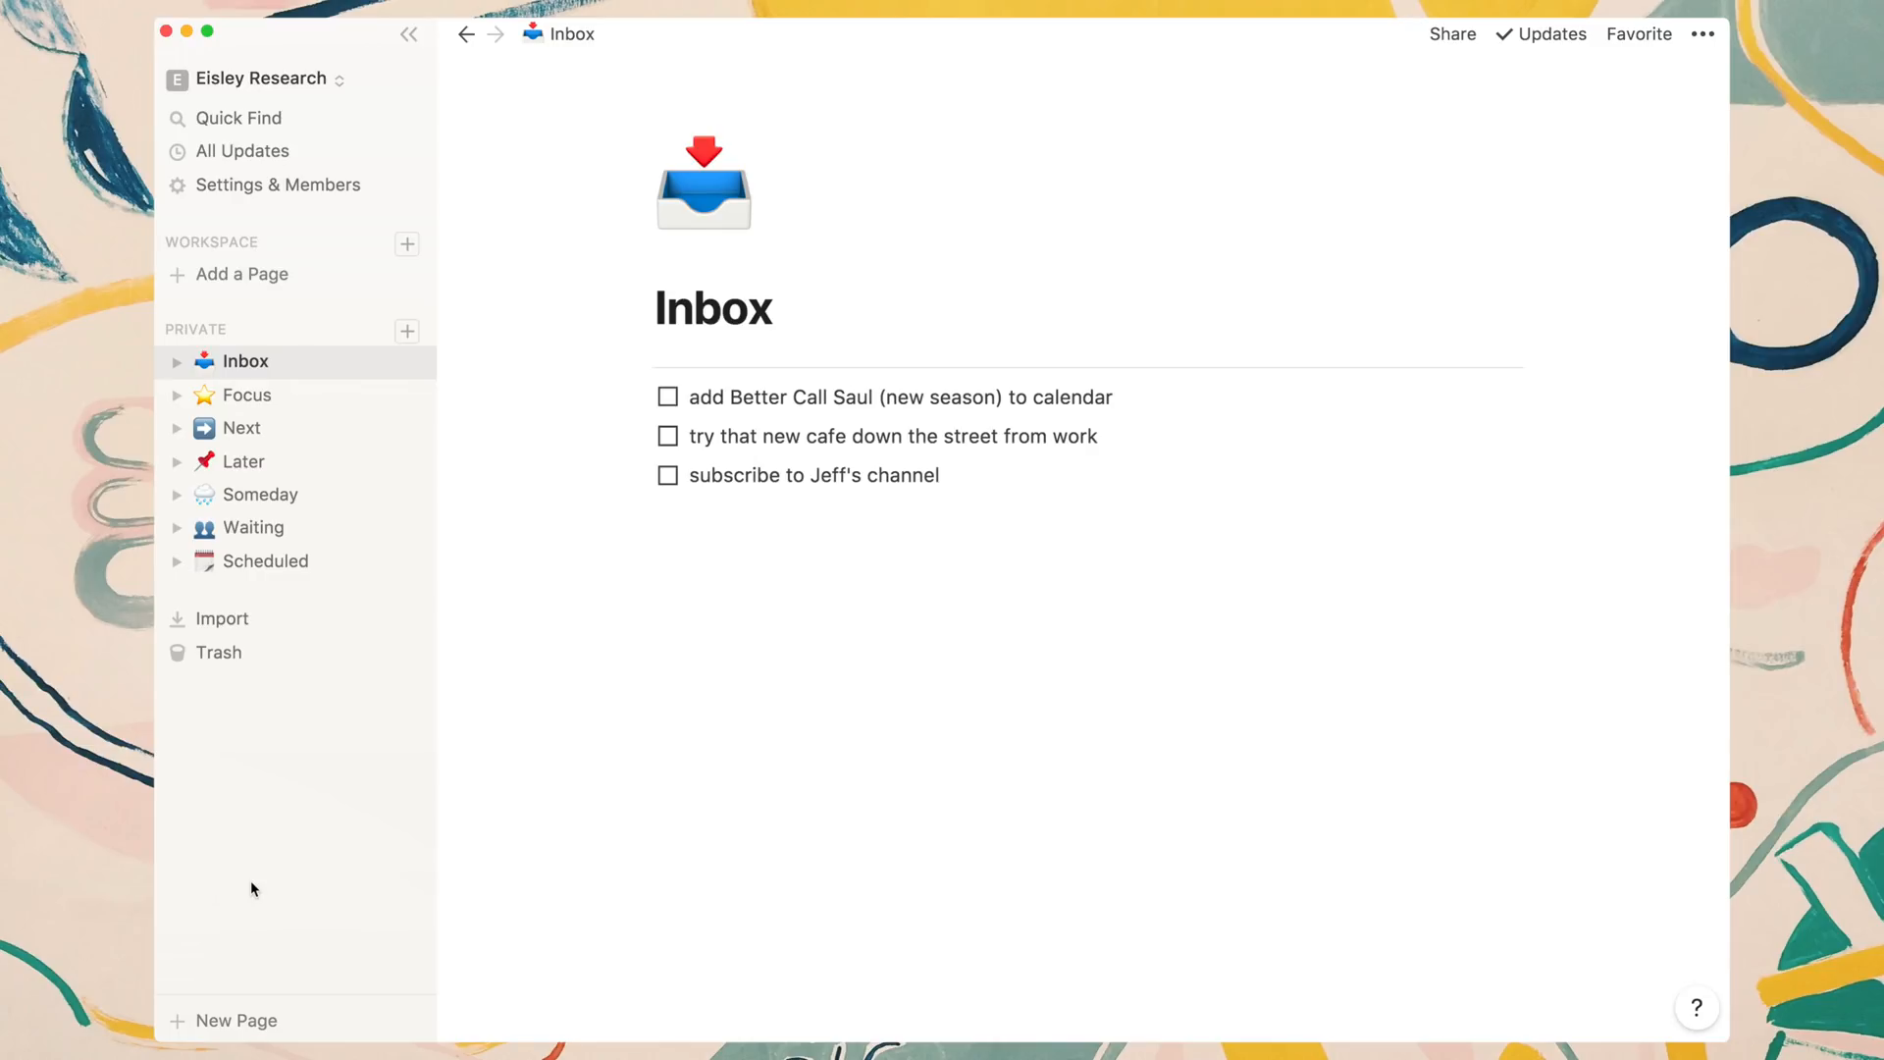
pyautogui.moveTo(328, 575)
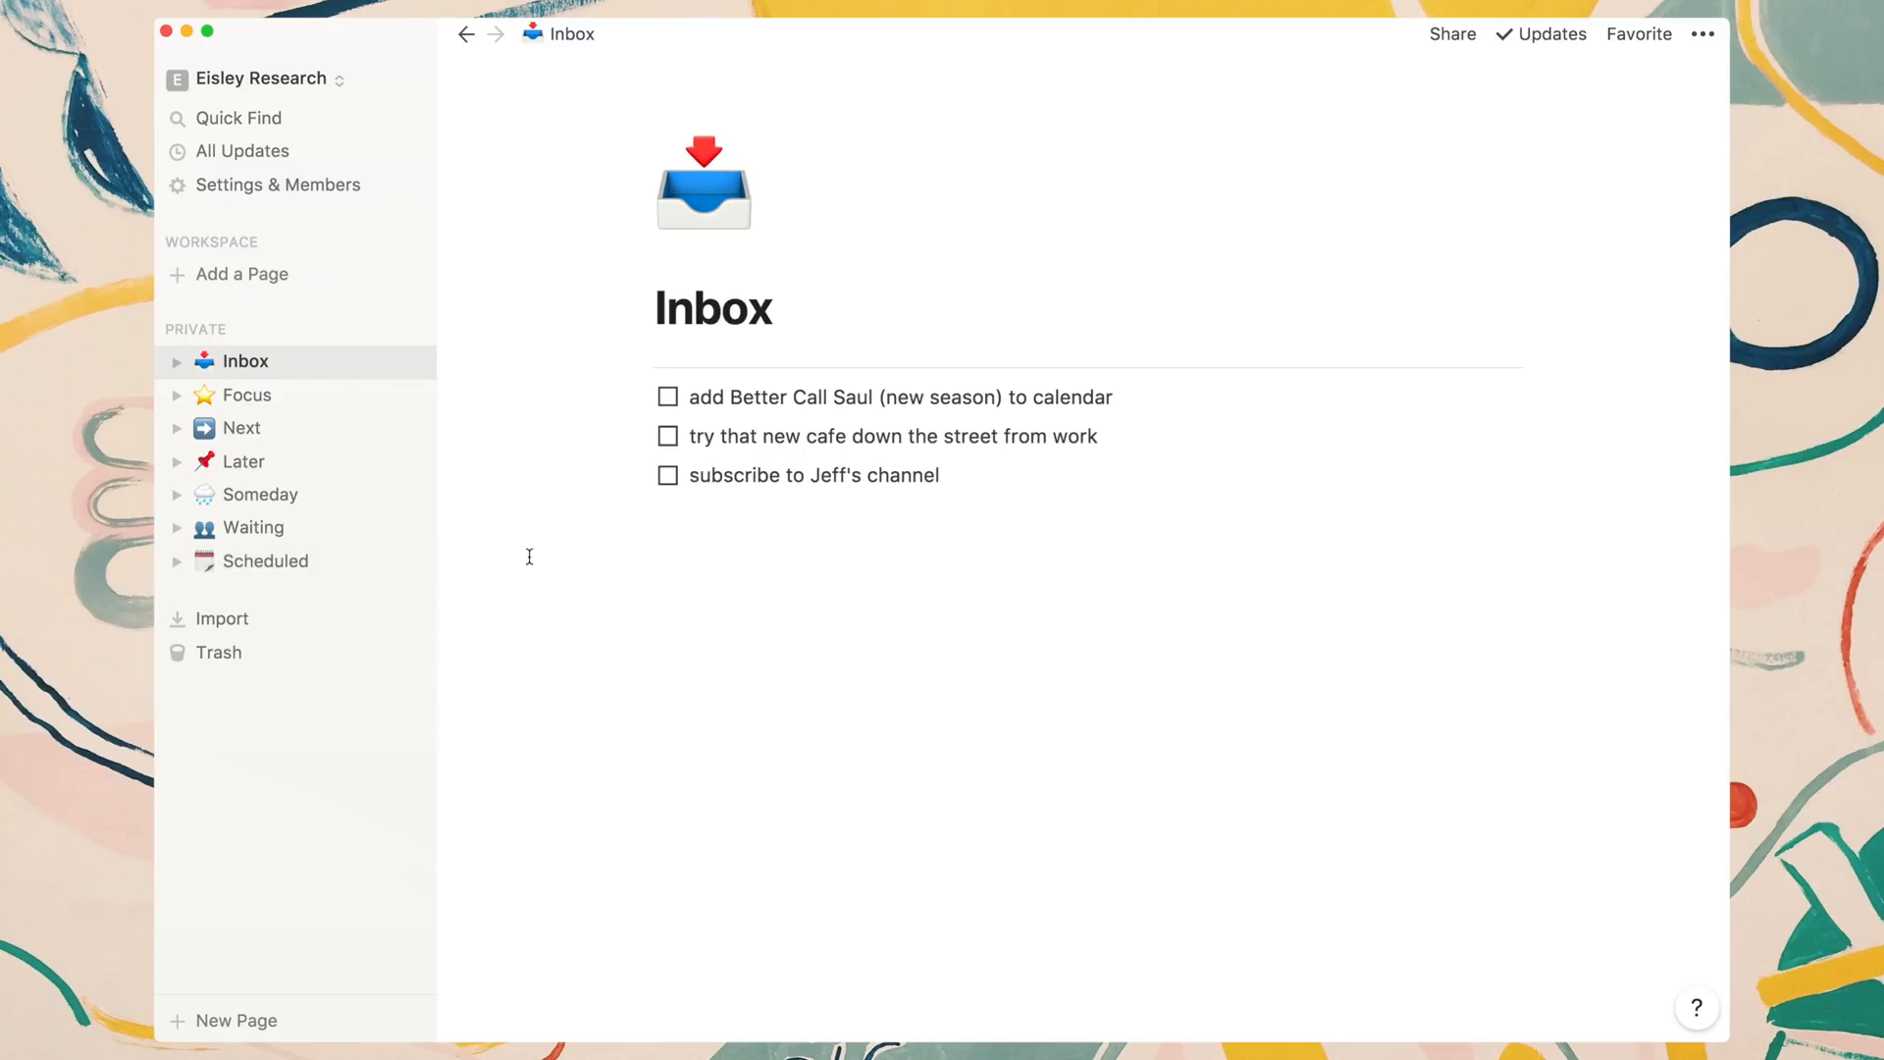
pyautogui.moveTo(703, 187)
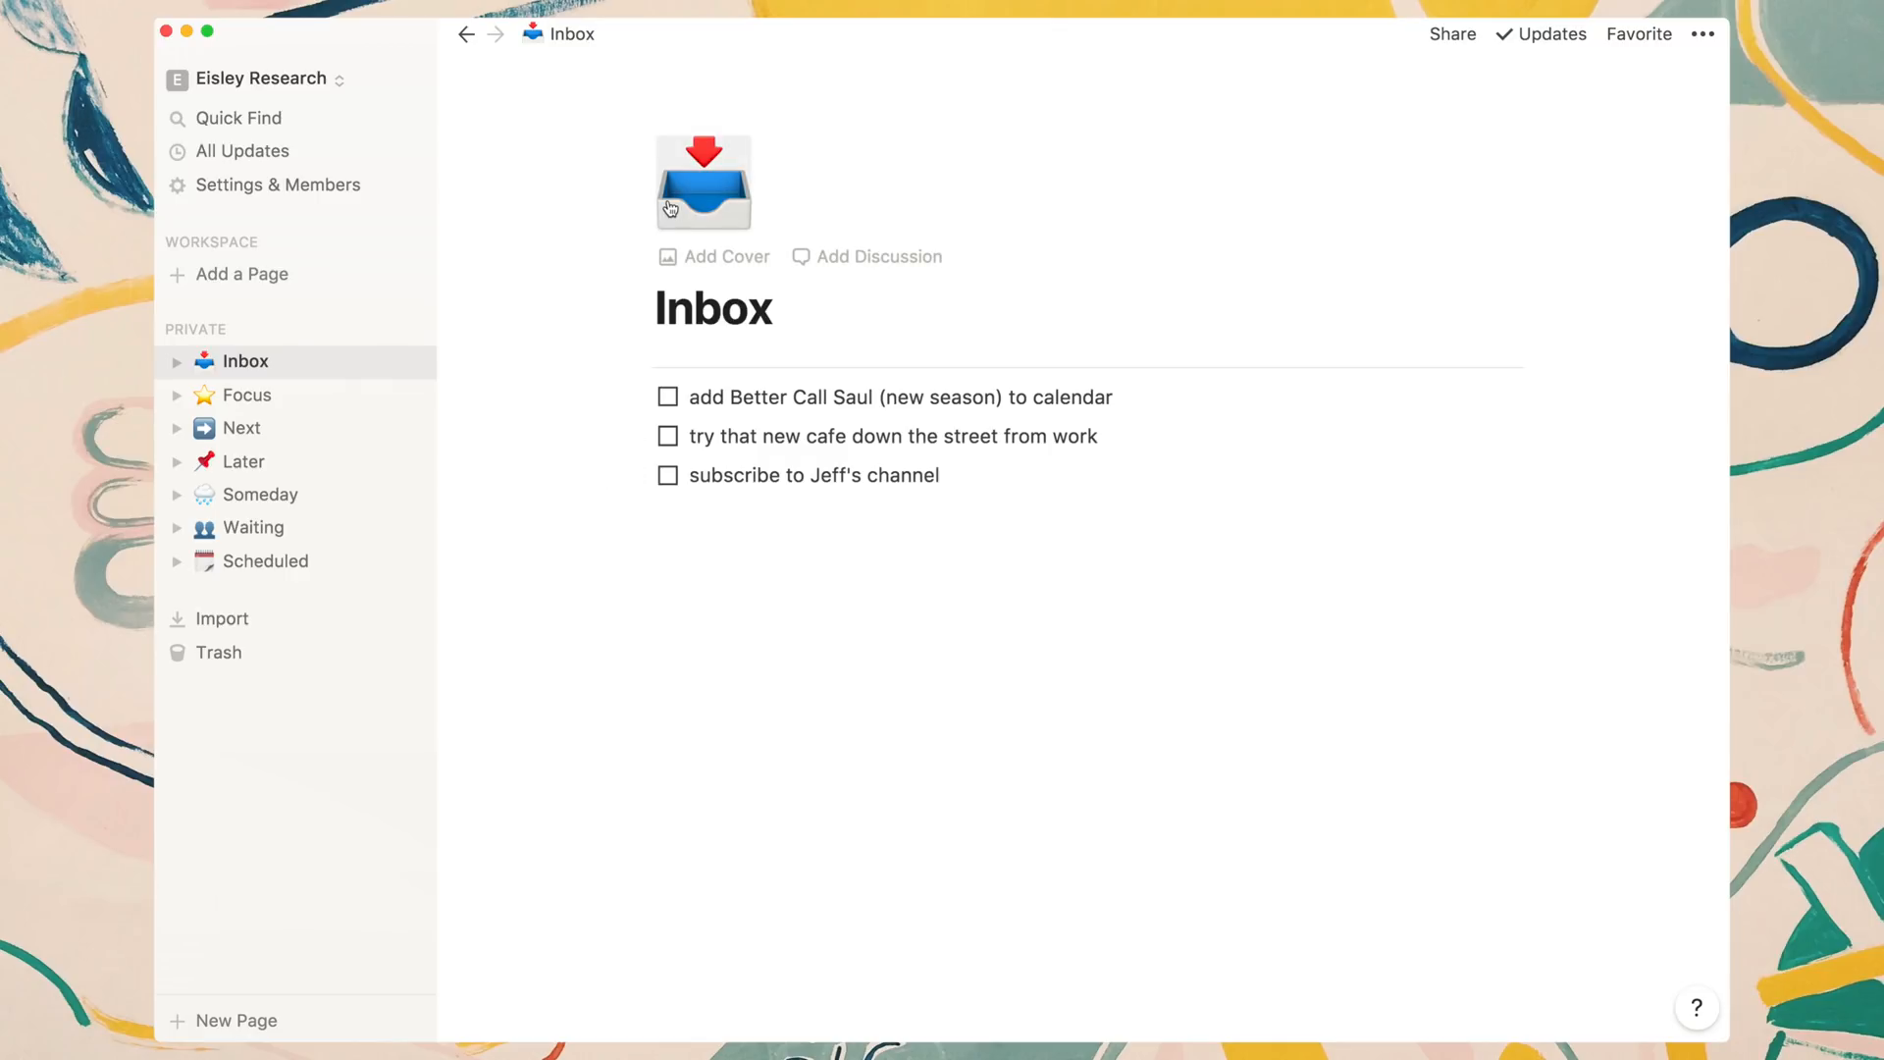
# Show the emoji picker for the Inbox page's tray icon.
pyautogui.click(702, 183)
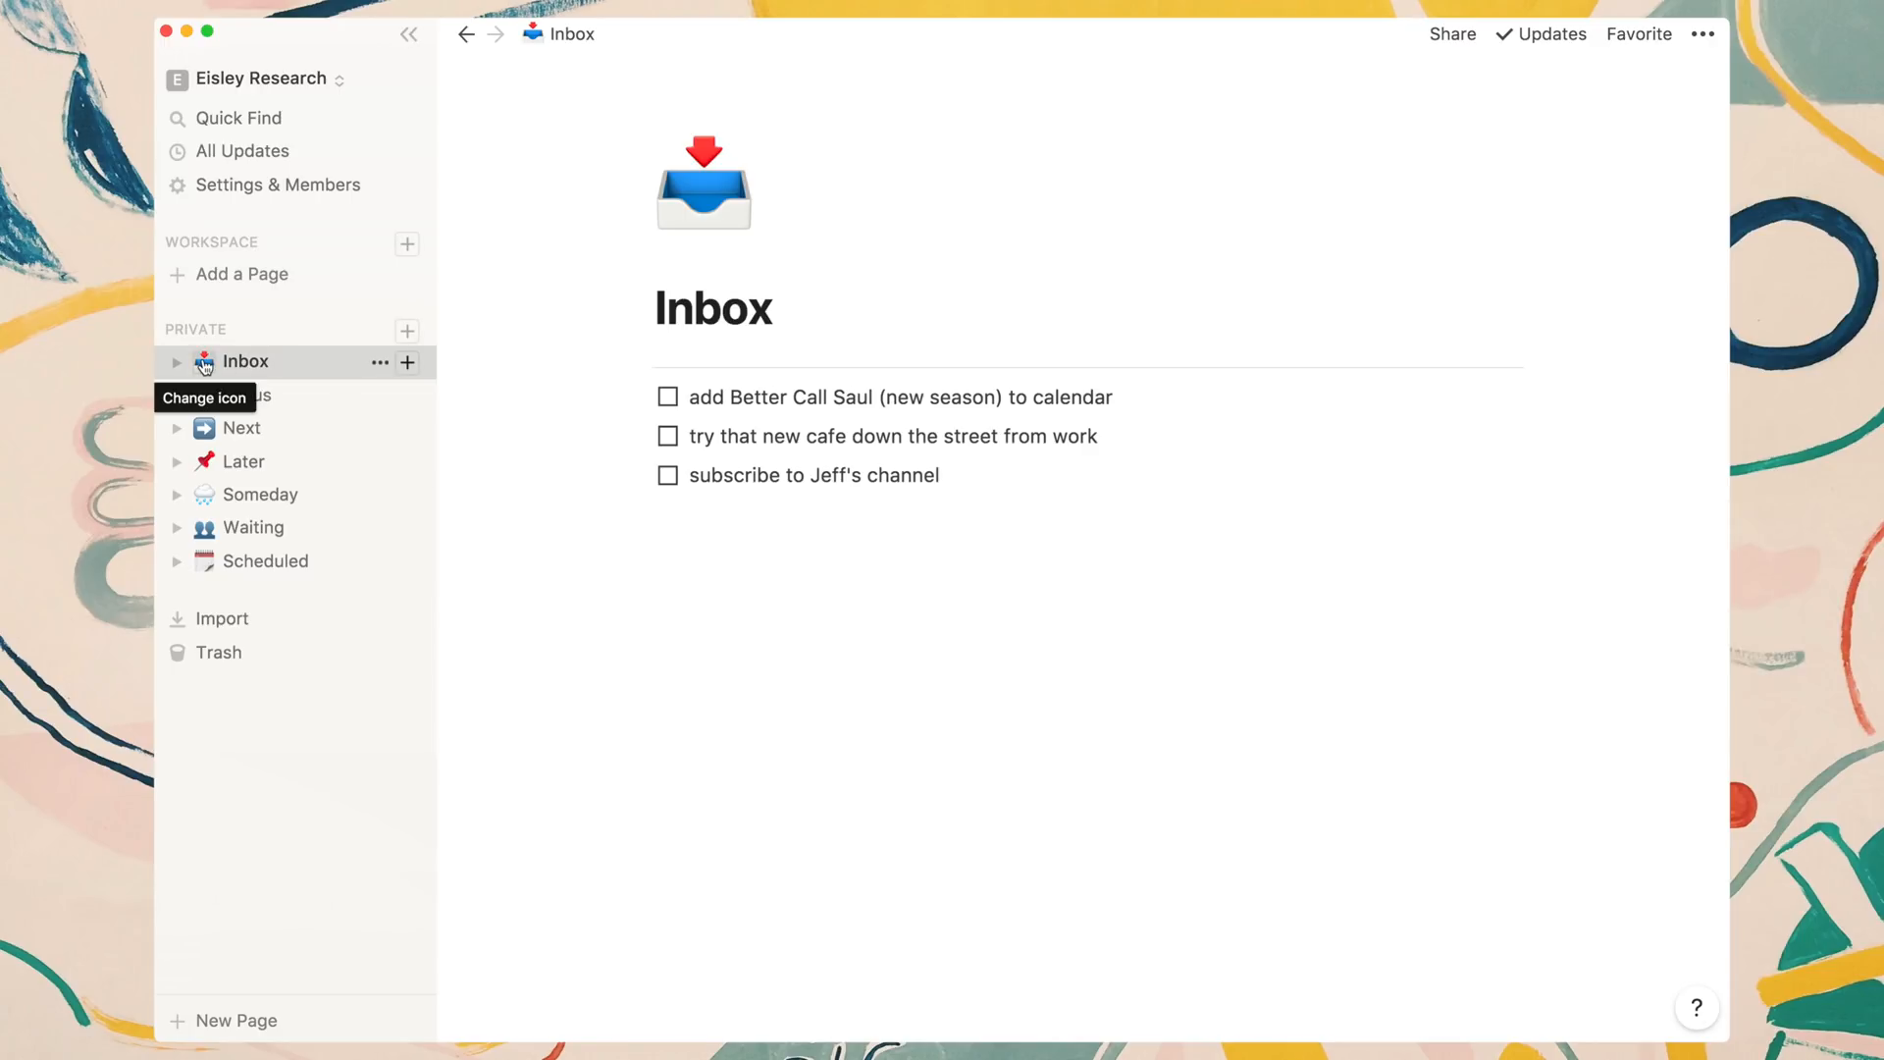
pyautogui.click(202, 361)
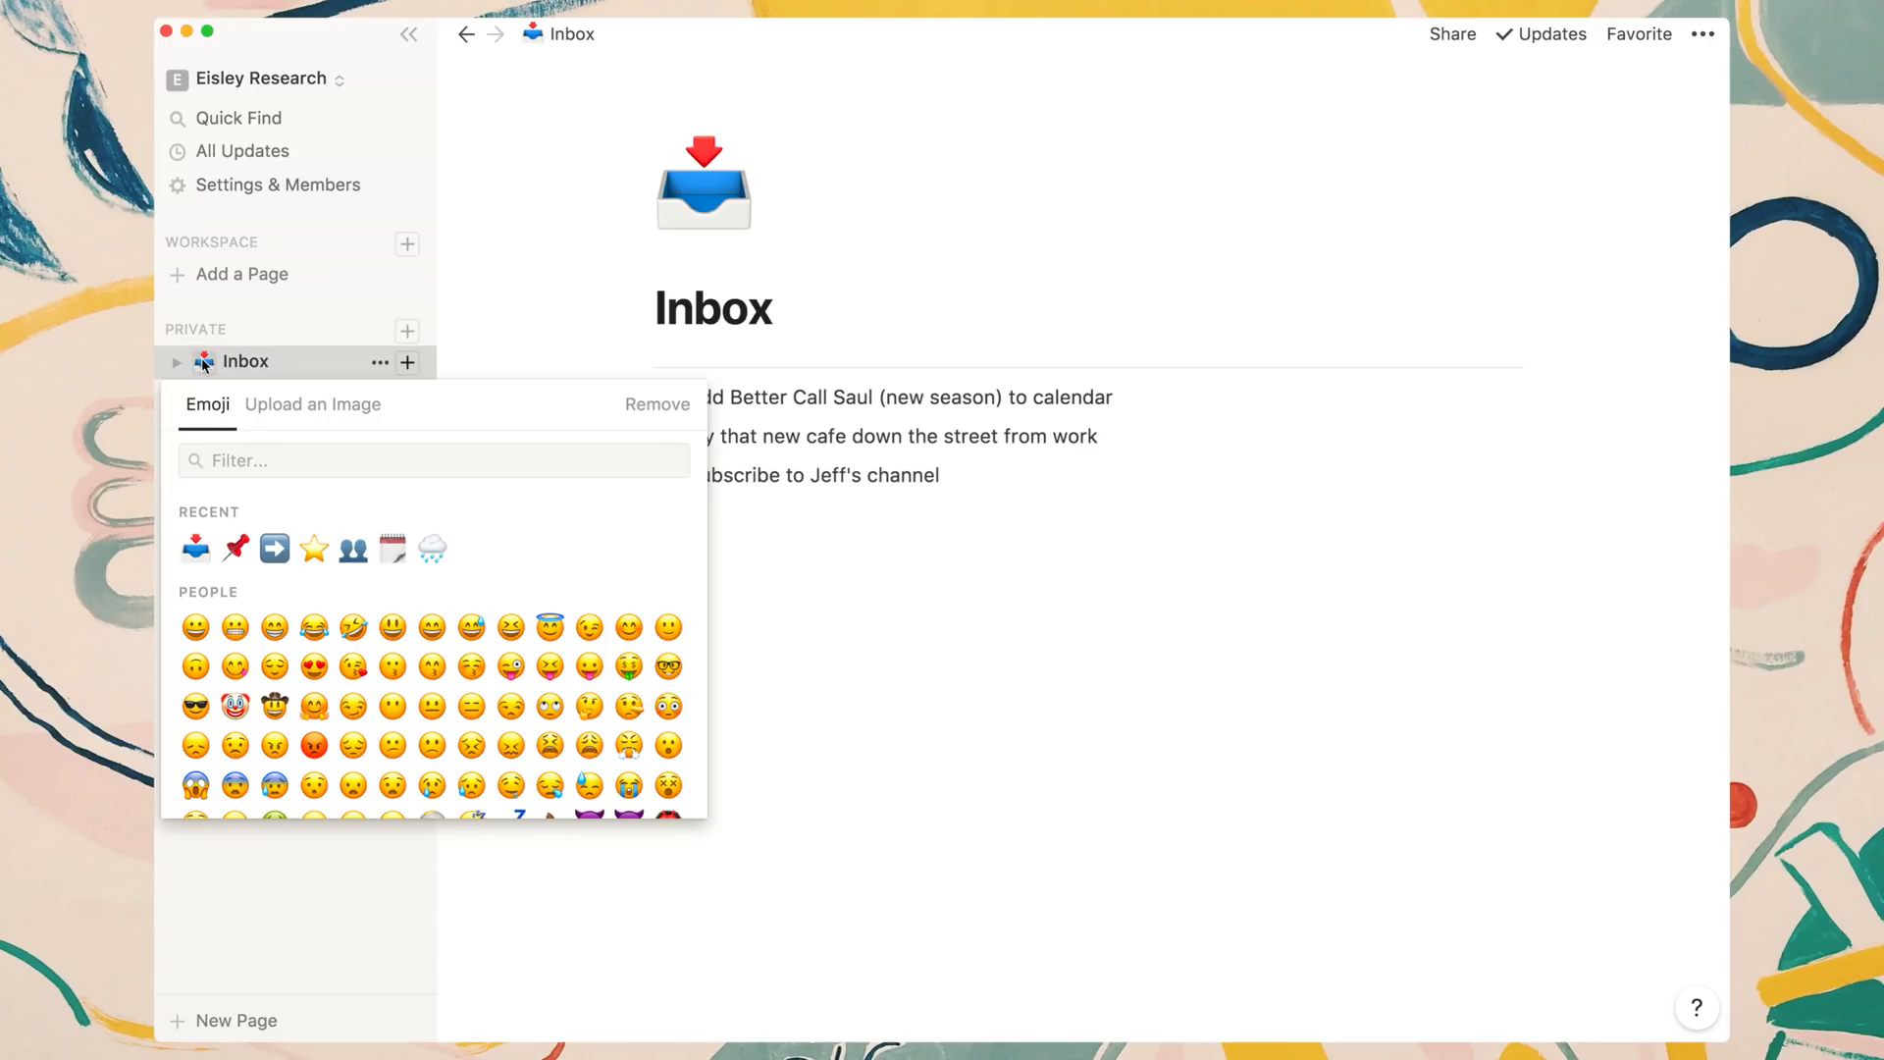